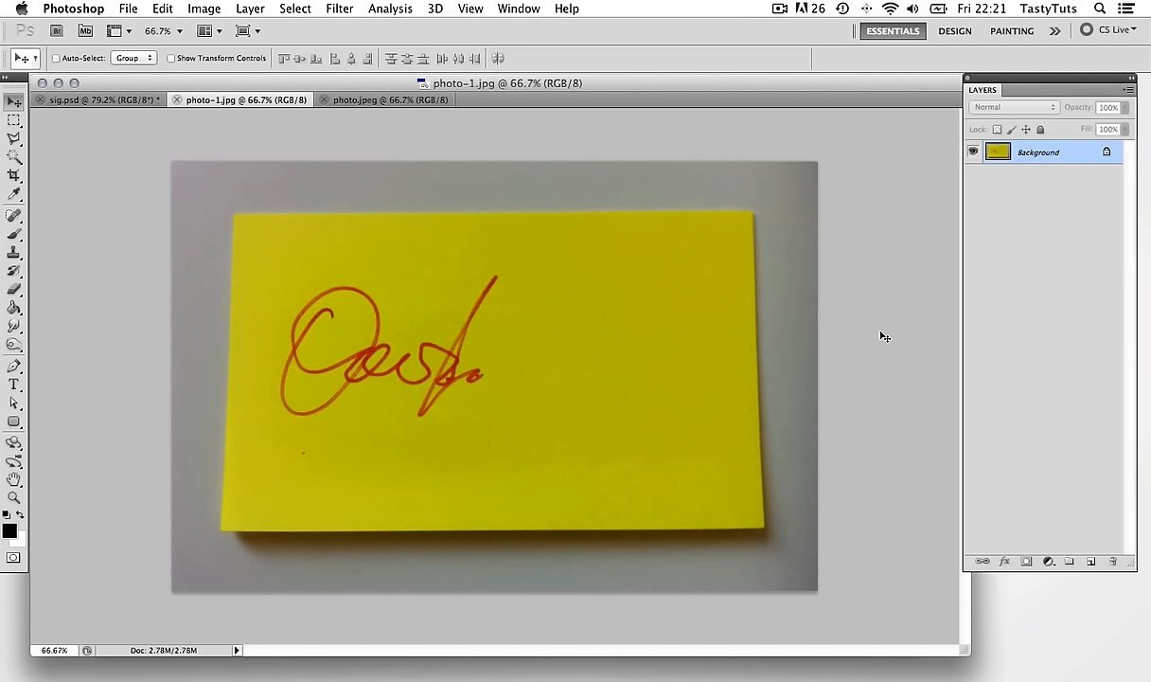
{"action": "mouse_move", "coordinate": [888, 334]}
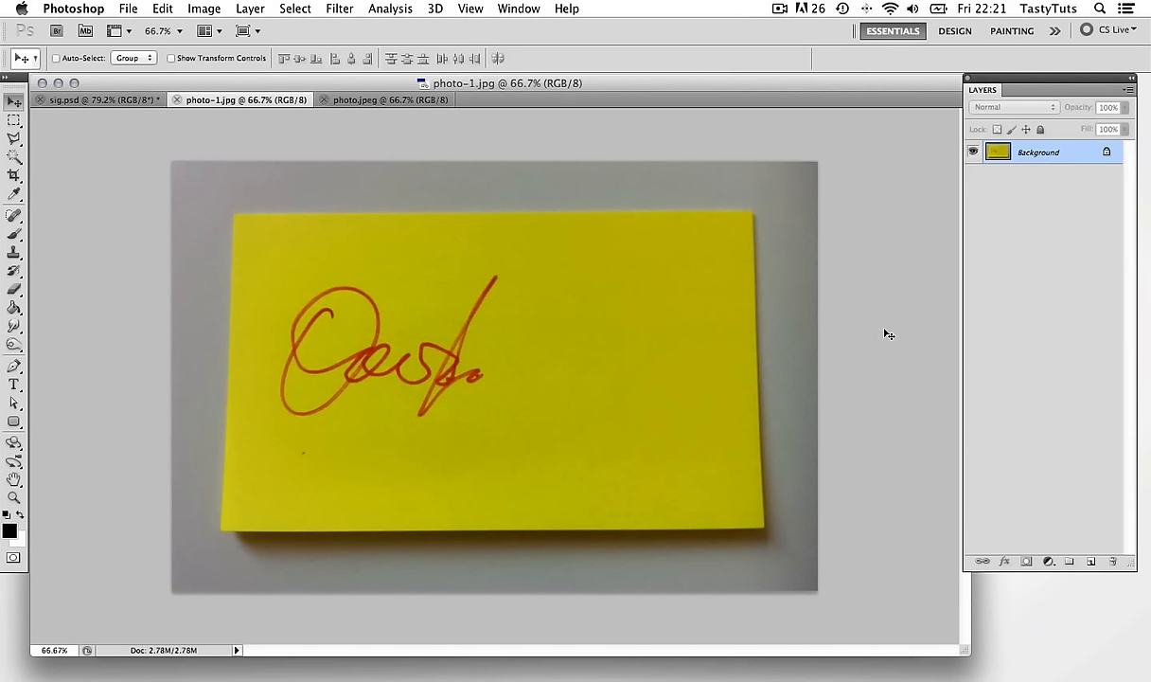
{"action": "mouse_move", "coordinate": [597, 372]}
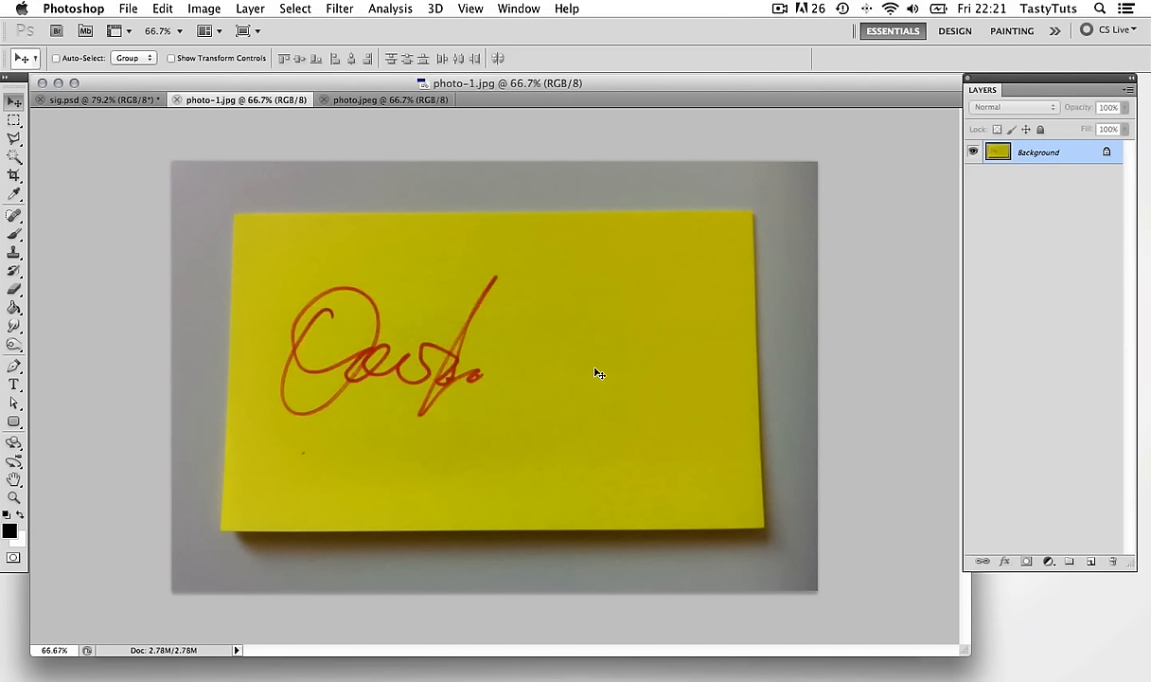
{"action": "mouse_move", "coordinate": [477, 384]}
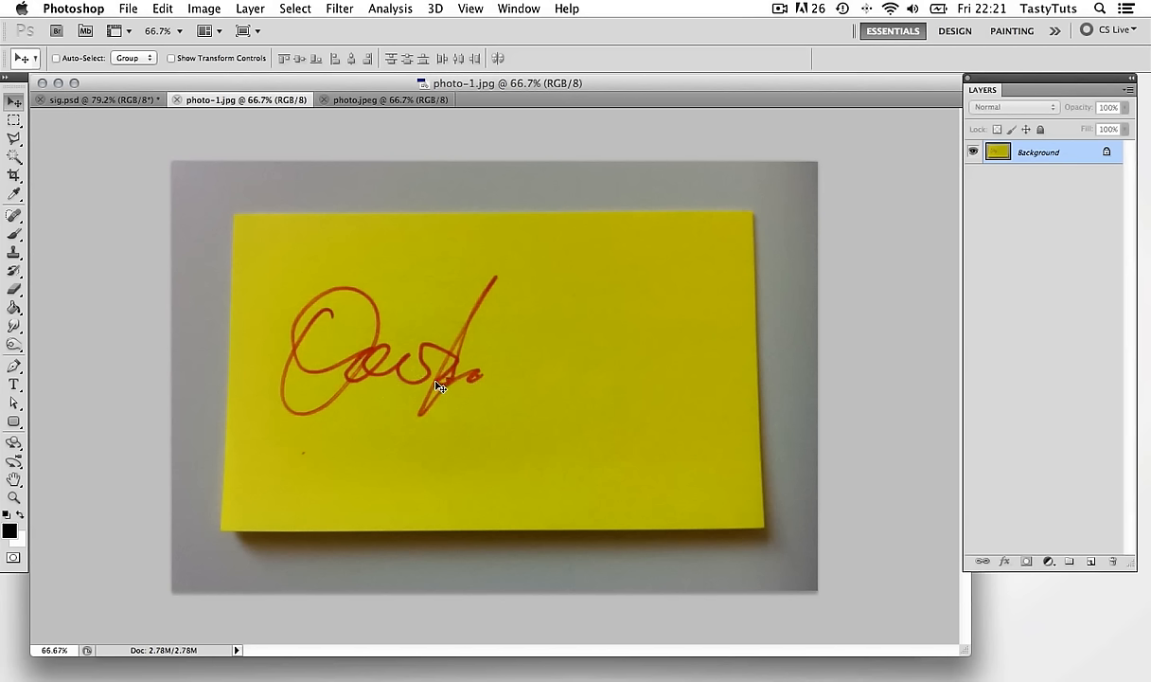
{"action": "mouse_move", "coordinate": [585, 415]}
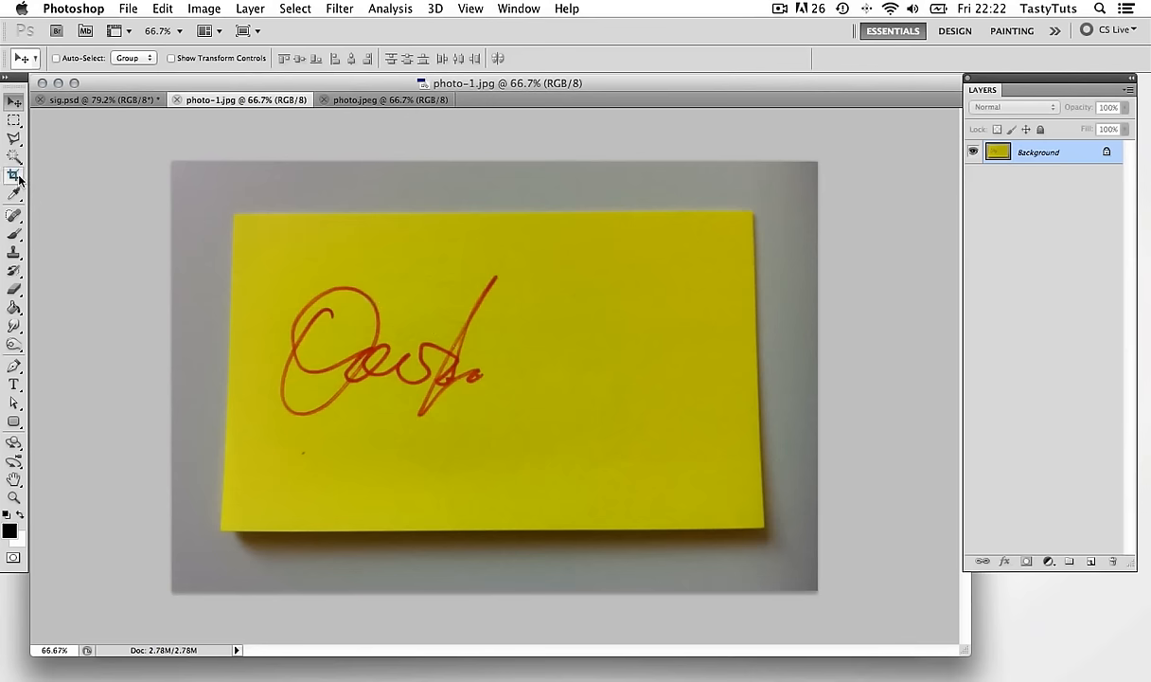
Crop the photo tightly around the handwritten signature on the yellow note.
{"action": "left_click_drag", "start_coordinate": [256, 244], "coordinate": [497, 429]}
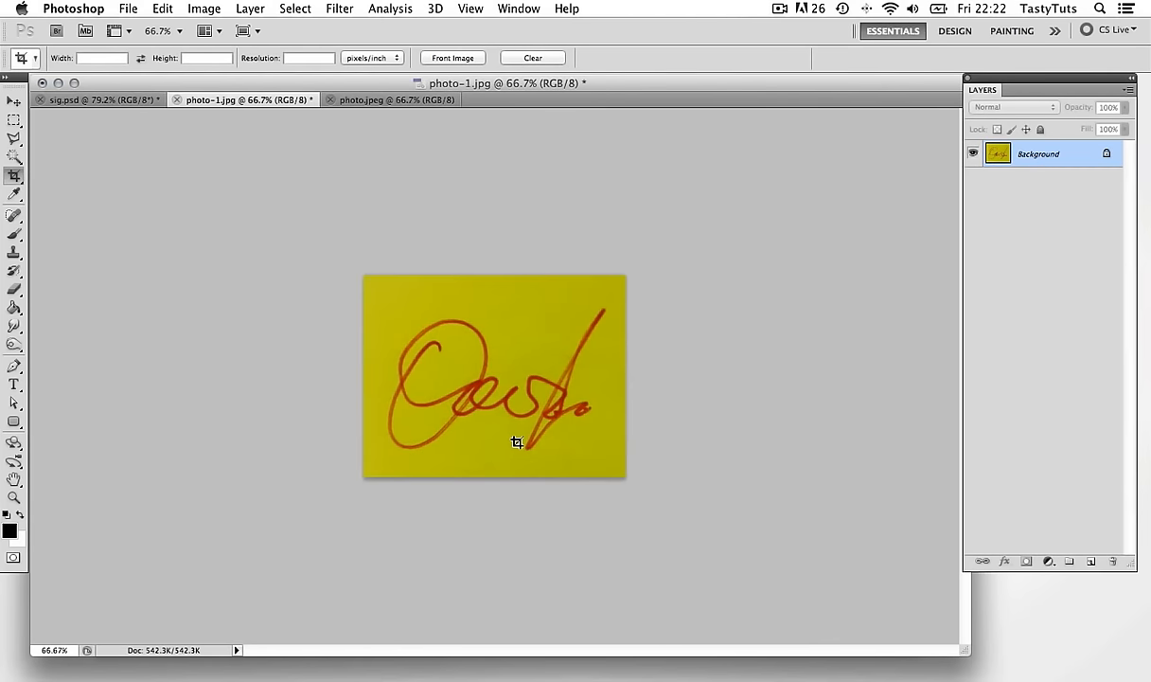
{"action": "left_click", "coordinate": [15, 101]}
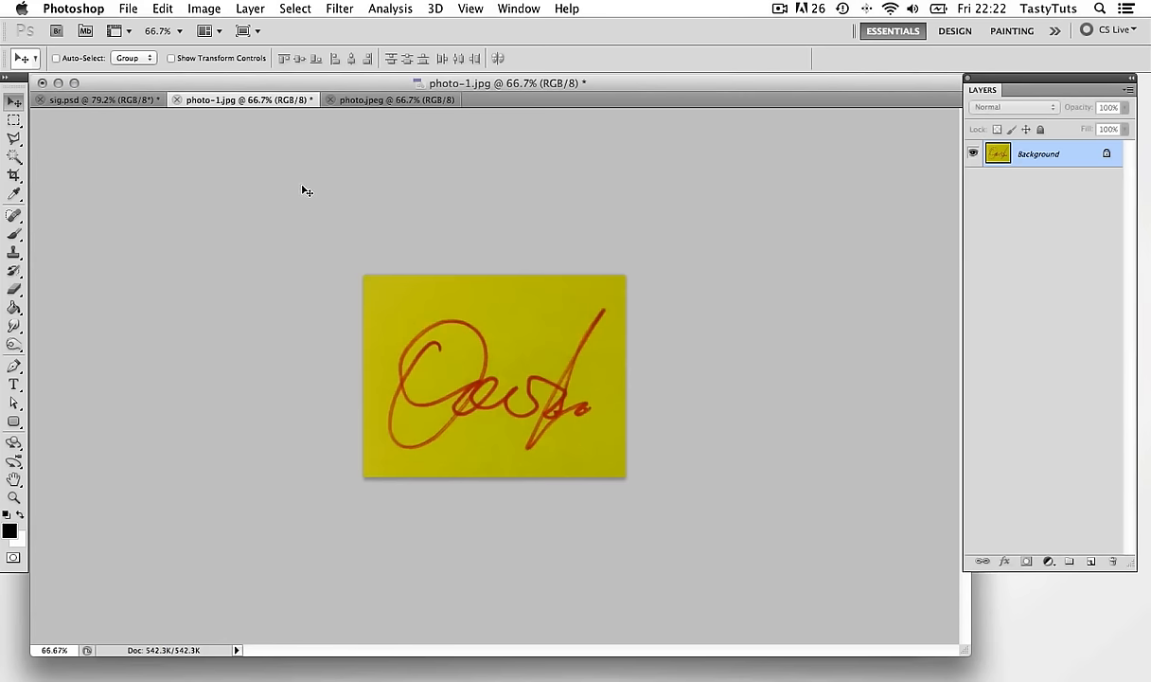
Resize the image to 300 pixels/inch and 10 cm wide (1181 × 907 pixels).
{"action": "left_click", "coordinate": [204, 9]}
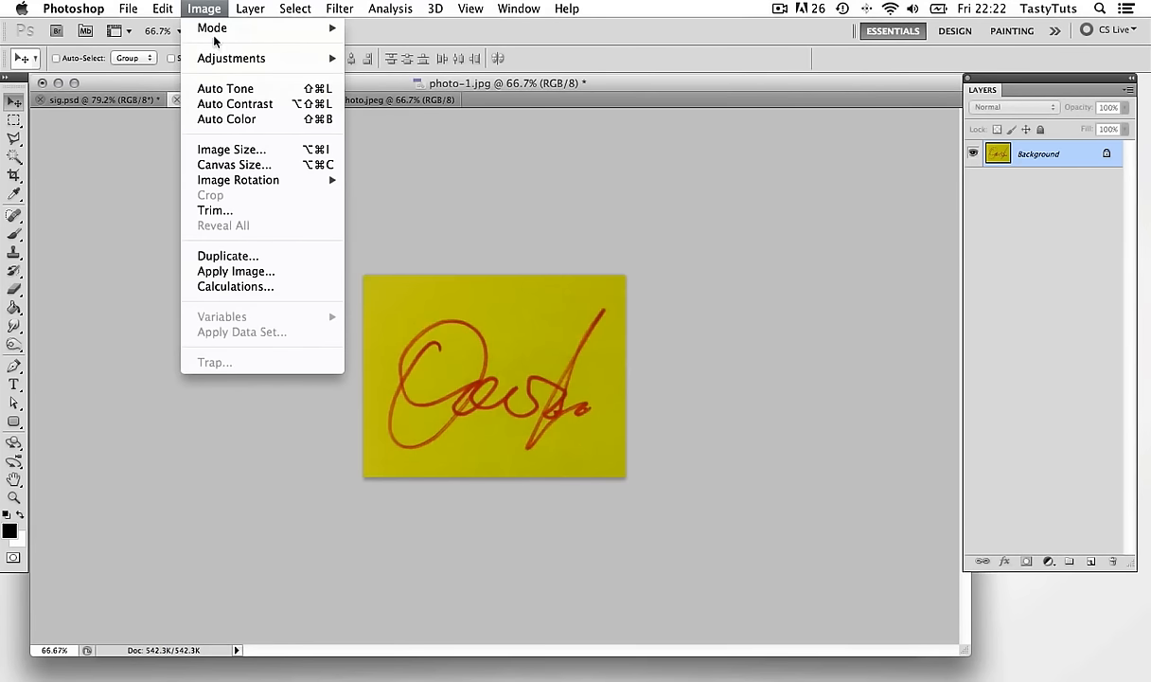
{"action": "left_click", "coordinate": [231, 149]}
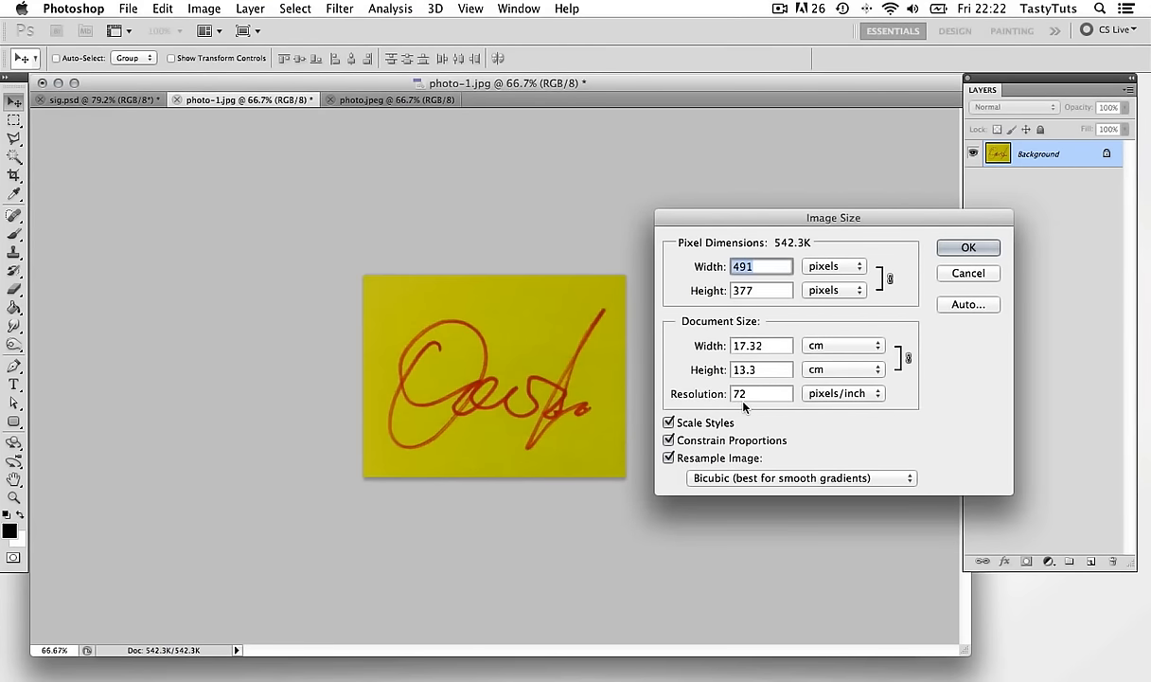
{"action": "mouse_move", "coordinate": [743, 407]}
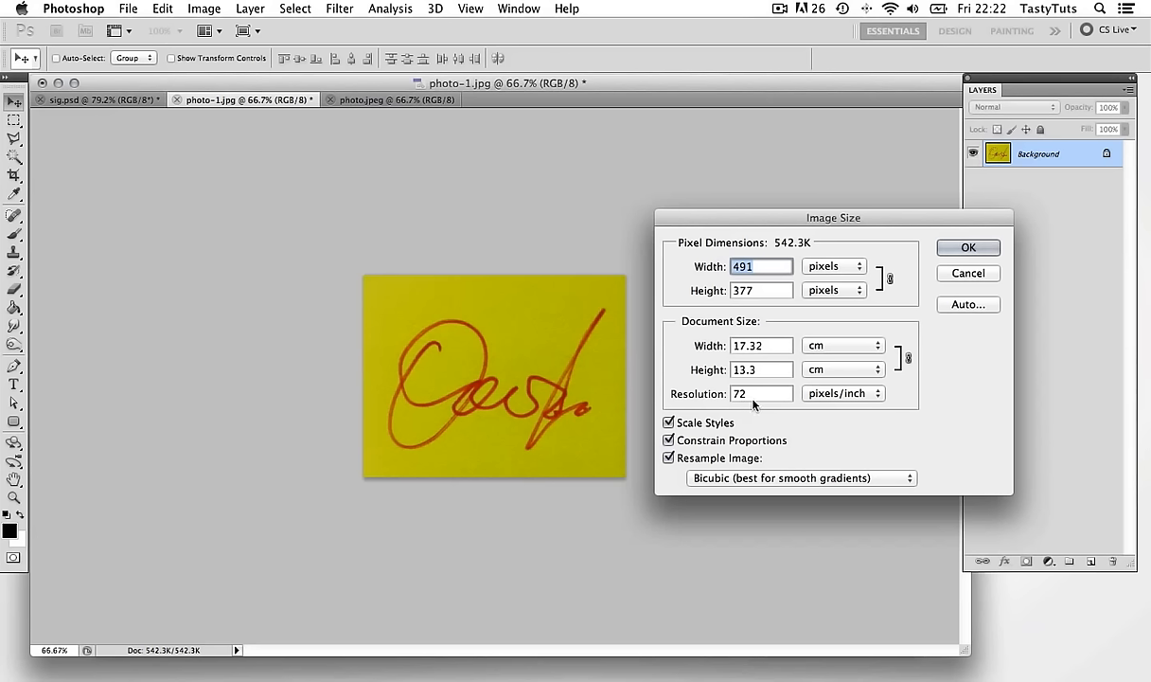
{"action": "mouse_move", "coordinate": [759, 394]}
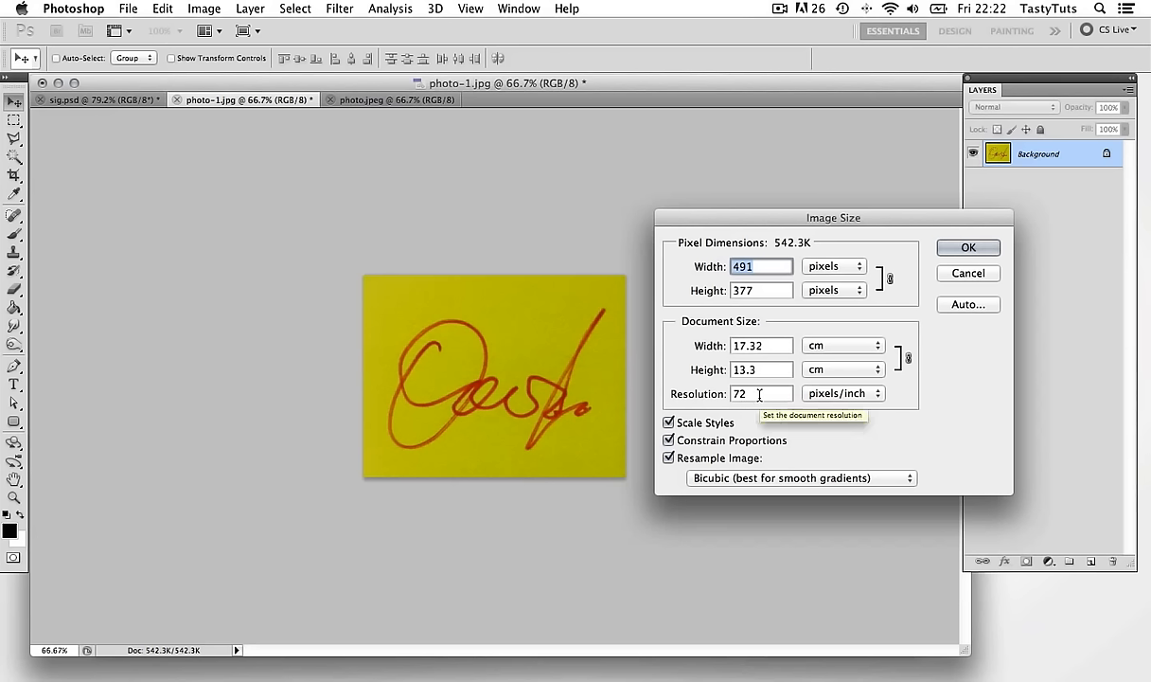
{"action": "type", "text": "300"}
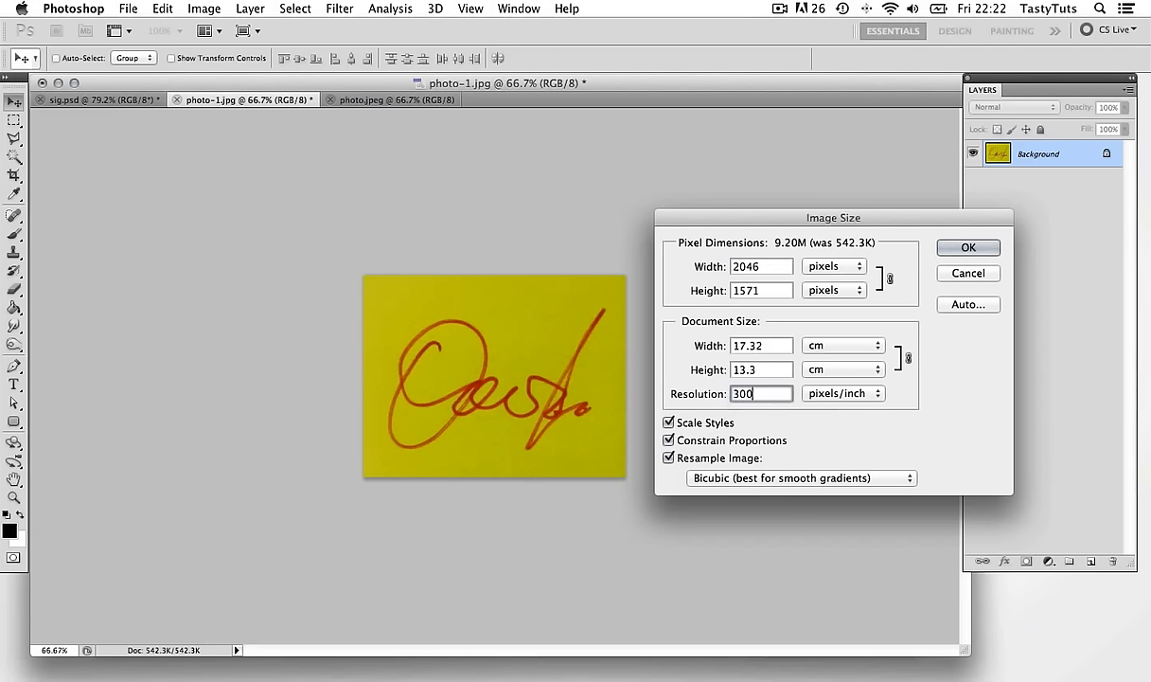
{"action": "left_click", "coordinate": [760, 344]}
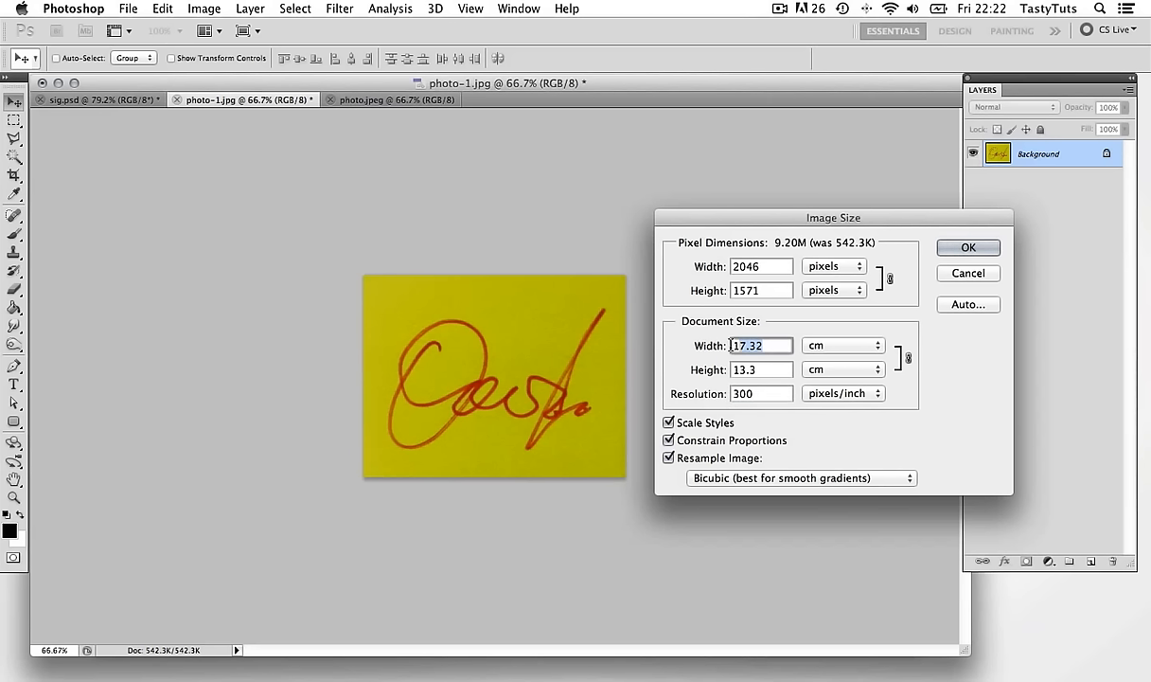
{"action": "type", "text": "10"}
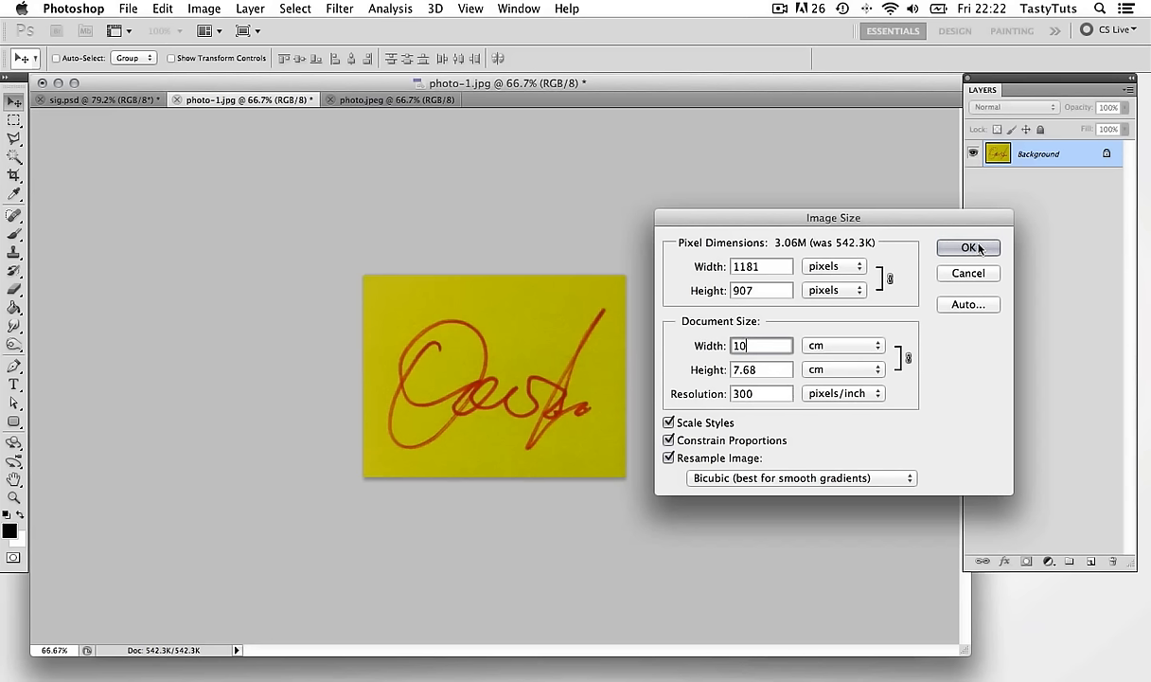
{"action": "left_click", "coordinate": [969, 248]}
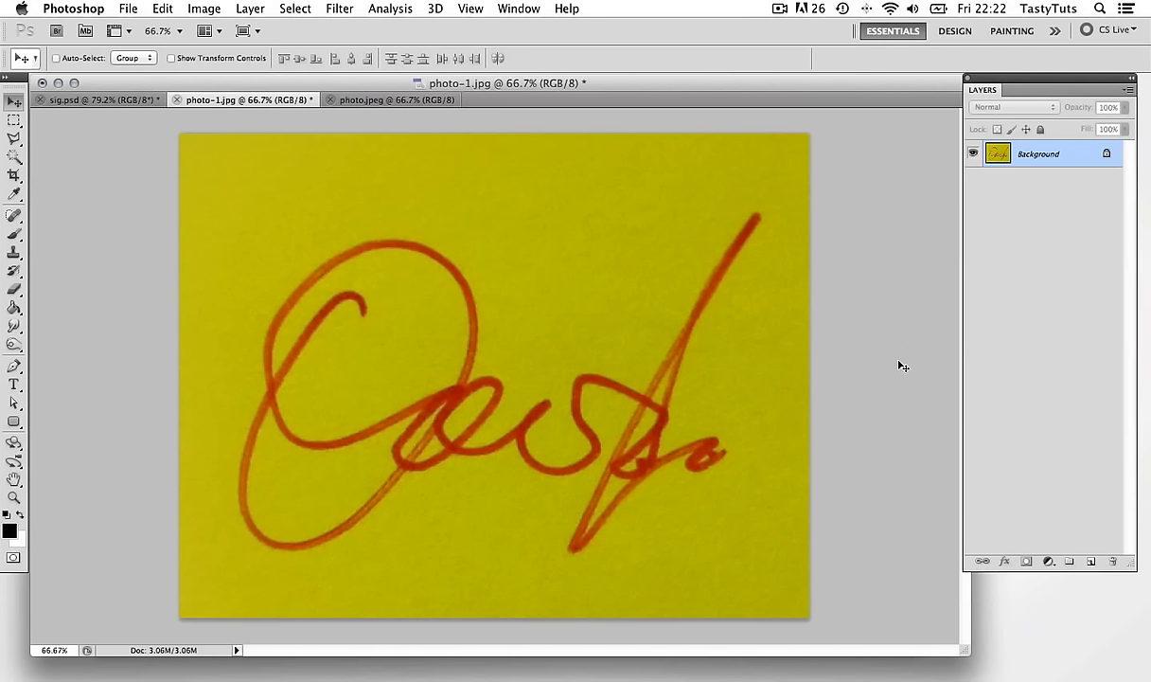
{"action": "mouse_move", "coordinate": [897, 367]}
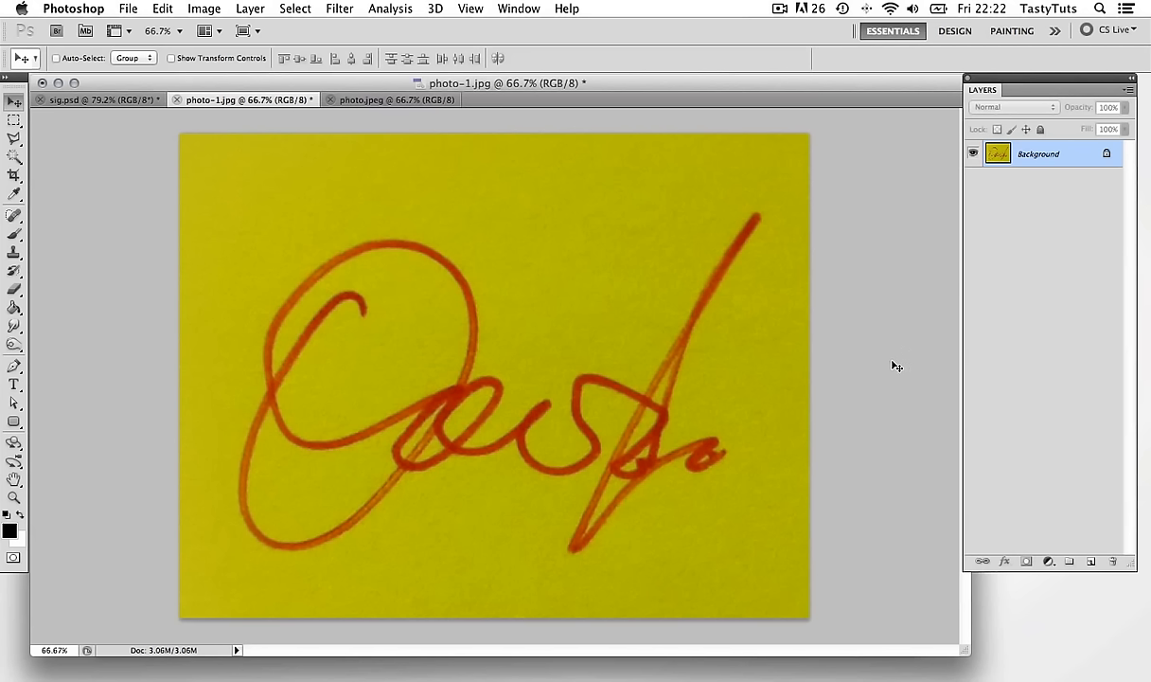
{"action": "mouse_move", "coordinate": [221, 22]}
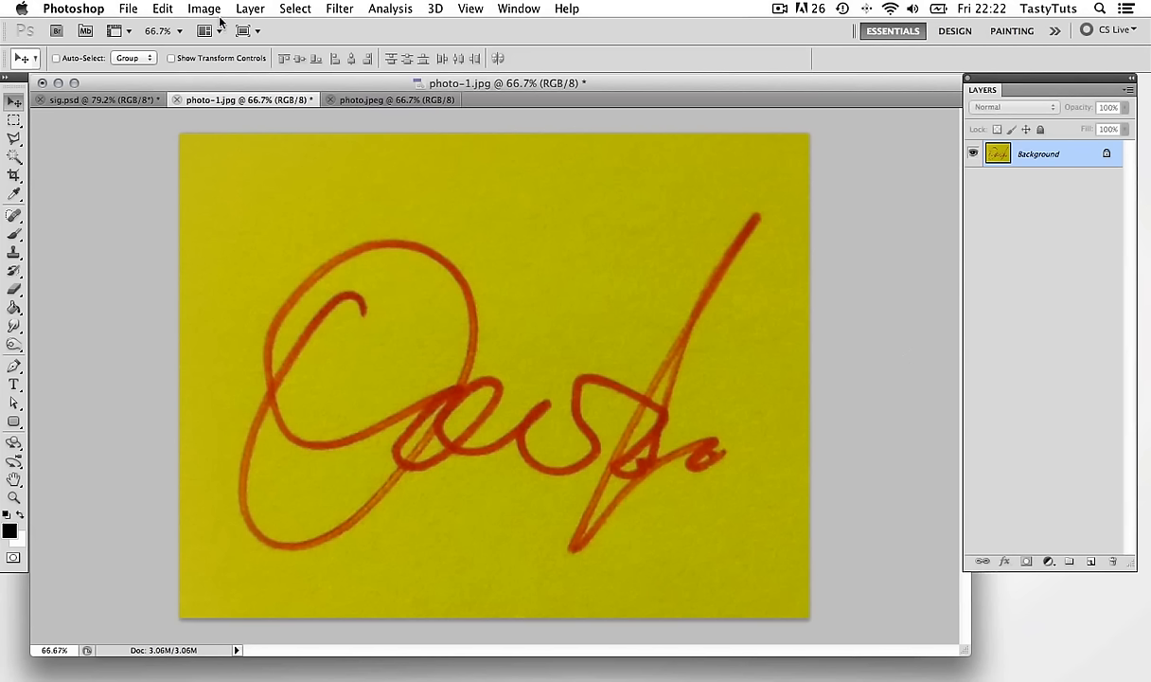
Convert the signature image to Grayscale mode.
{"action": "left_click", "coordinate": [204, 9]}
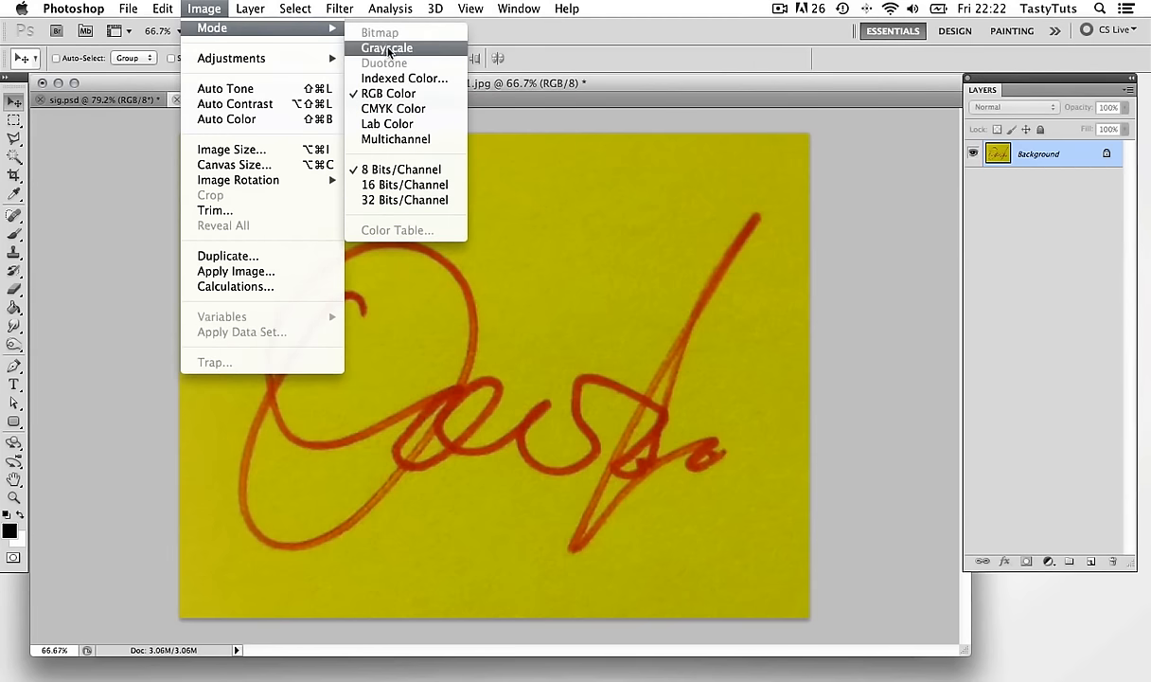
{"action": "left_click", "coordinate": [388, 47]}
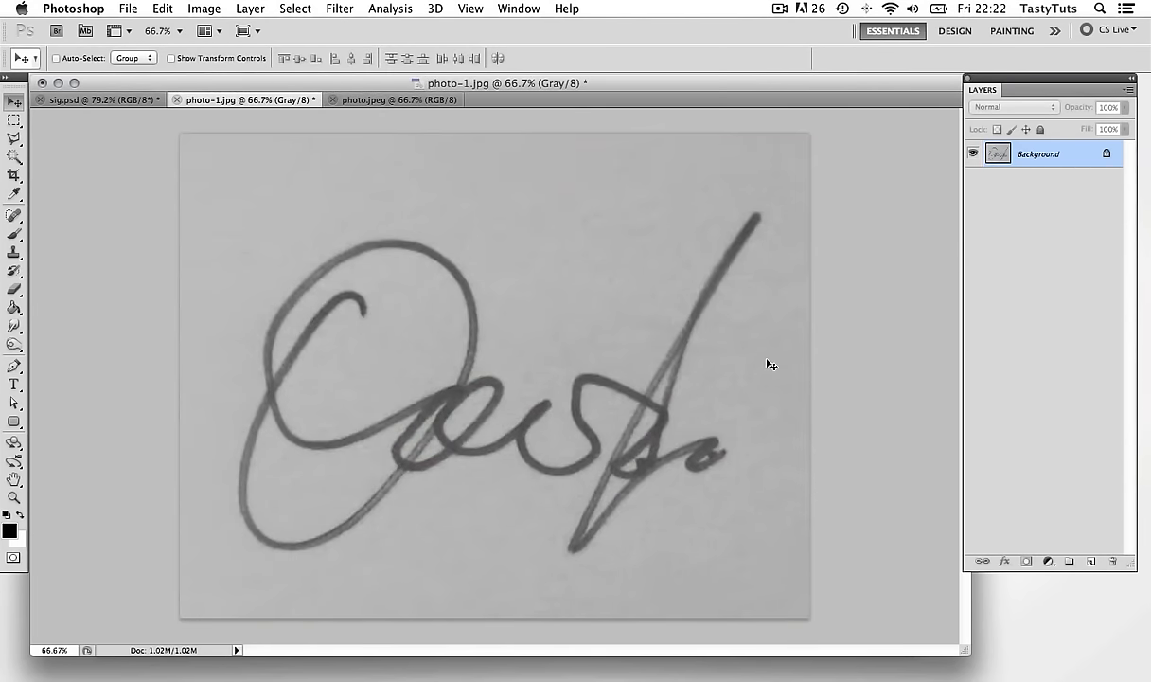
{"action": "mouse_move", "coordinate": [358, 559]}
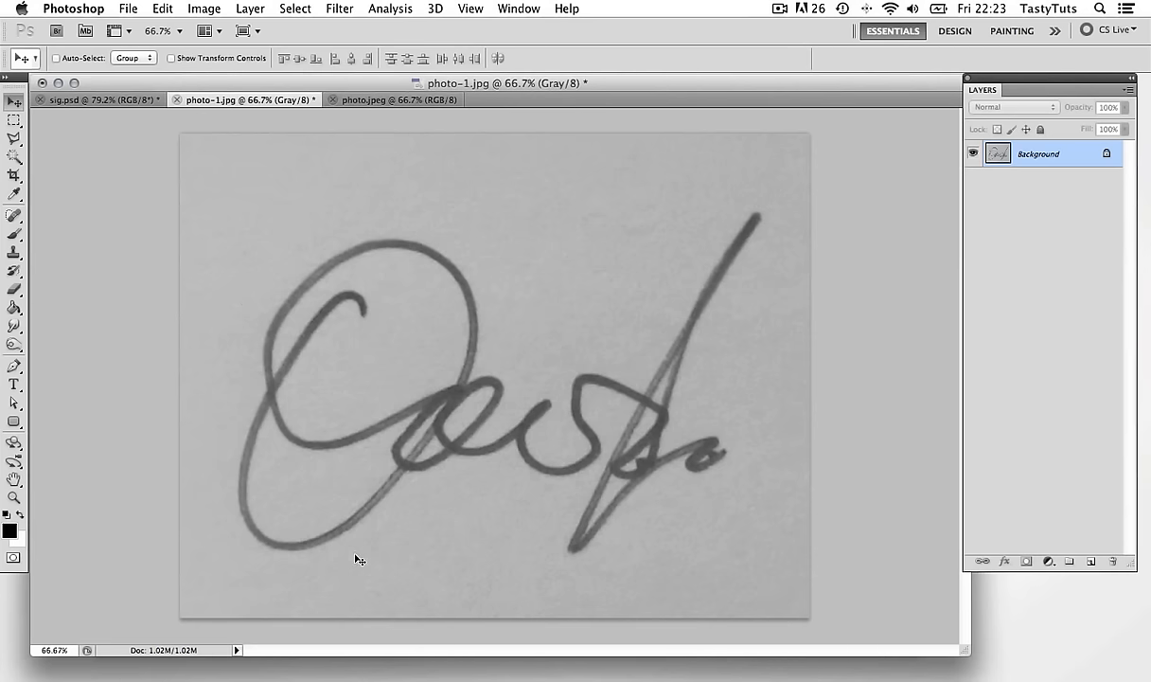
{"action": "mouse_move", "coordinate": [775, 334]}
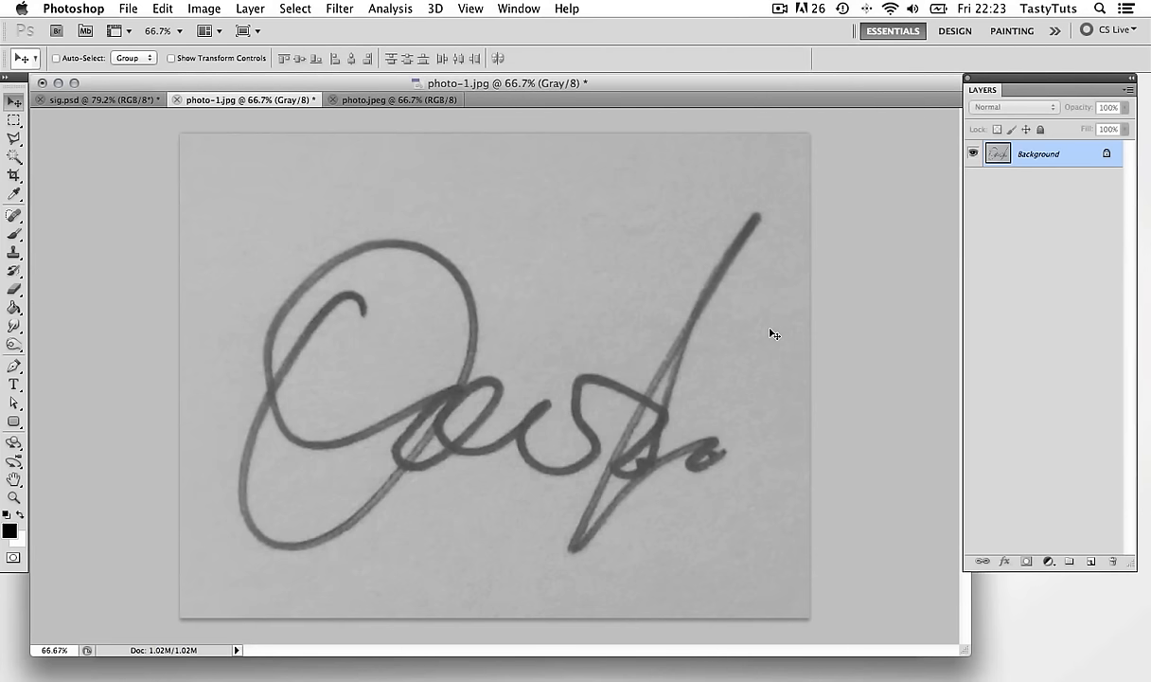
{"action": "left_click", "coordinate": [205, 8]}
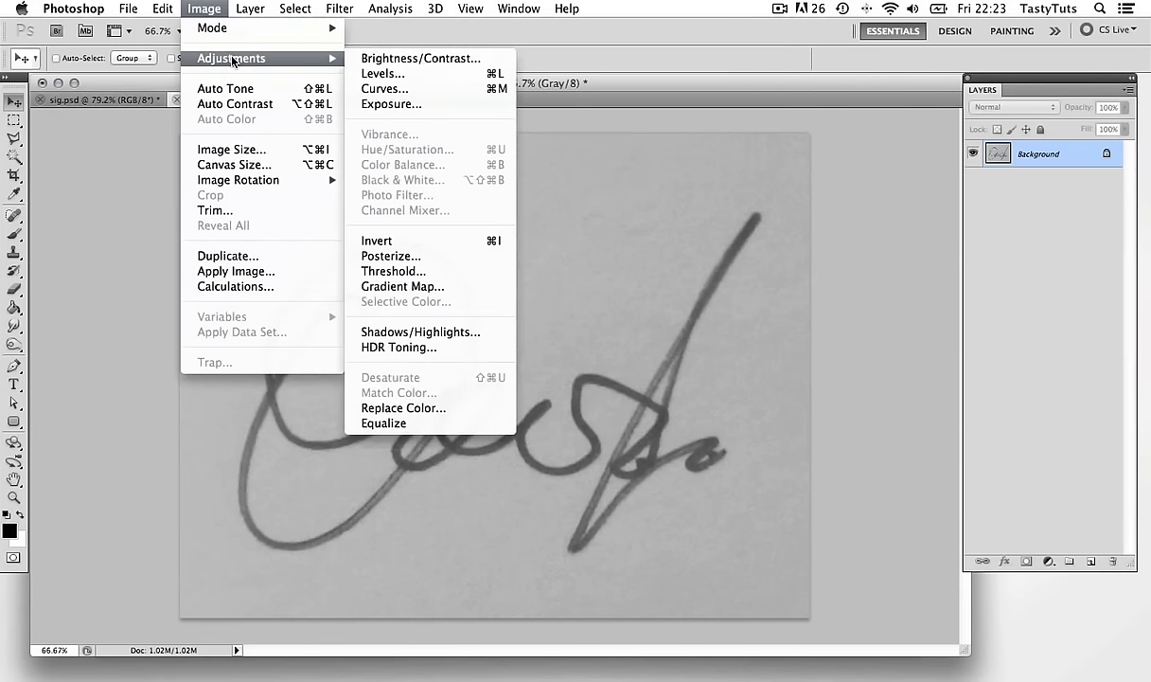
Preview Levels with input levels 88, 1.16 and 119 for black strokes on white.
{"action": "left_click", "coordinate": [382, 73]}
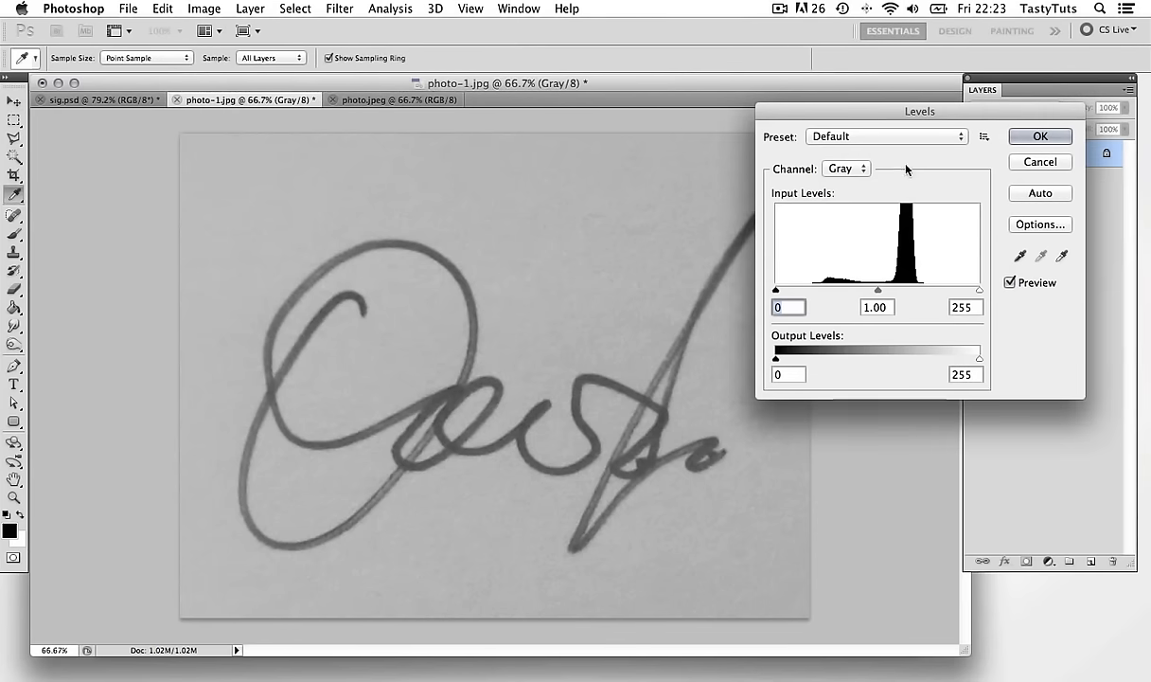
{"action": "left_click_drag", "start_coordinate": [919, 111], "coordinate": [925, 278]}
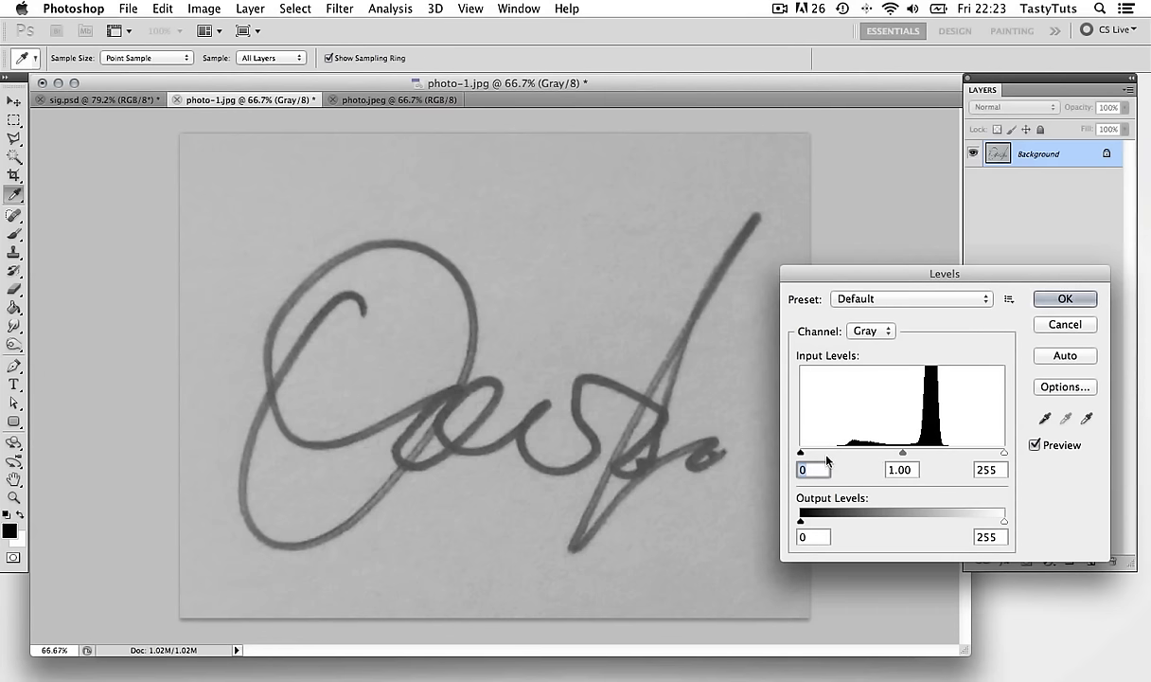
{"action": "left_click_drag", "start_coordinate": [800, 452], "coordinate": [820, 452]}
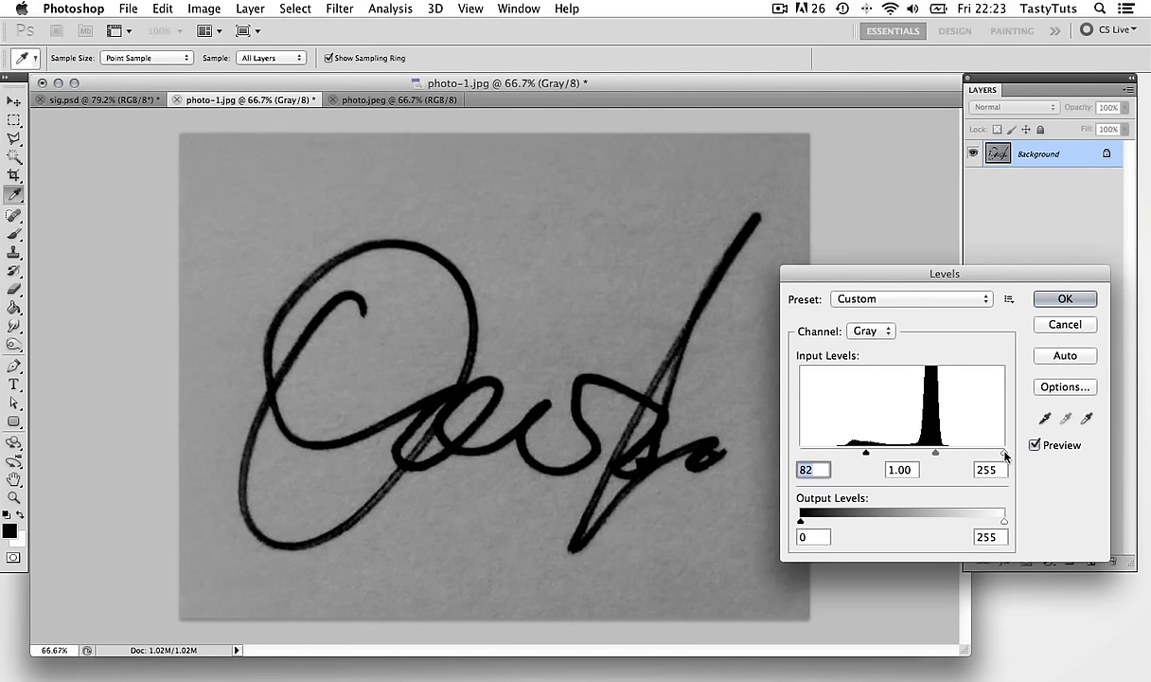
{"action": "left_click_drag", "start_coordinate": [1006, 452], "coordinate": [905, 453]}
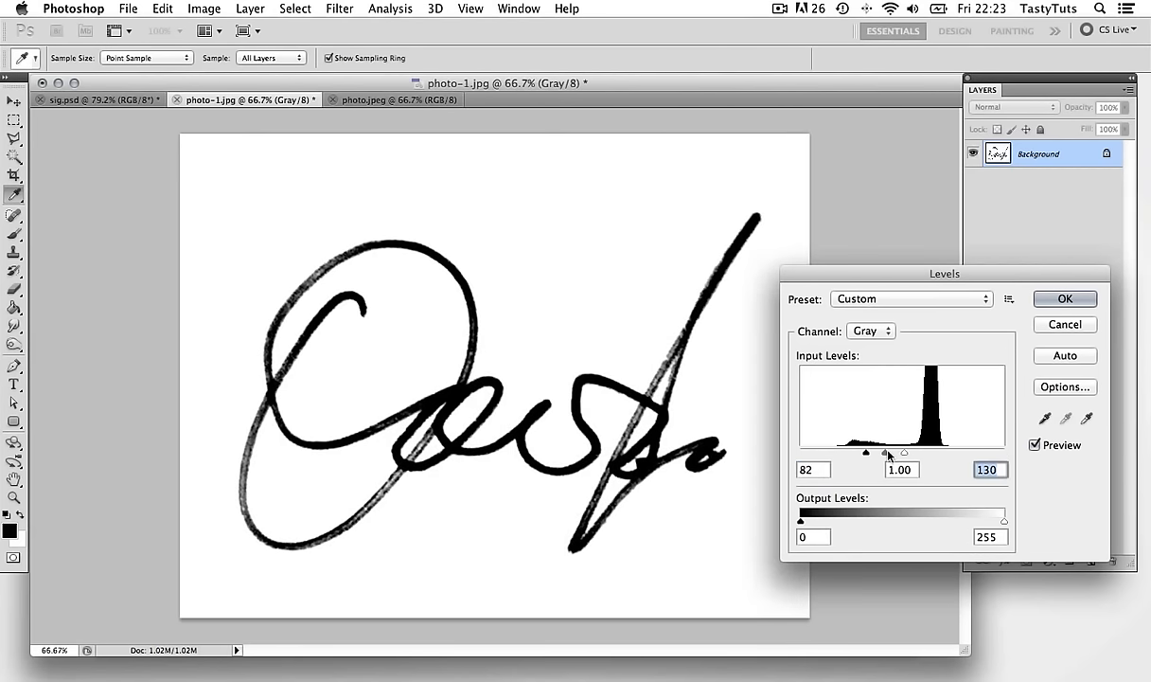
{"action": "left_click_drag", "start_coordinate": [885, 452], "coordinate": [882, 452]}
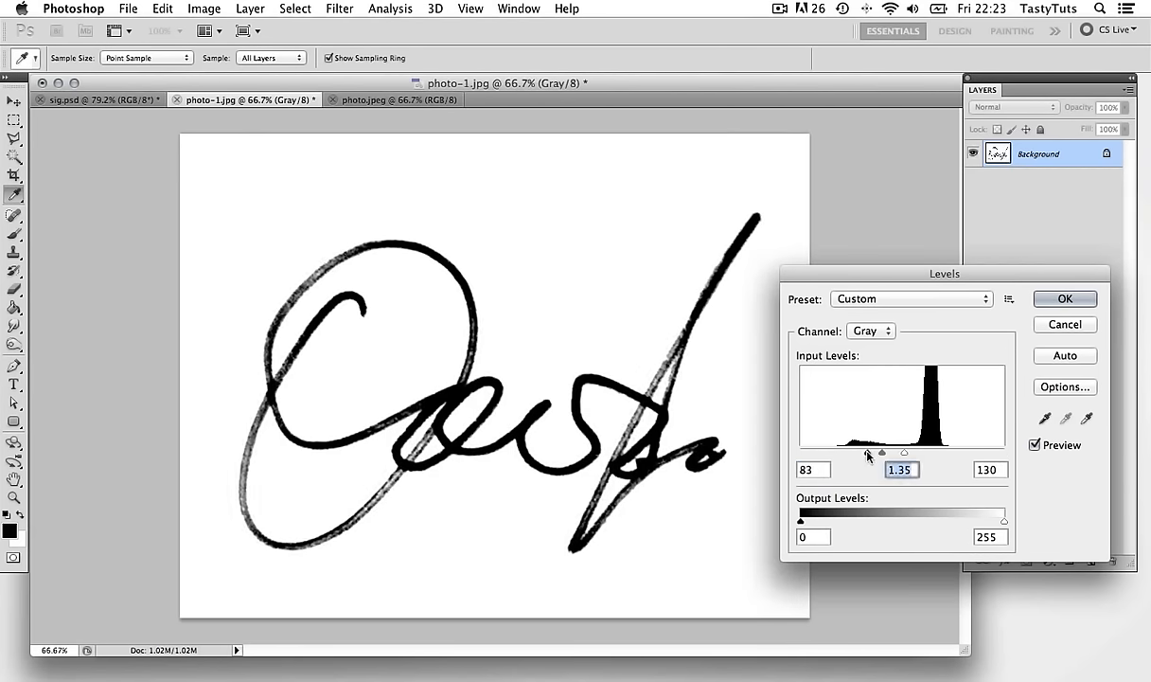
{"action": "left_click_drag", "start_coordinate": [881, 452], "coordinate": [886, 452]}
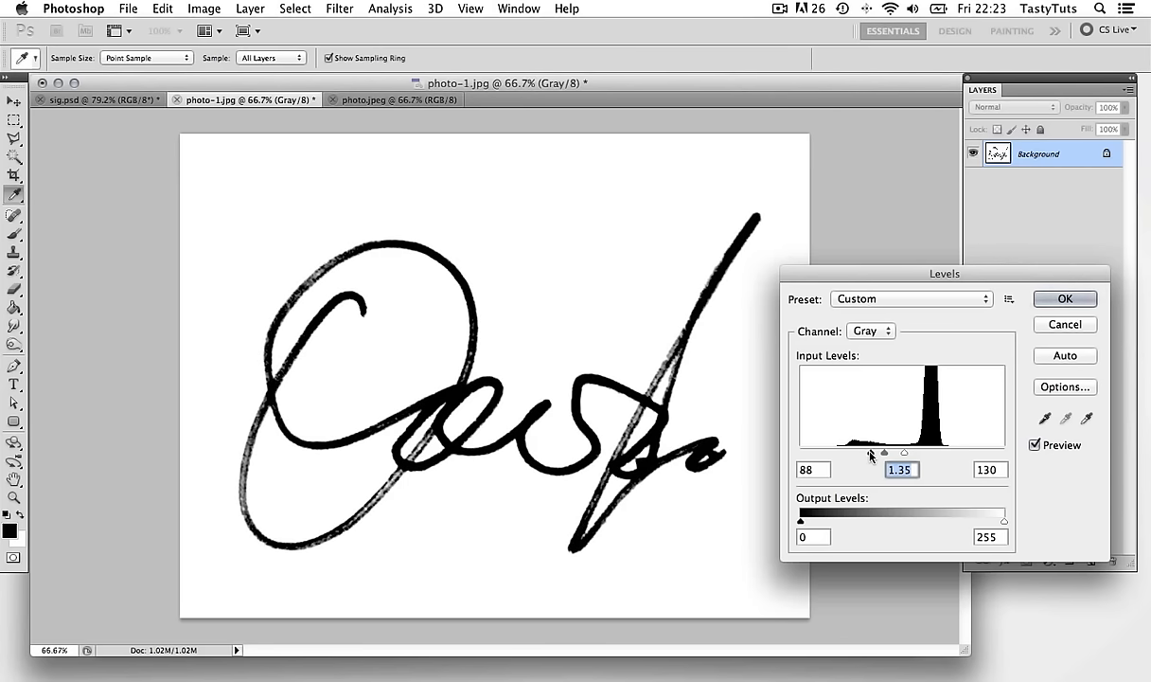
{"action": "left_click_drag", "start_coordinate": [885, 451], "coordinate": [871, 451]}
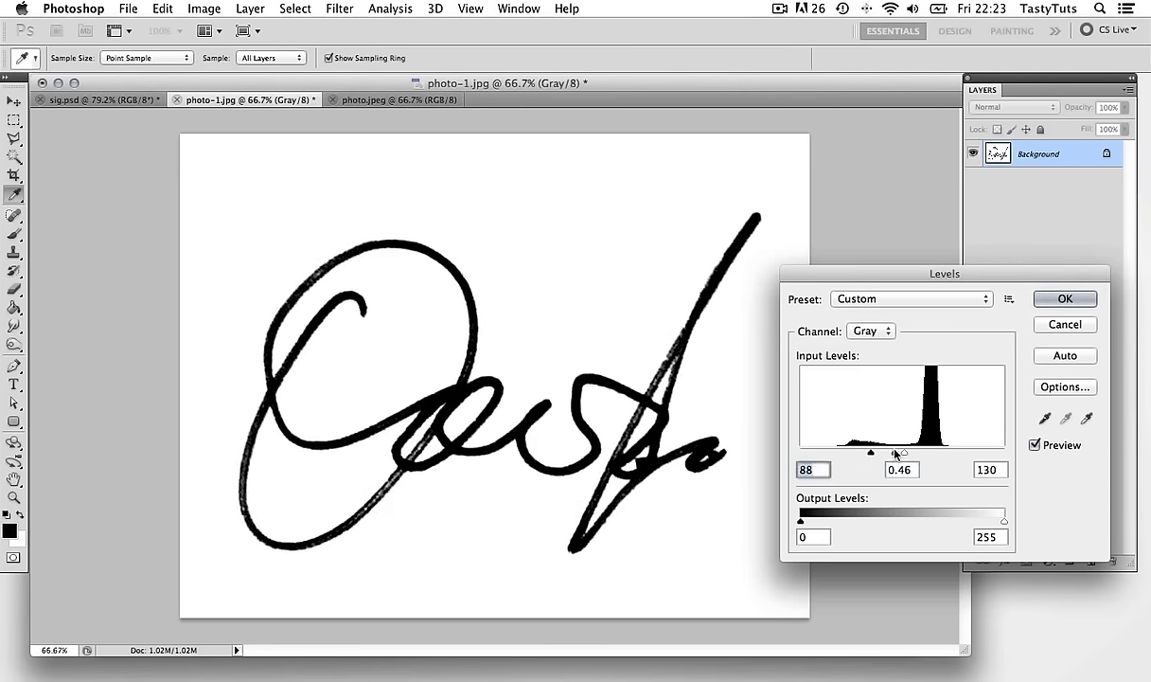
{"action": "left_click_drag", "start_coordinate": [871, 451], "coordinate": [887, 452]}
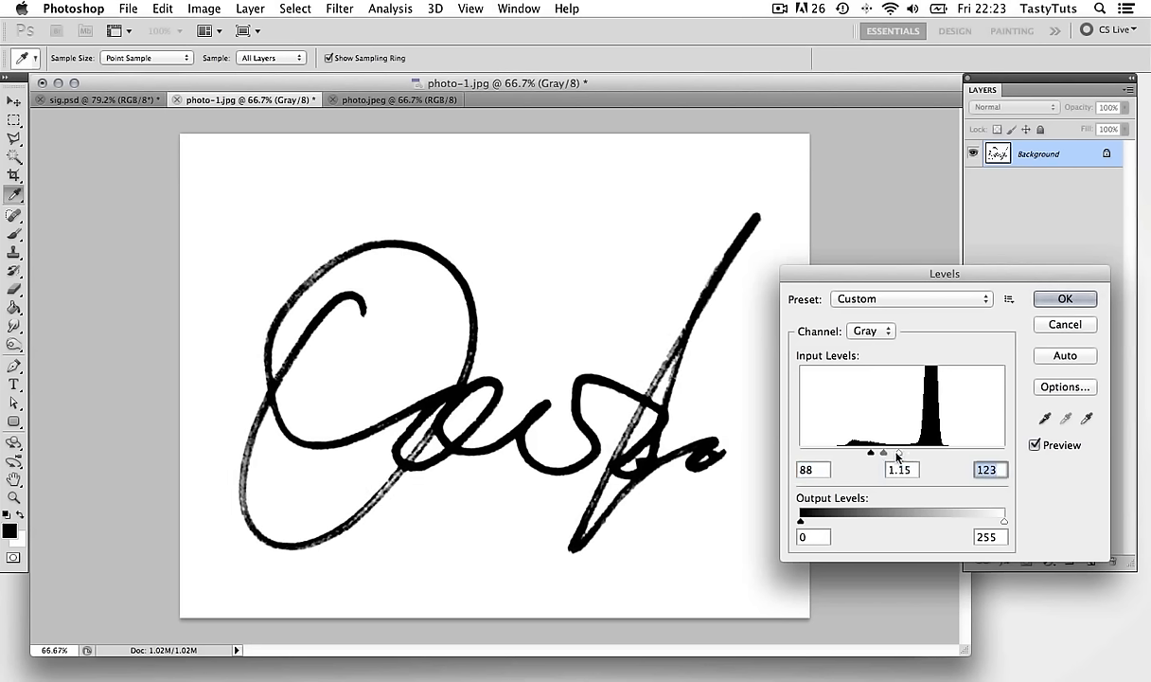
{"action": "left_click_drag", "start_coordinate": [884, 452], "coordinate": [895, 452]}
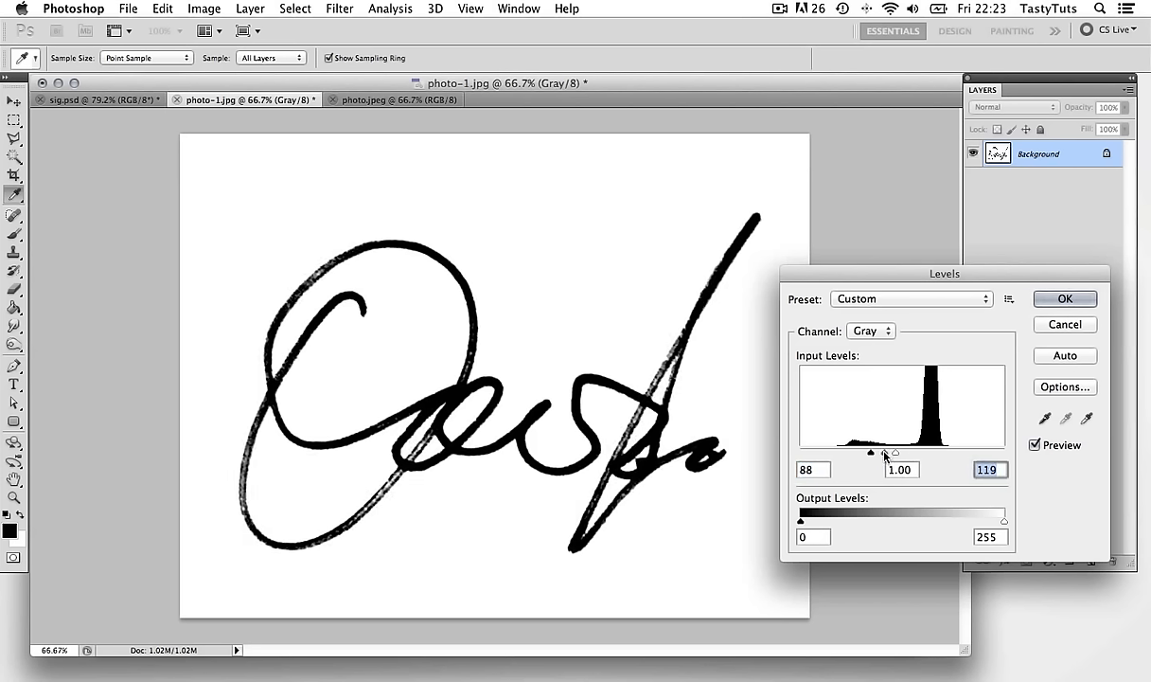
{"action": "left_click_drag", "start_coordinate": [871, 452], "coordinate": [884, 452]}
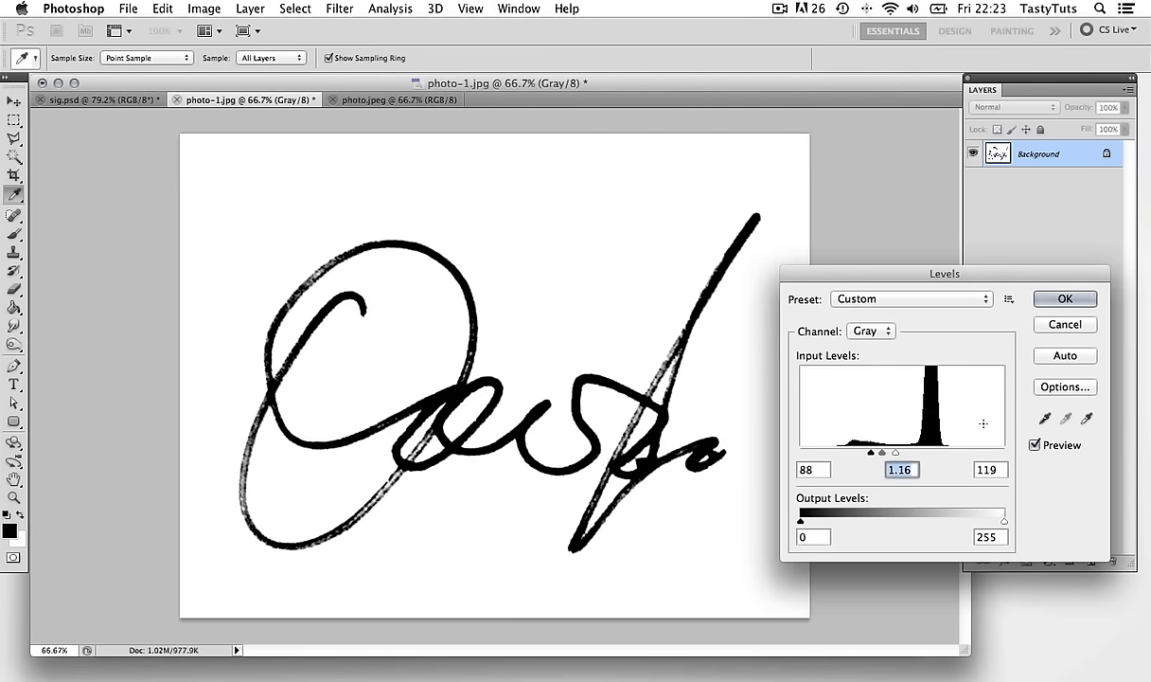
Apply the Levels adjustment and convert the locked Background into Layer 0.
{"action": "left_click", "coordinate": [1064, 298]}
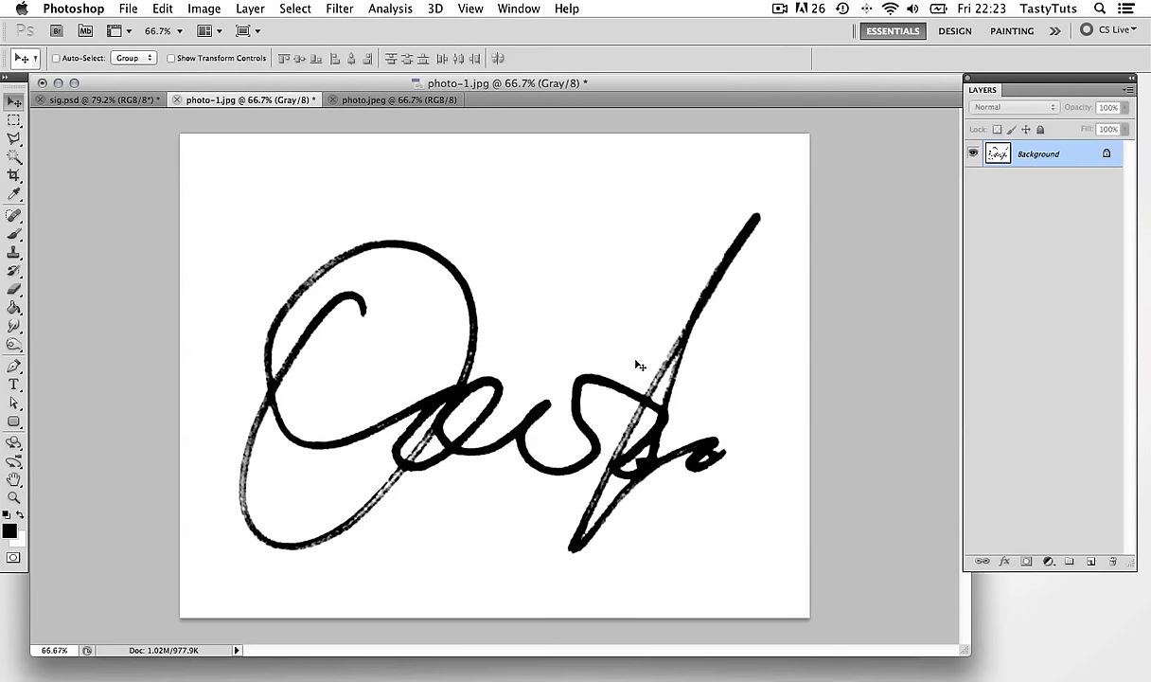
{"action": "mouse_move", "coordinate": [467, 478]}
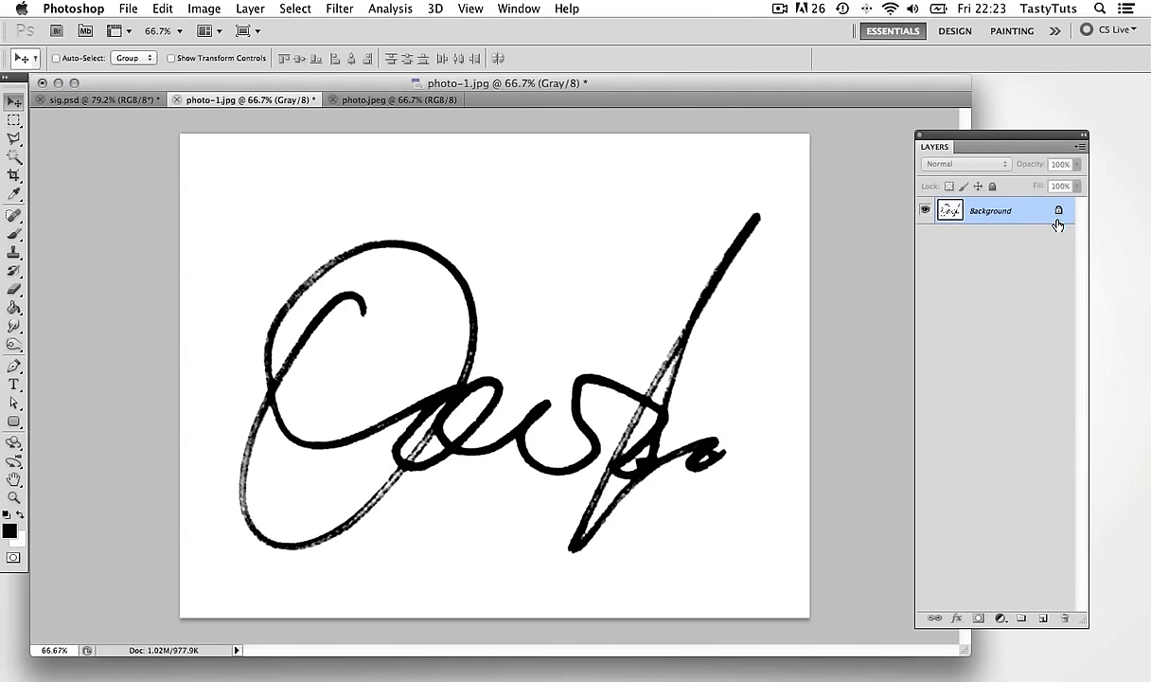
{"action": "mouse_move", "coordinate": [1060, 212]}
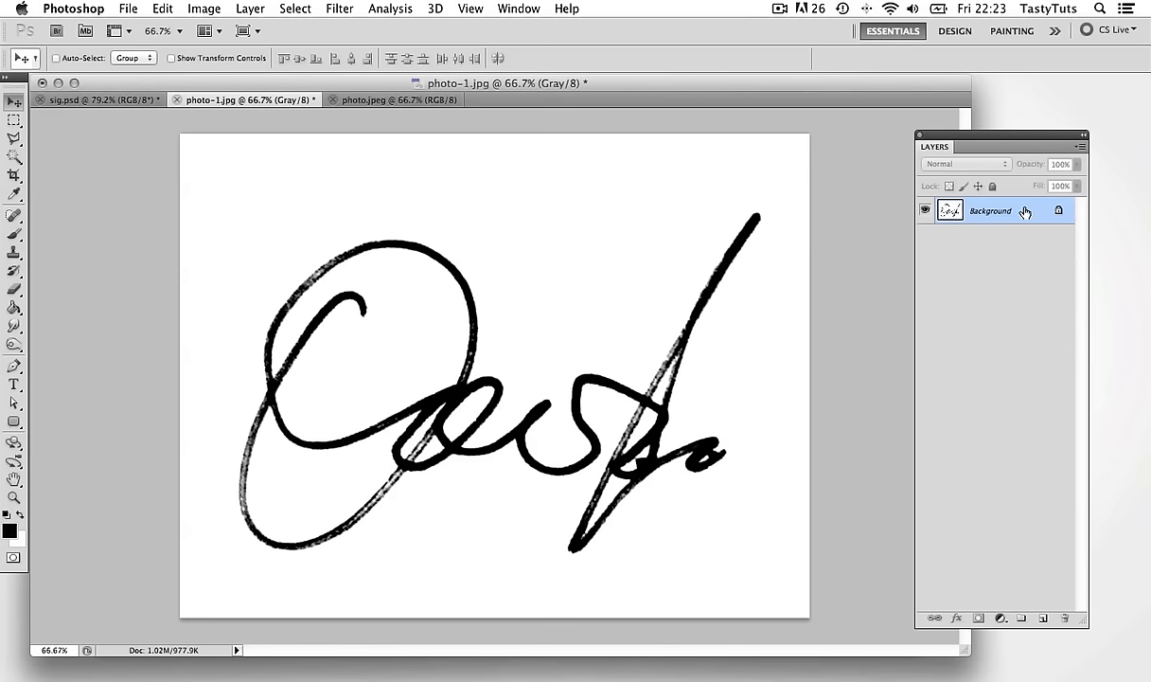
{"action": "double_click", "coordinate": [989, 210]}
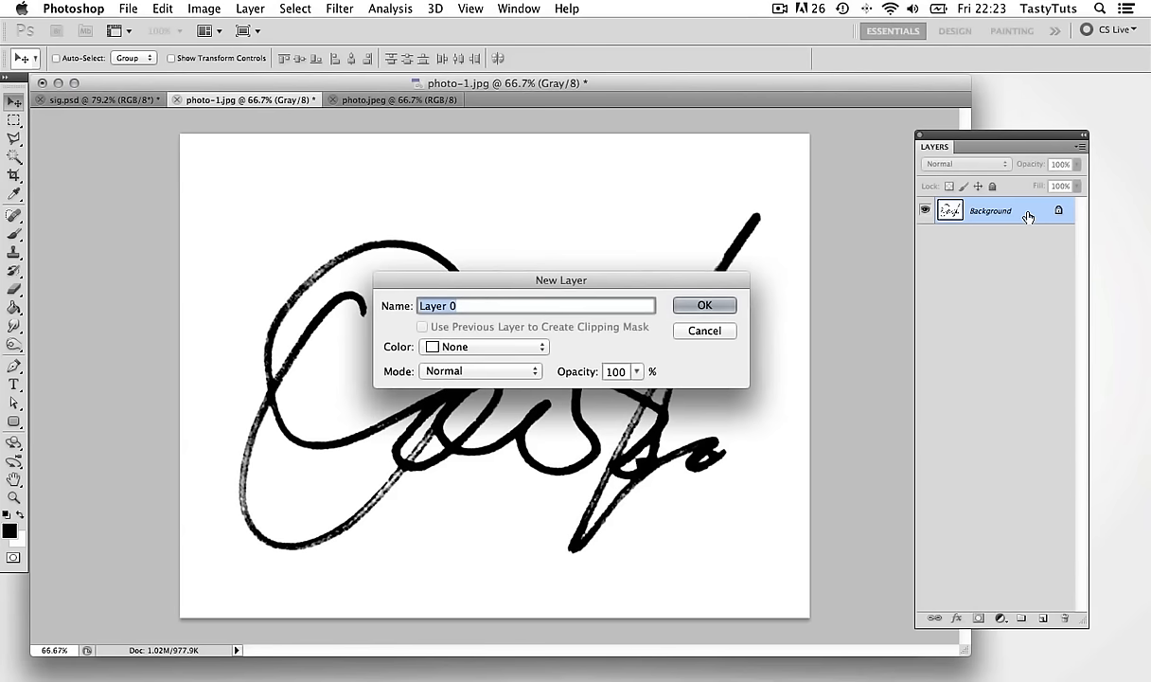
{"action": "left_click", "coordinate": [704, 304]}
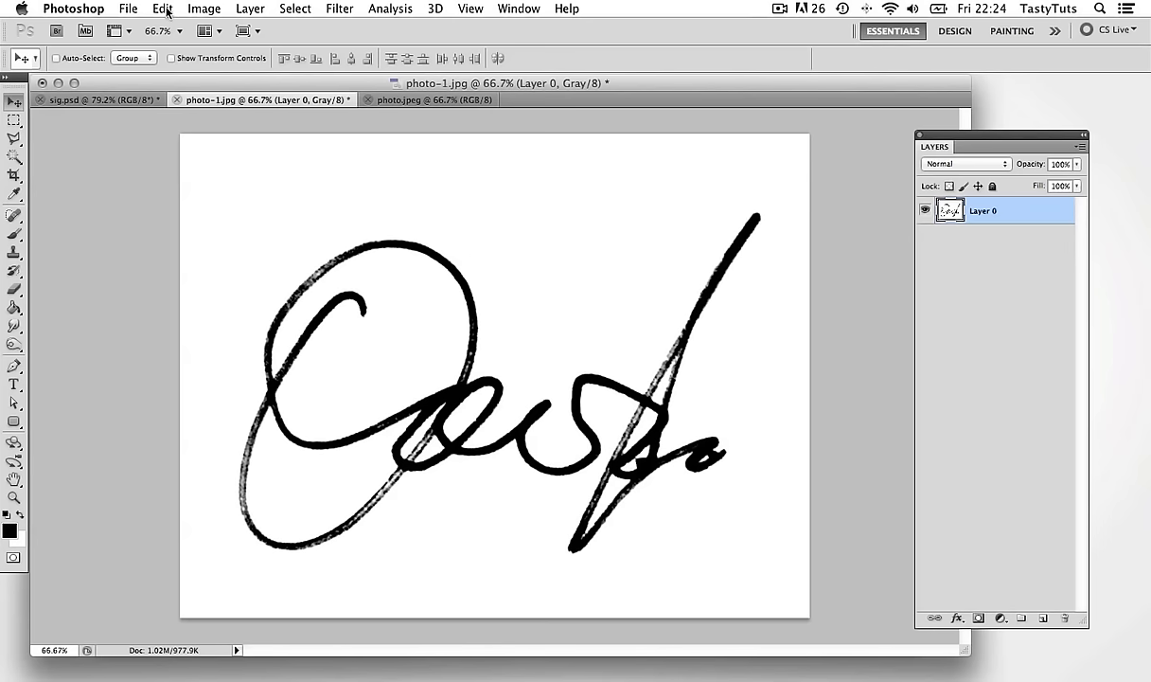
{"action": "left_click", "coordinate": [295, 8]}
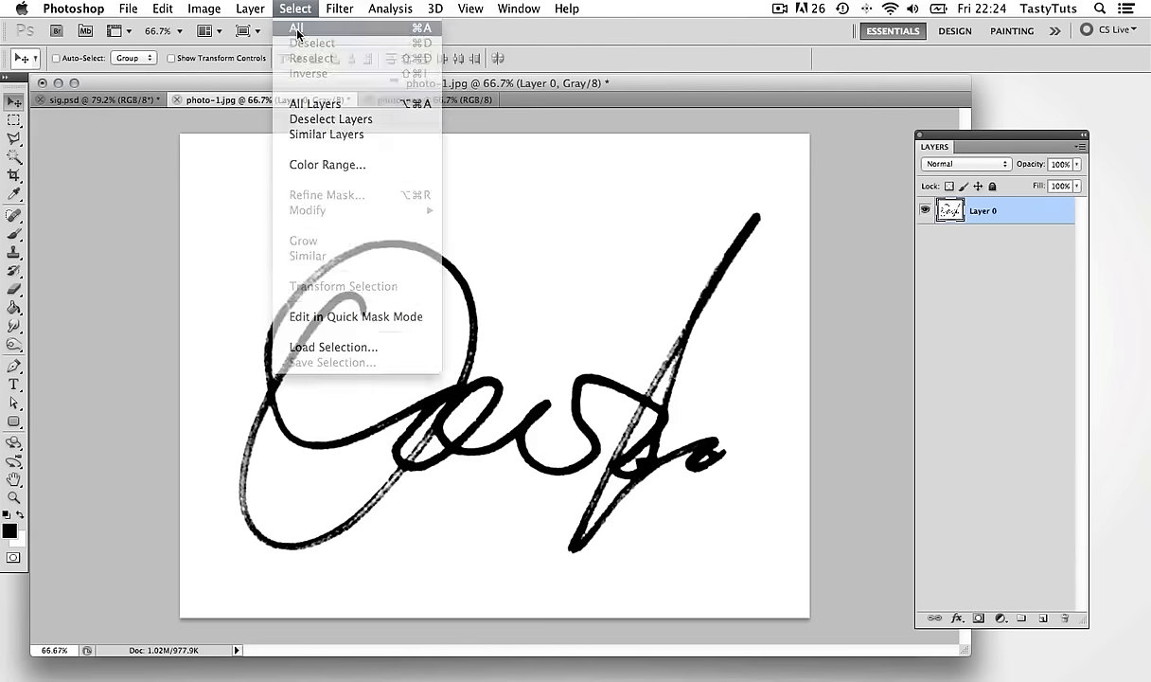
Select all of Layer 0 and cut the signature image out of it.
{"action": "left_click", "coordinate": [297, 26]}
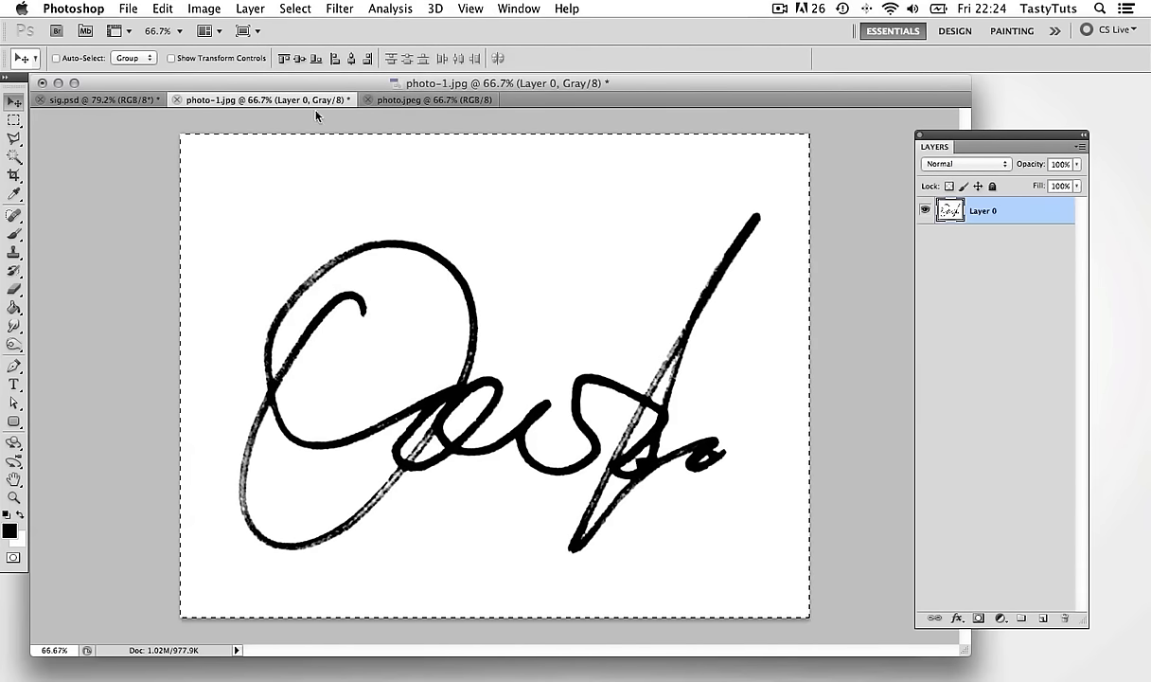
{"action": "mouse_move", "coordinate": [170, 294]}
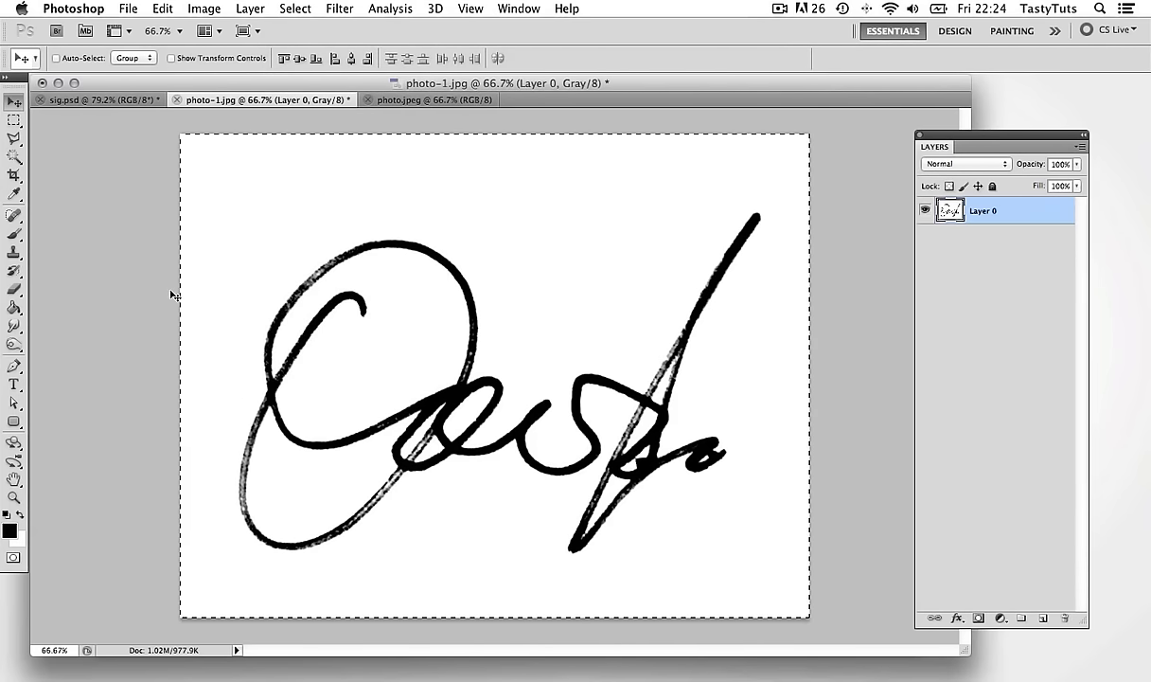
{"action": "left_click", "coordinate": [163, 9]}
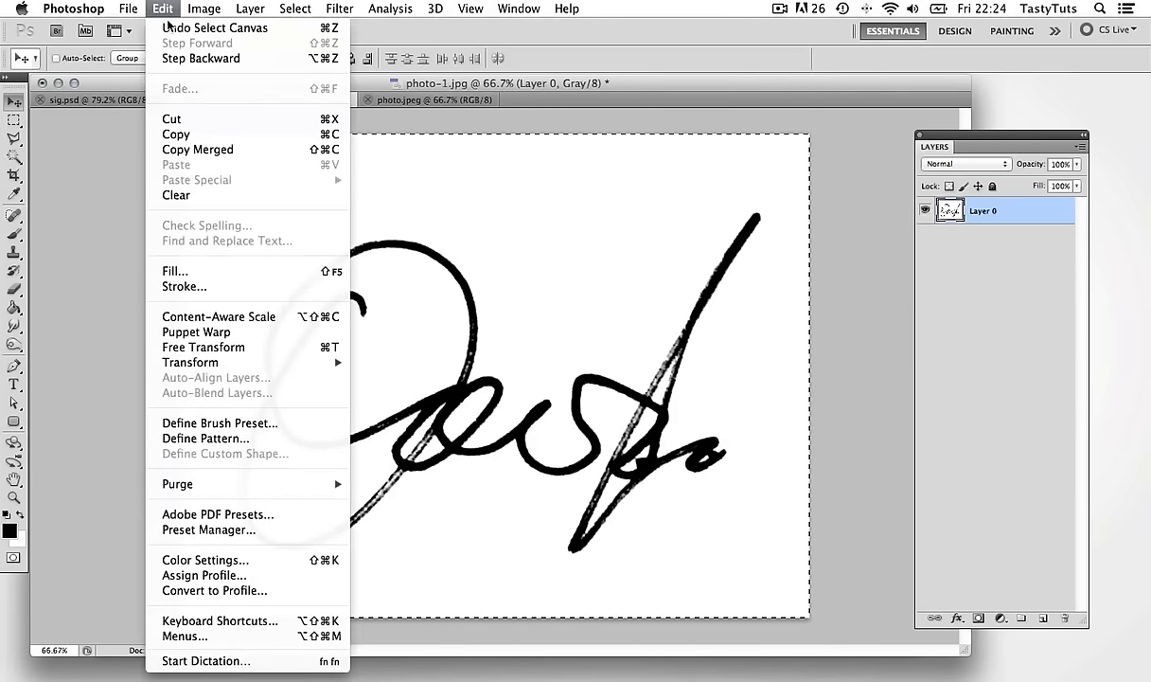
{"action": "left_click", "coordinate": [176, 195]}
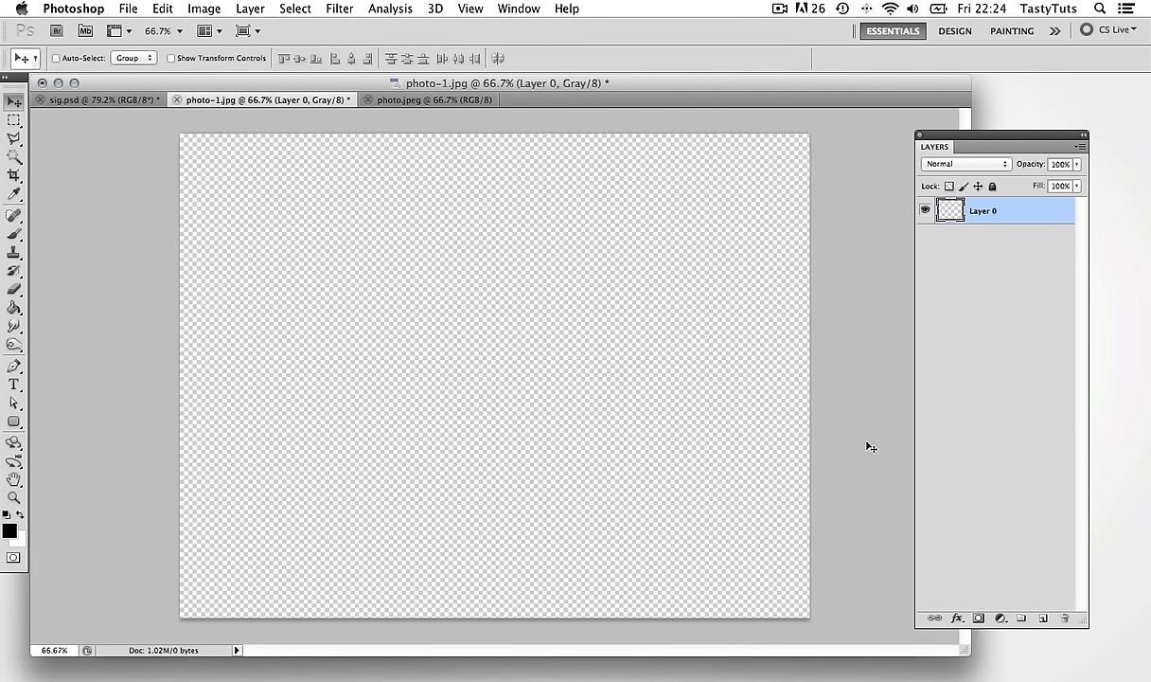
{"action": "mouse_move", "coordinate": [851, 452]}
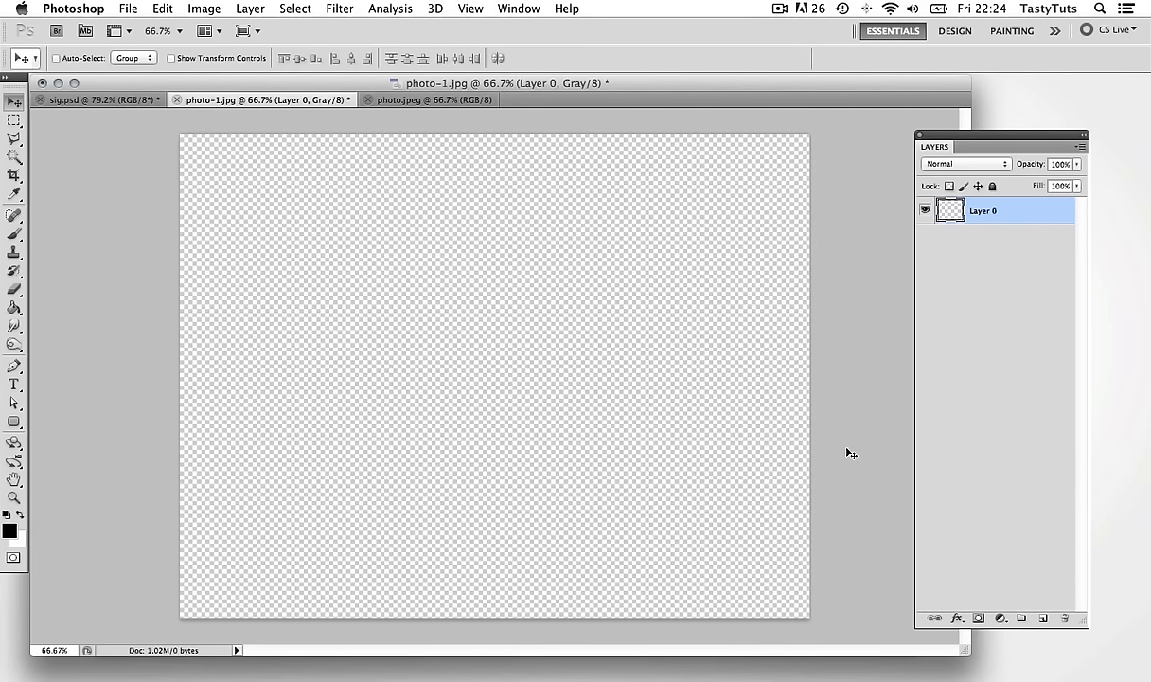
{"action": "mouse_move", "coordinate": [851, 448]}
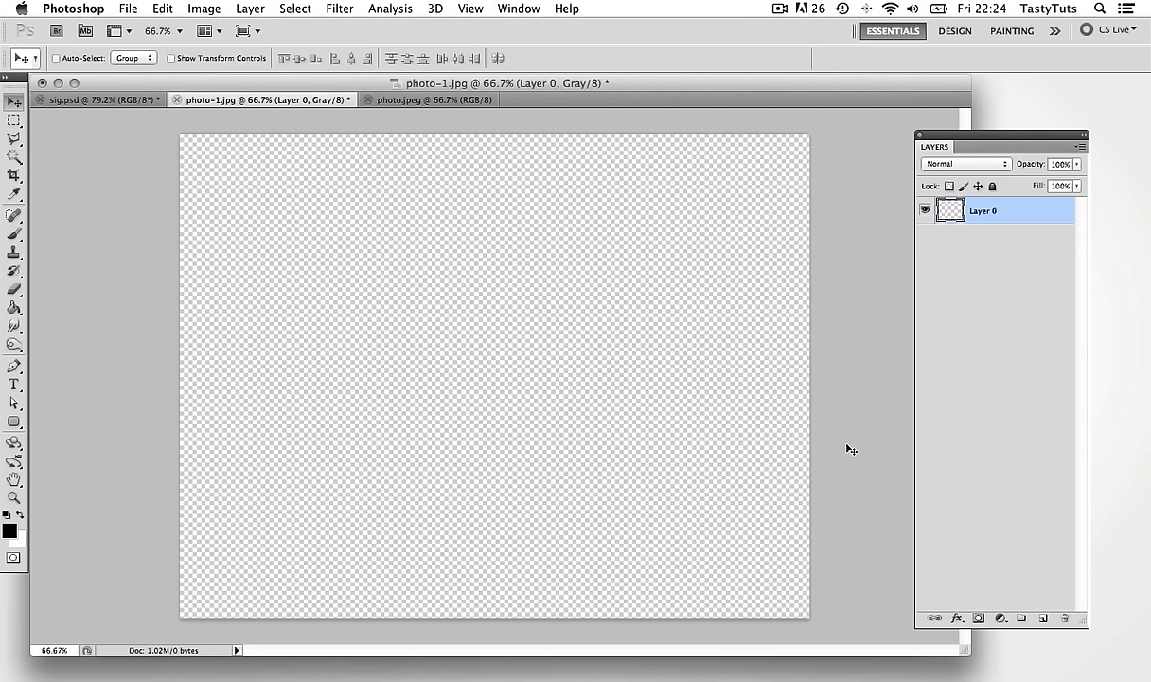
{"action": "mouse_move", "coordinate": [982, 139]}
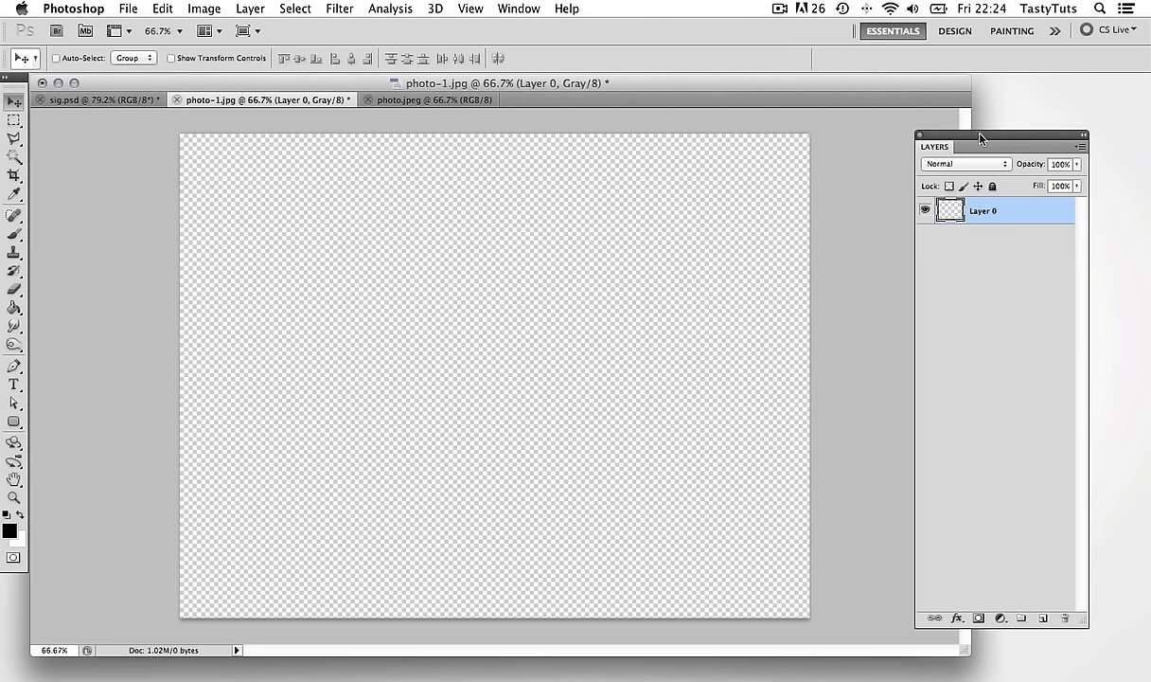
{"action": "left_click", "coordinate": [1081, 147]}
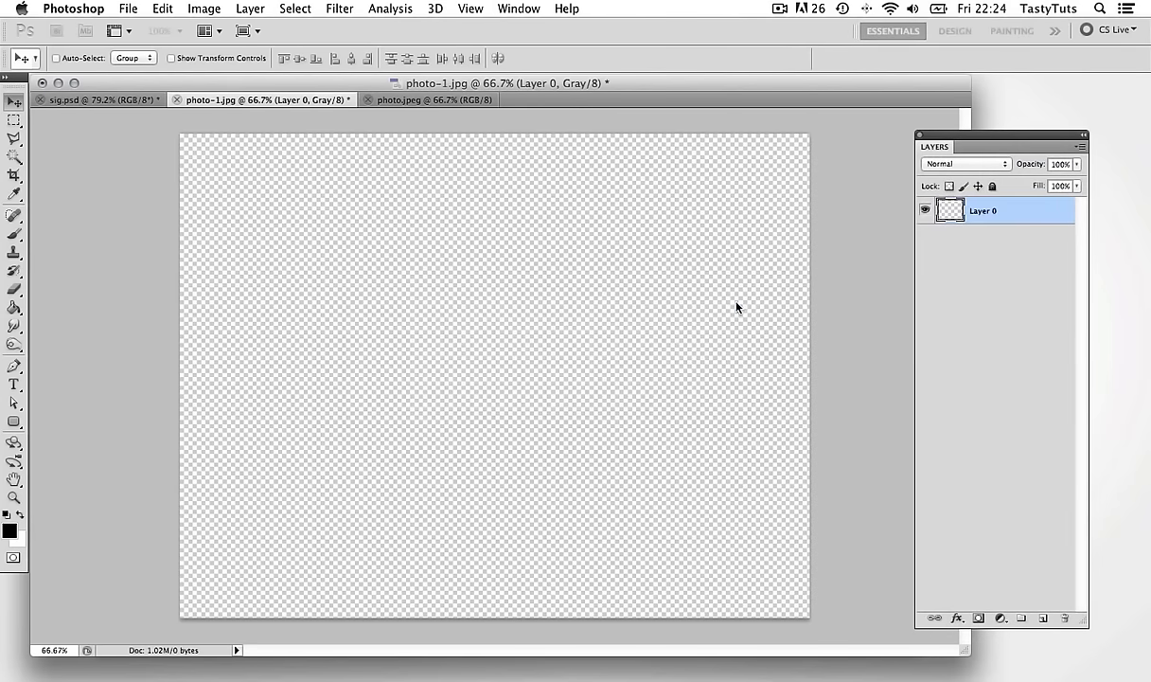
Add a new Layer 1 and paste the signature image into it.
{"action": "left_click", "coordinate": [162, 8]}
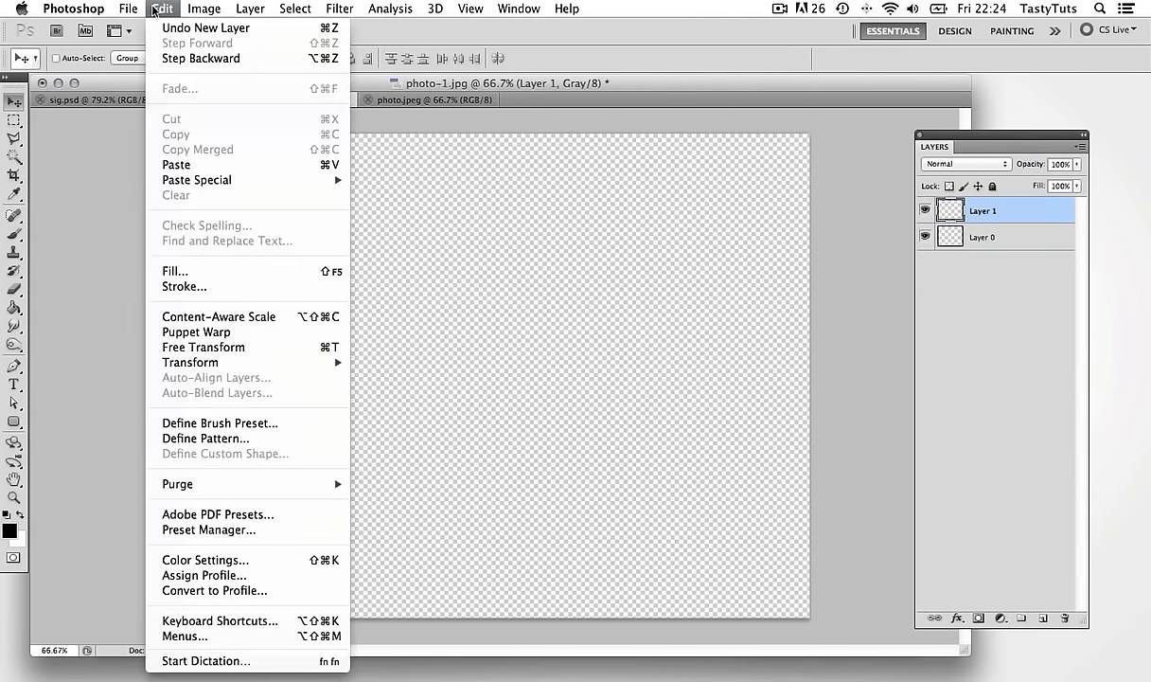
{"action": "left_click", "coordinate": [176, 164]}
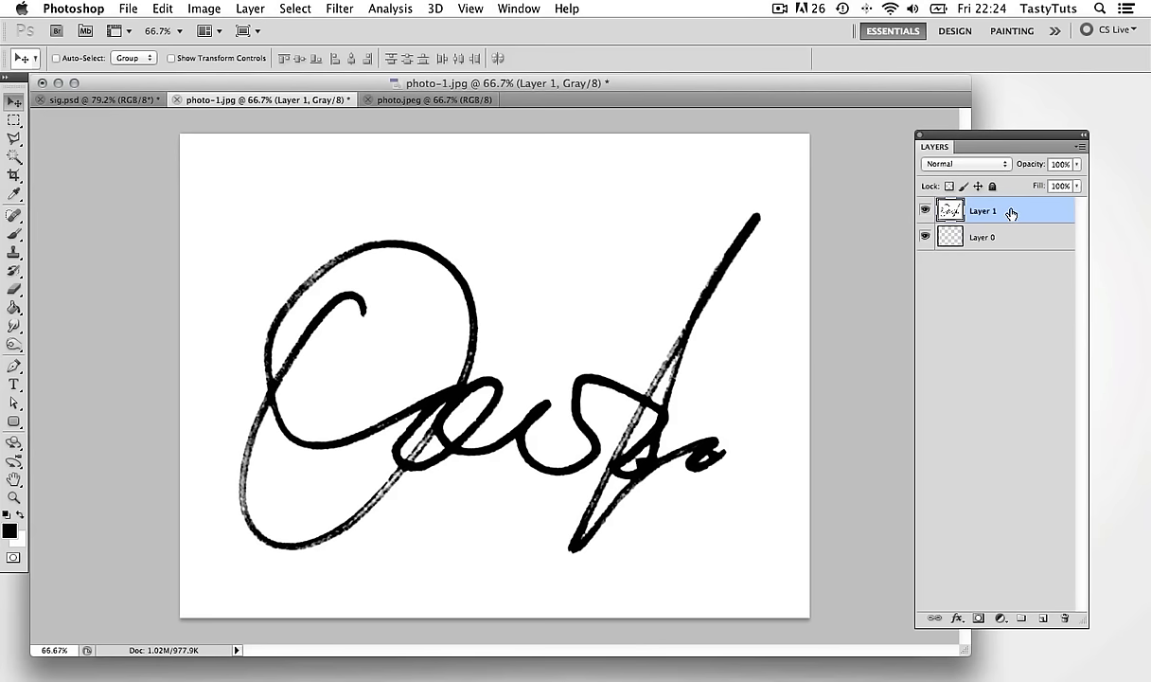
{"action": "mouse_move", "coordinate": [378, 85]}
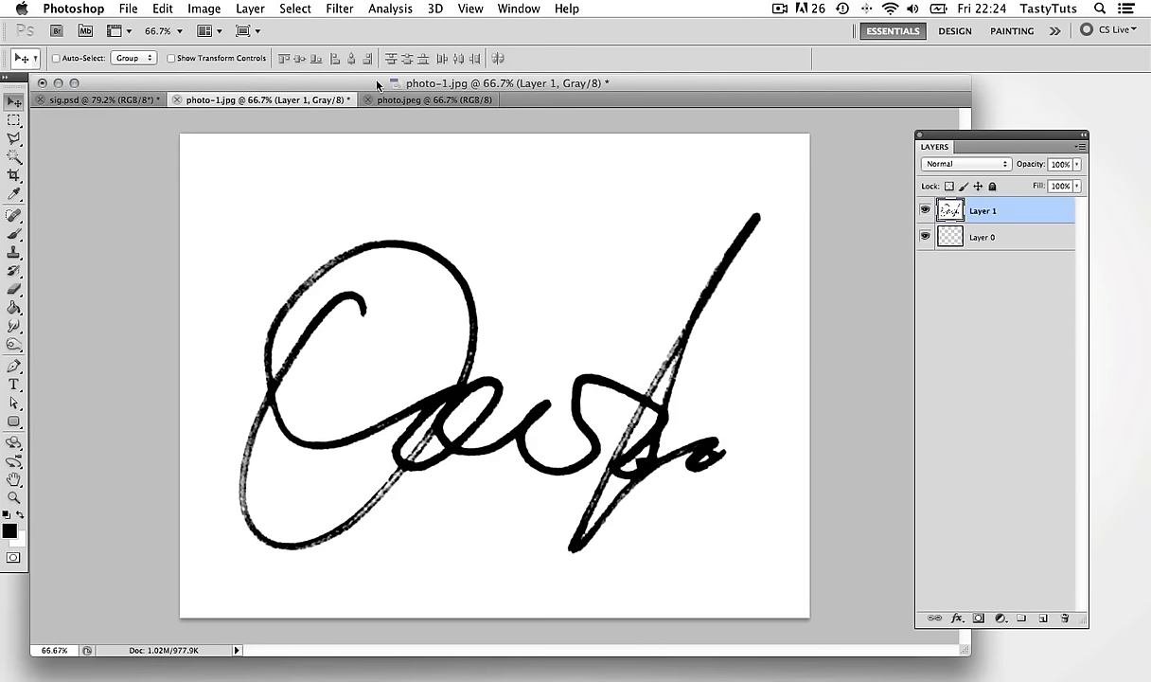
Open Color Range at fuzziness 40, moving its dialog off the signature.
{"action": "left_click", "coordinate": [294, 8]}
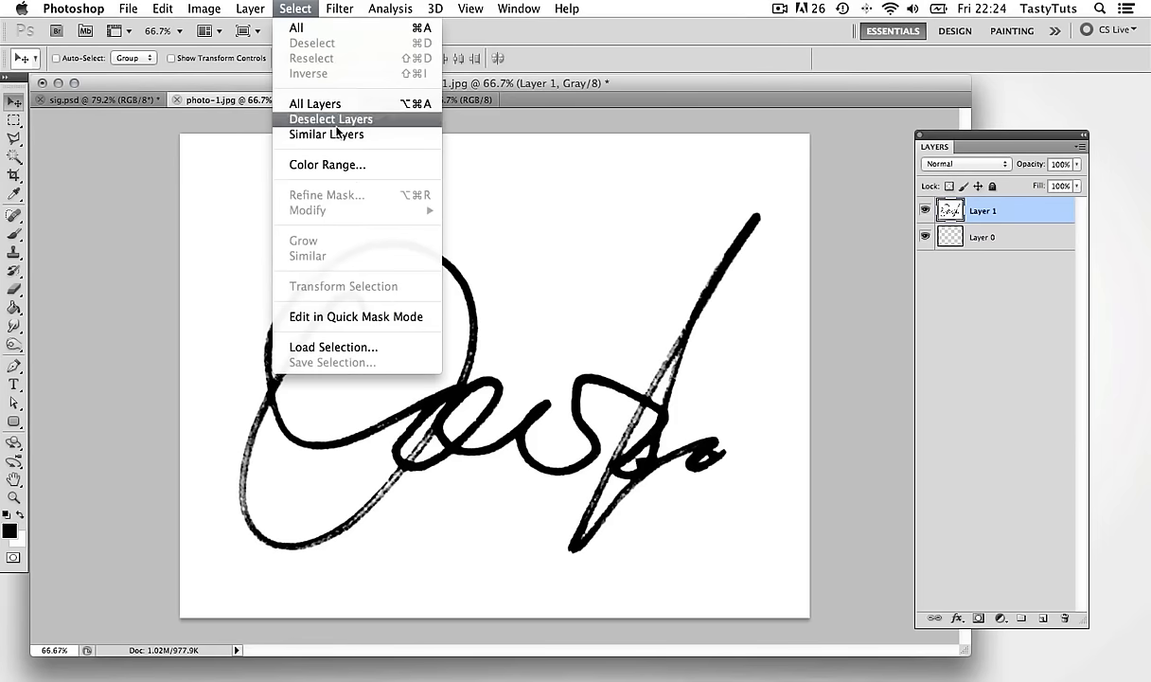
{"action": "left_click", "coordinate": [326, 164]}
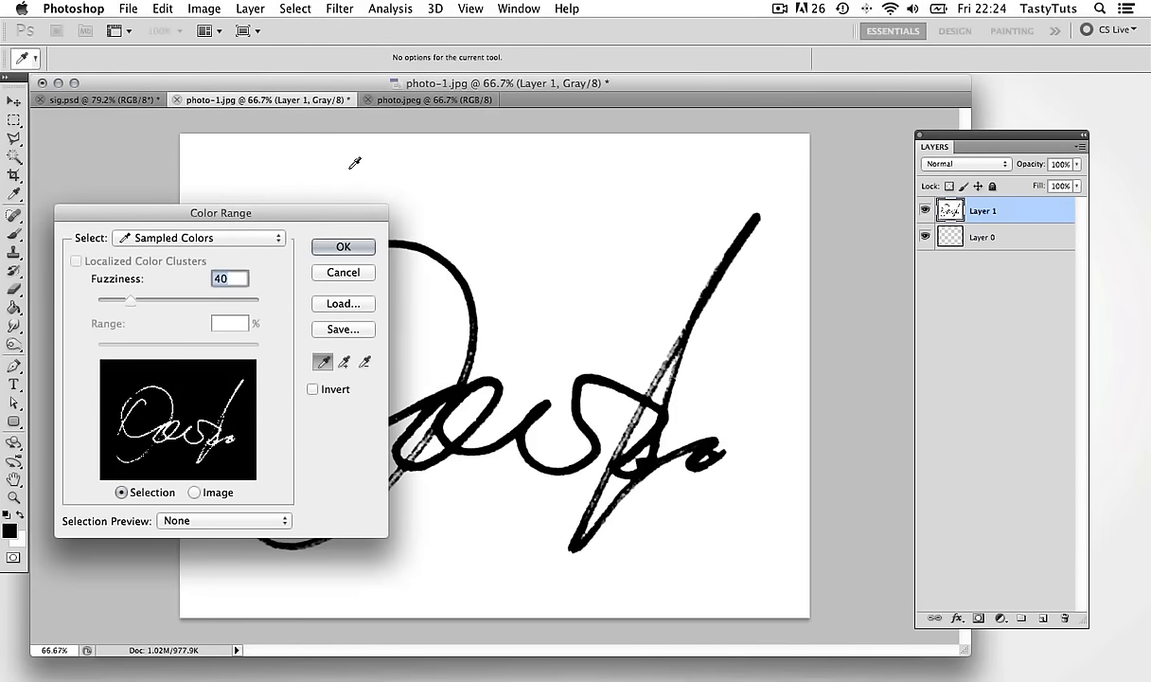
{"action": "left_click_drag", "start_coordinate": [221, 212], "coordinate": [906, 103]}
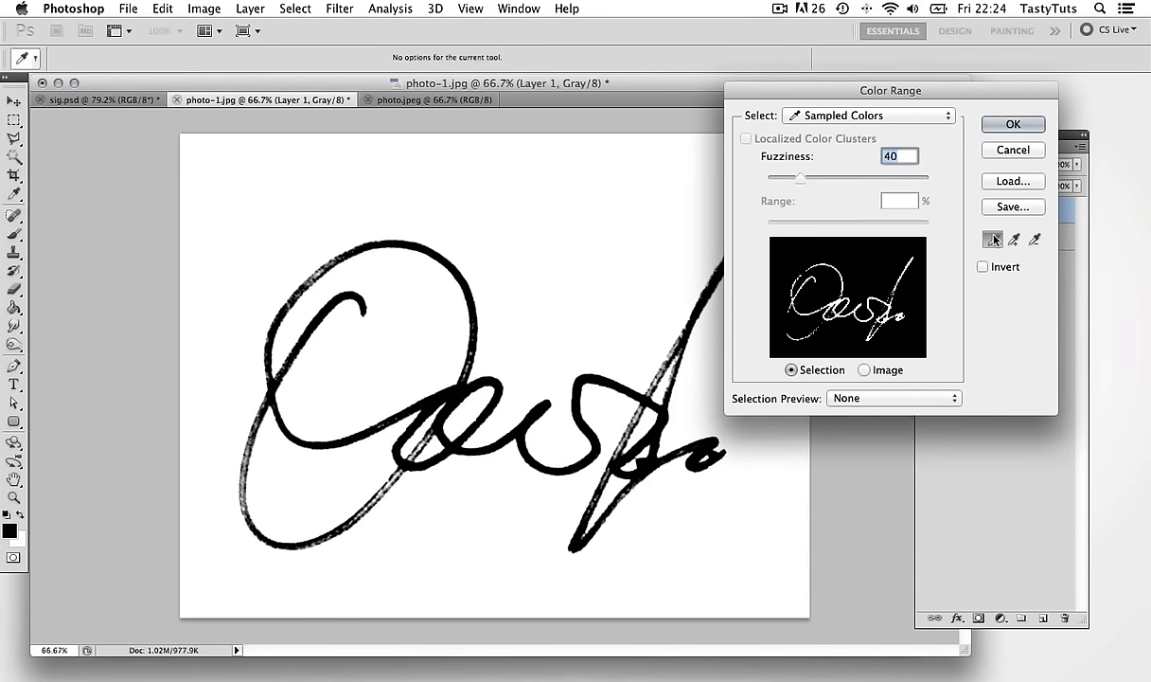
{"action": "mouse_move", "coordinate": [993, 239]}
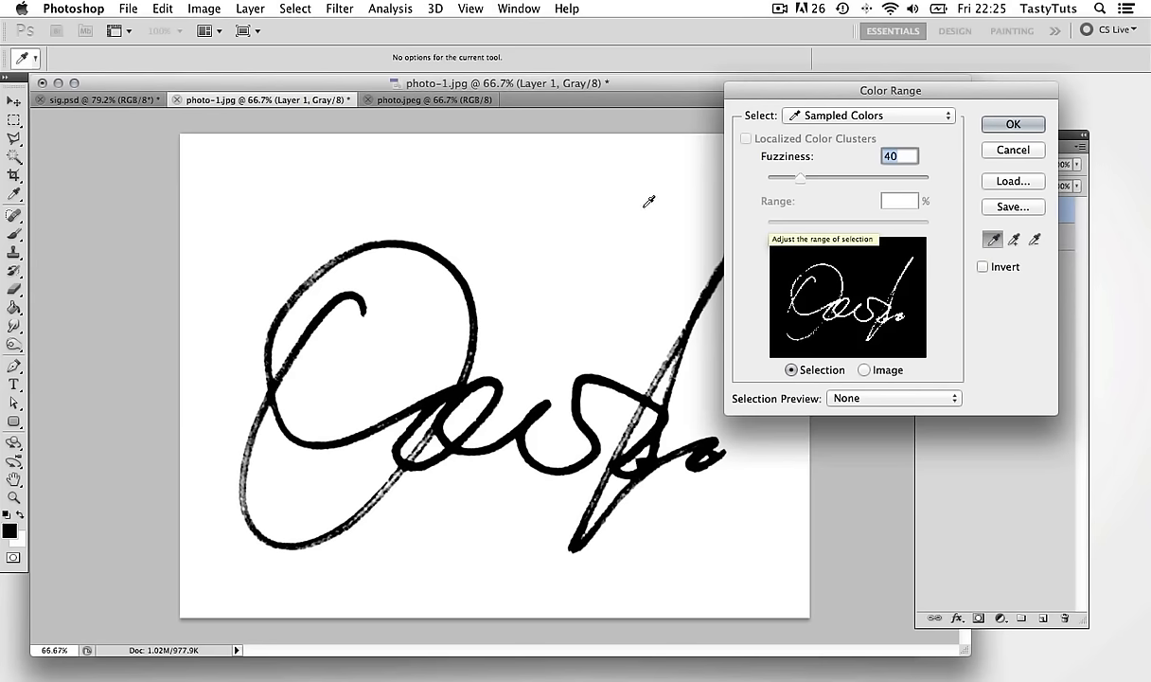
{"action": "mouse_move", "coordinate": [524, 233]}
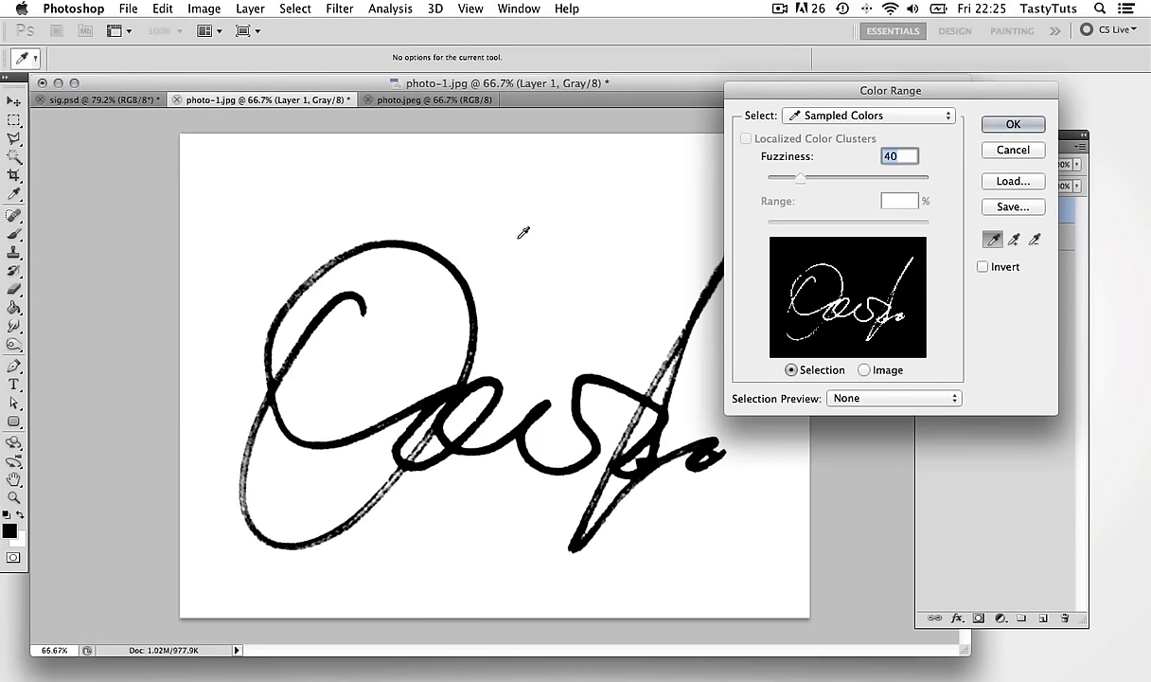
{"action": "mouse_move", "coordinate": [544, 244]}
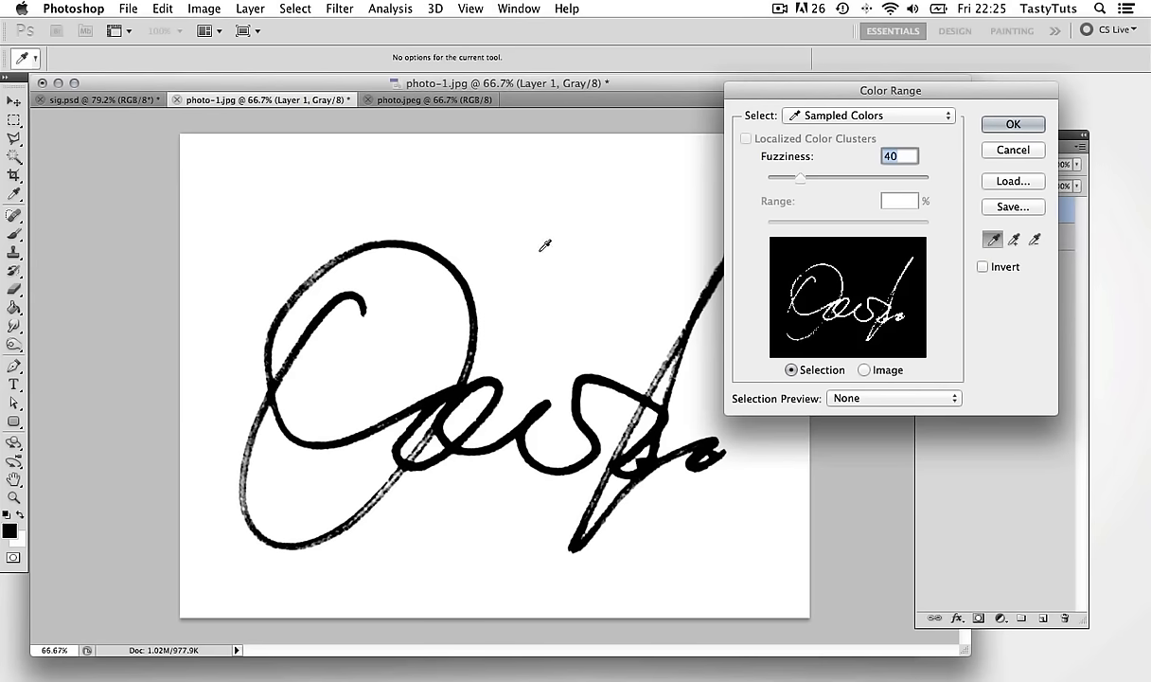
{"action": "mouse_move", "coordinate": [553, 234]}
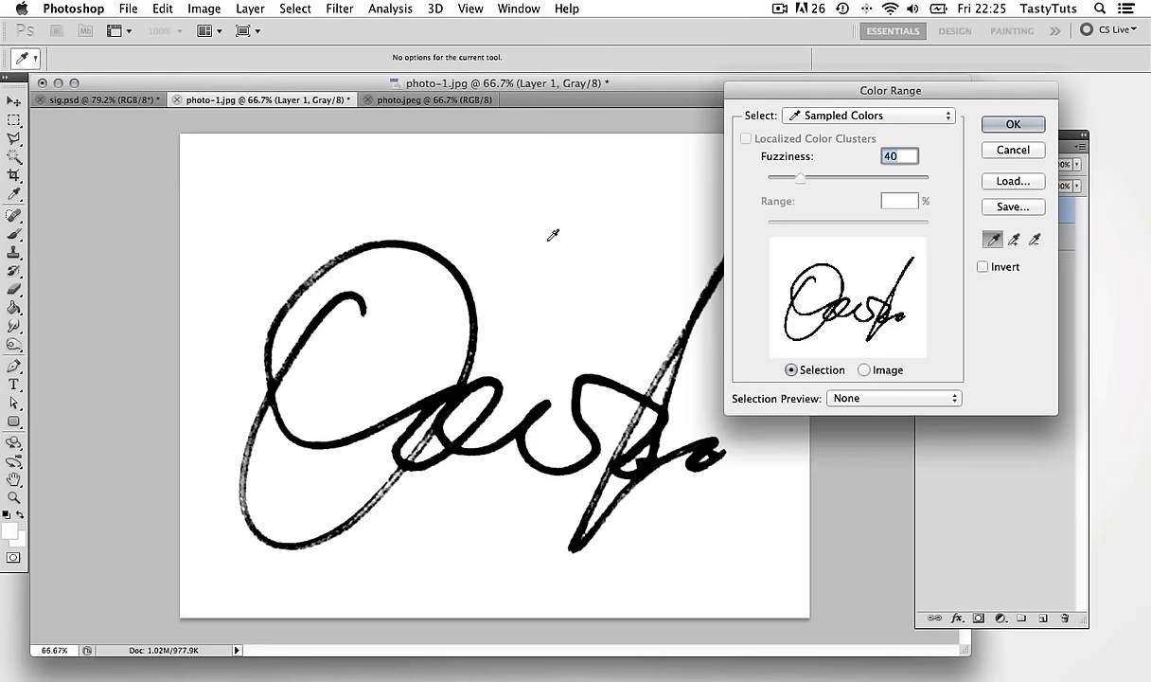
Delete the white paper from Layer 1, deselect, and make Layer 0 active.
{"action": "left_click", "coordinate": [1012, 124]}
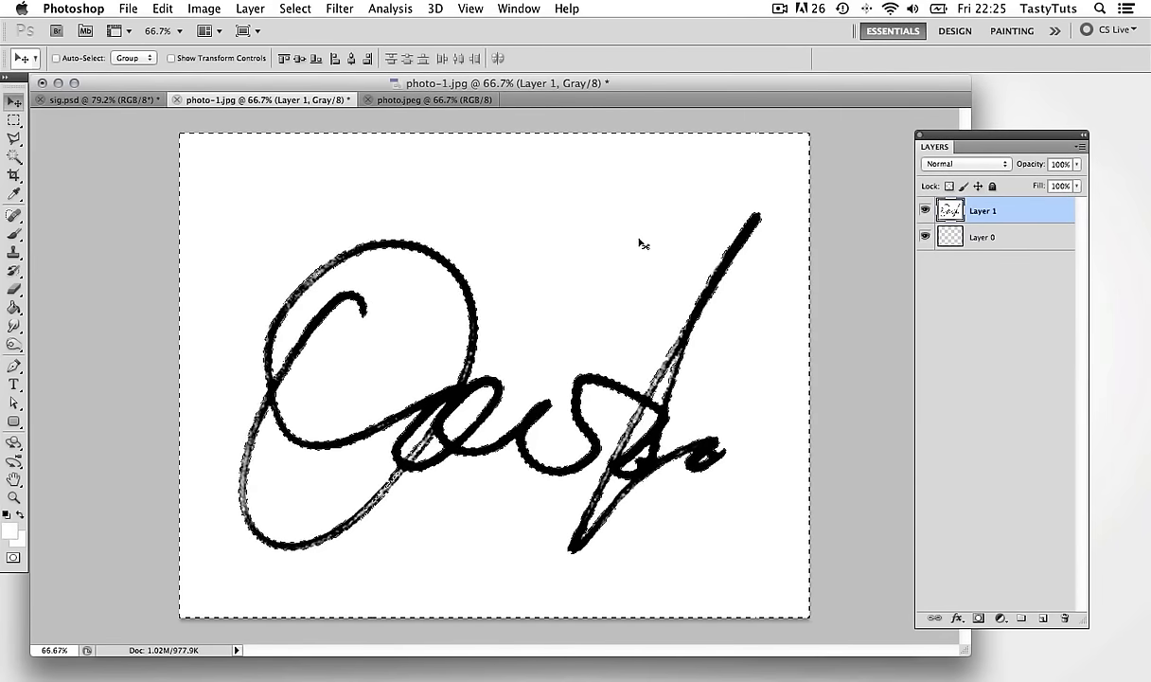
{"action": "mouse_move", "coordinate": [439, 239]}
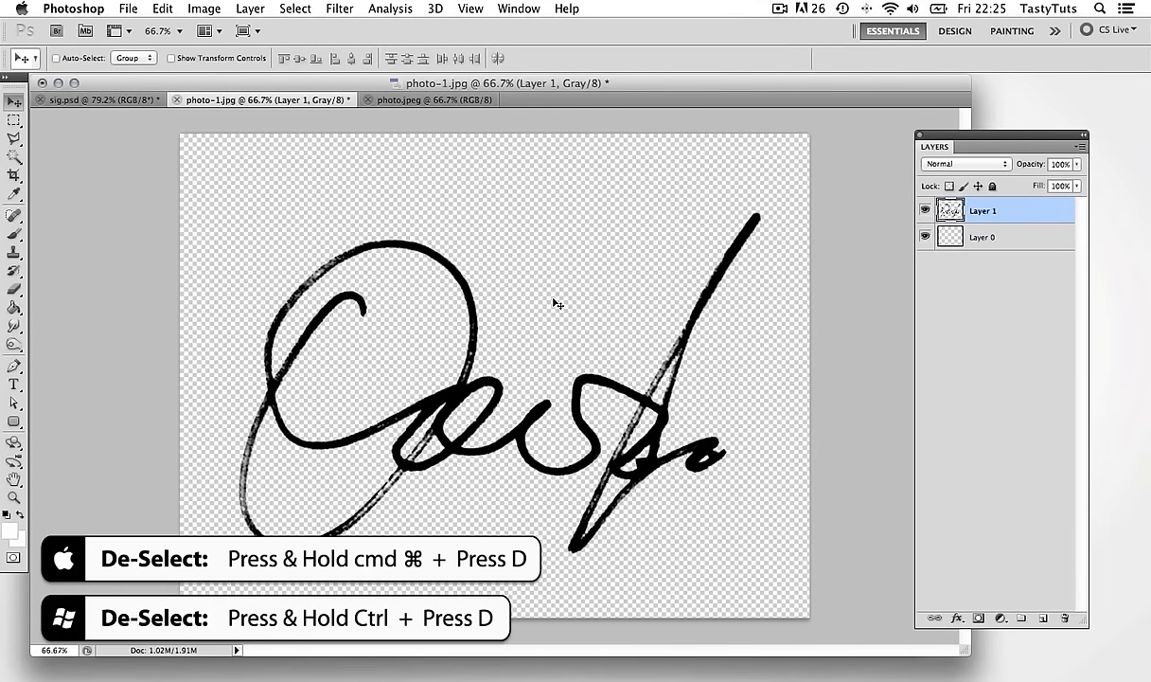
{"action": "mouse_move", "coordinate": [582, 364]}
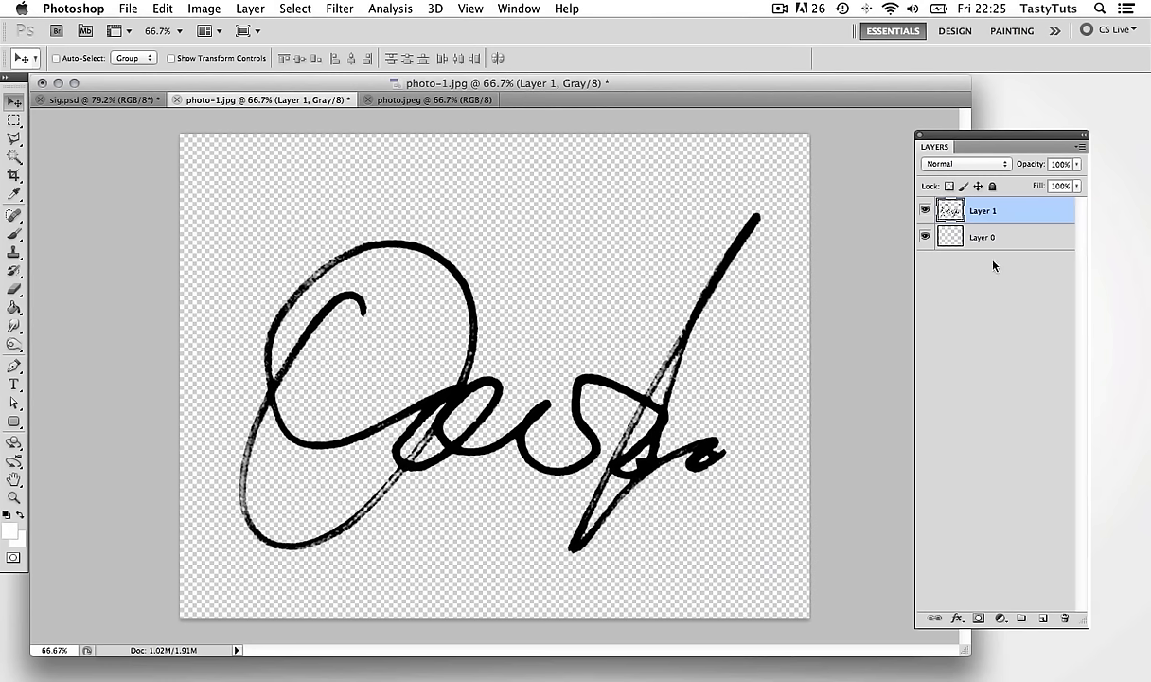
{"action": "left_click", "coordinate": [985, 236]}
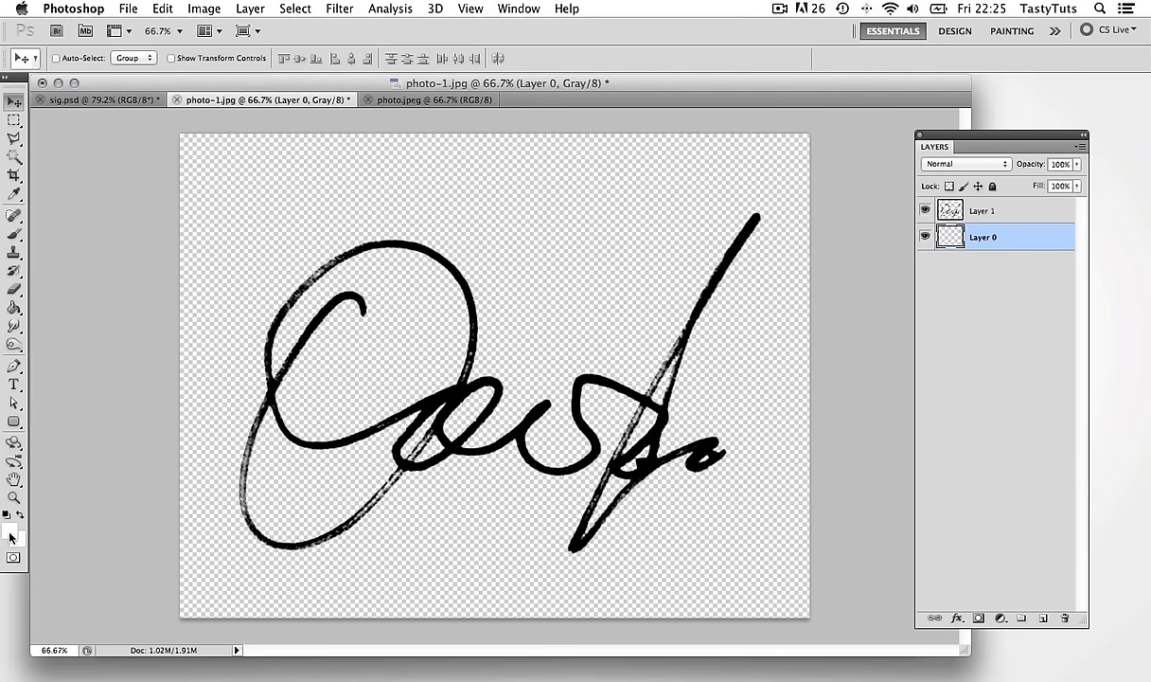
Fill Layer 0 with solid white using the Paint Bucket.
{"action": "left_click", "coordinate": [13, 306]}
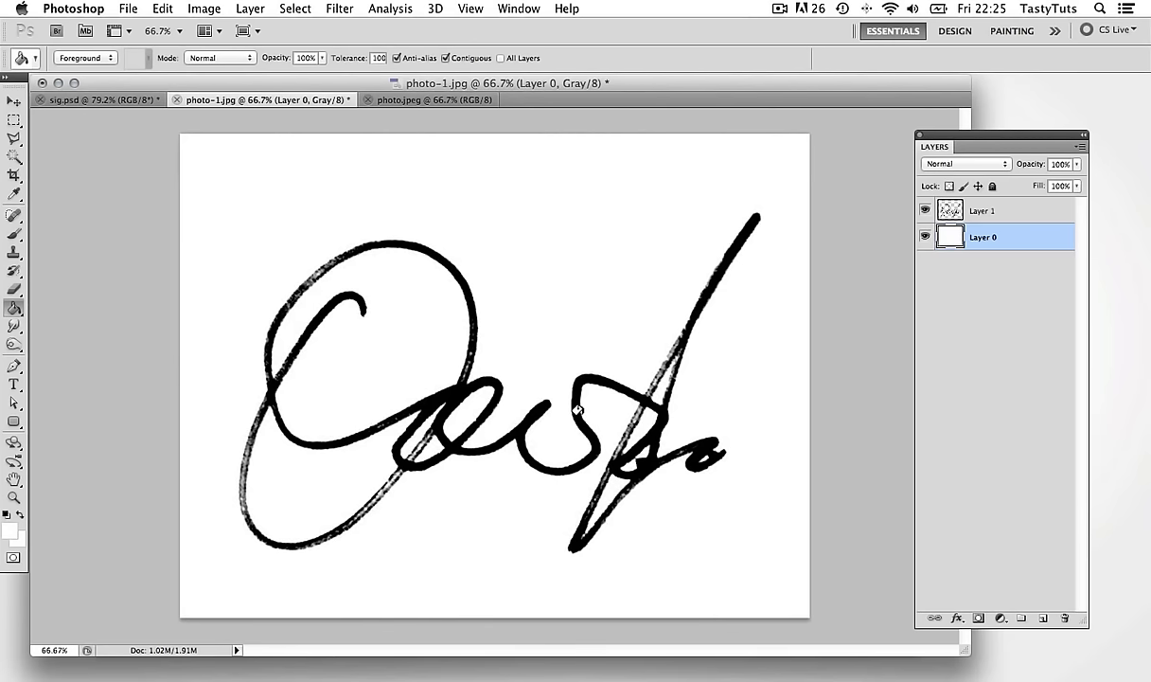
{"action": "left_click", "coordinate": [15, 101]}
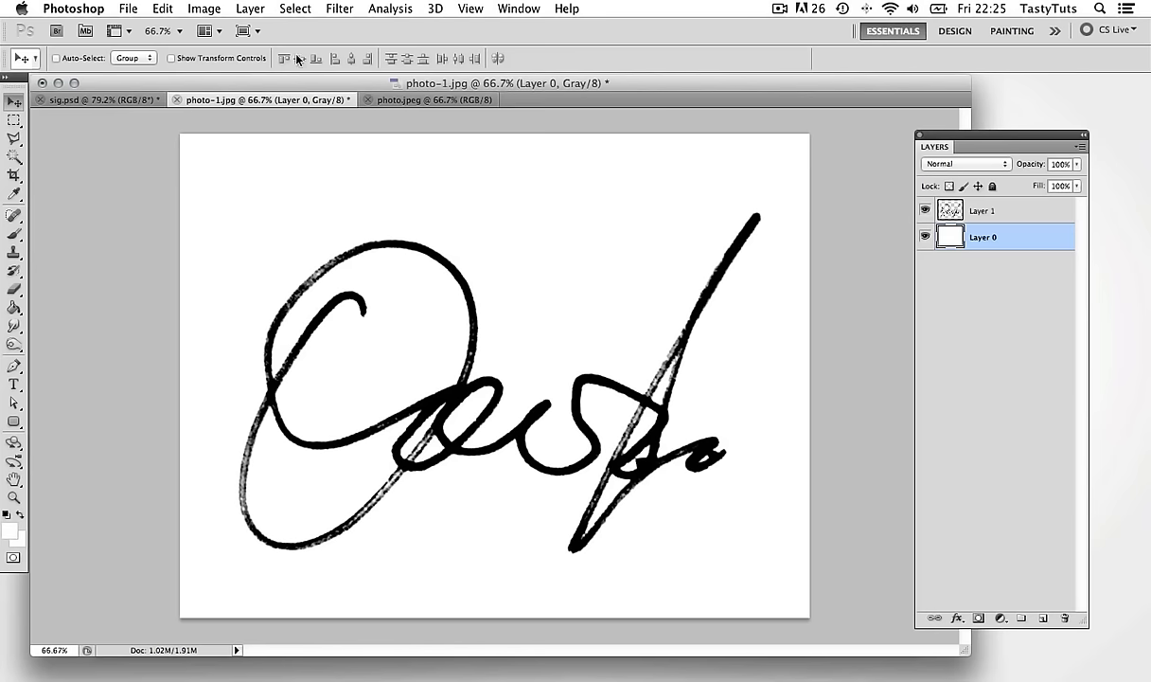
Convert the signature document to CMYK Color without merging layers, accepting the profile warning.
{"action": "left_click", "coordinate": [203, 9]}
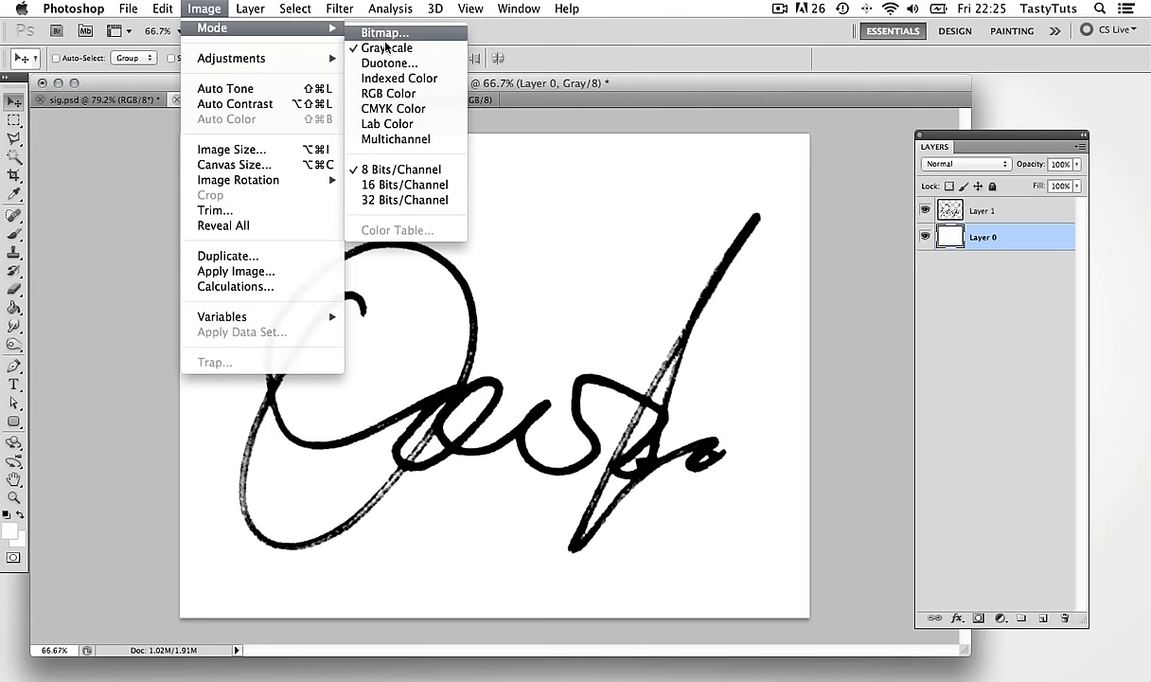
{"action": "left_click", "coordinate": [385, 32]}
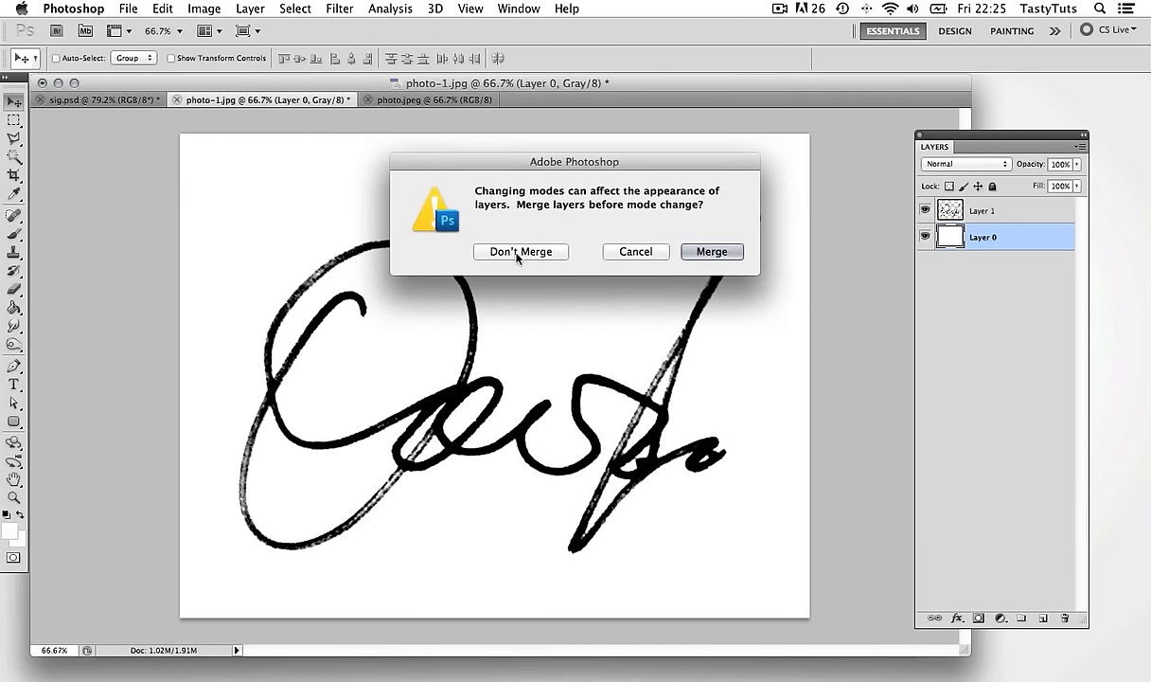
{"action": "left_click", "coordinate": [521, 250]}
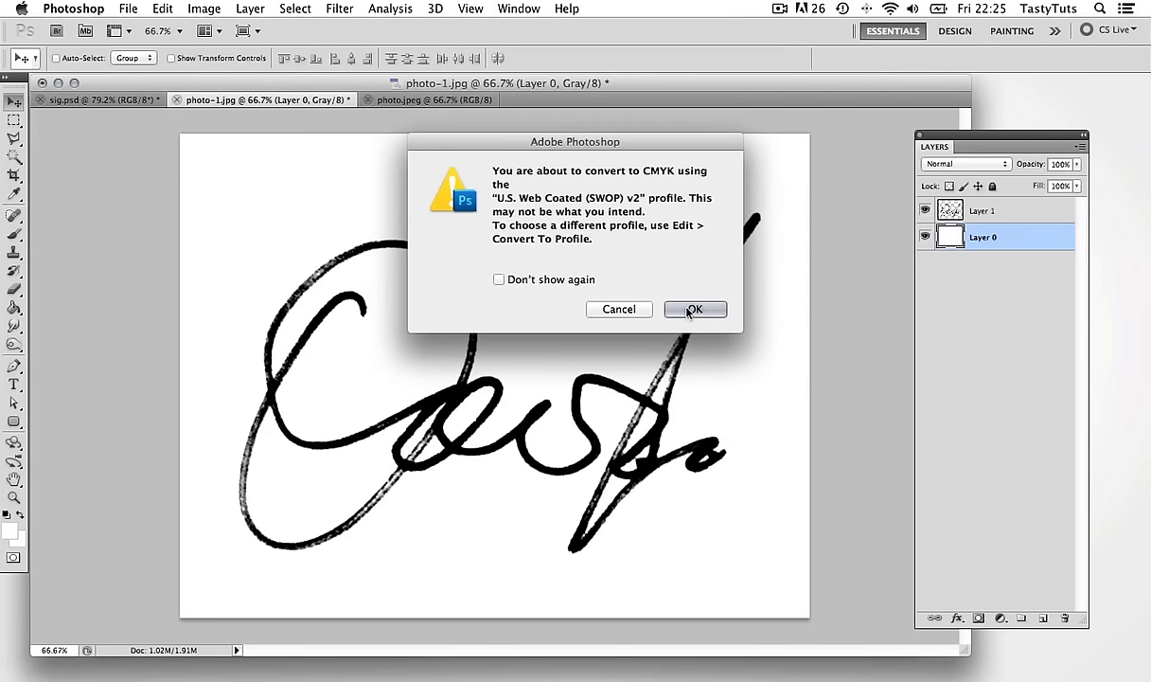
{"action": "left_click", "coordinate": [695, 309]}
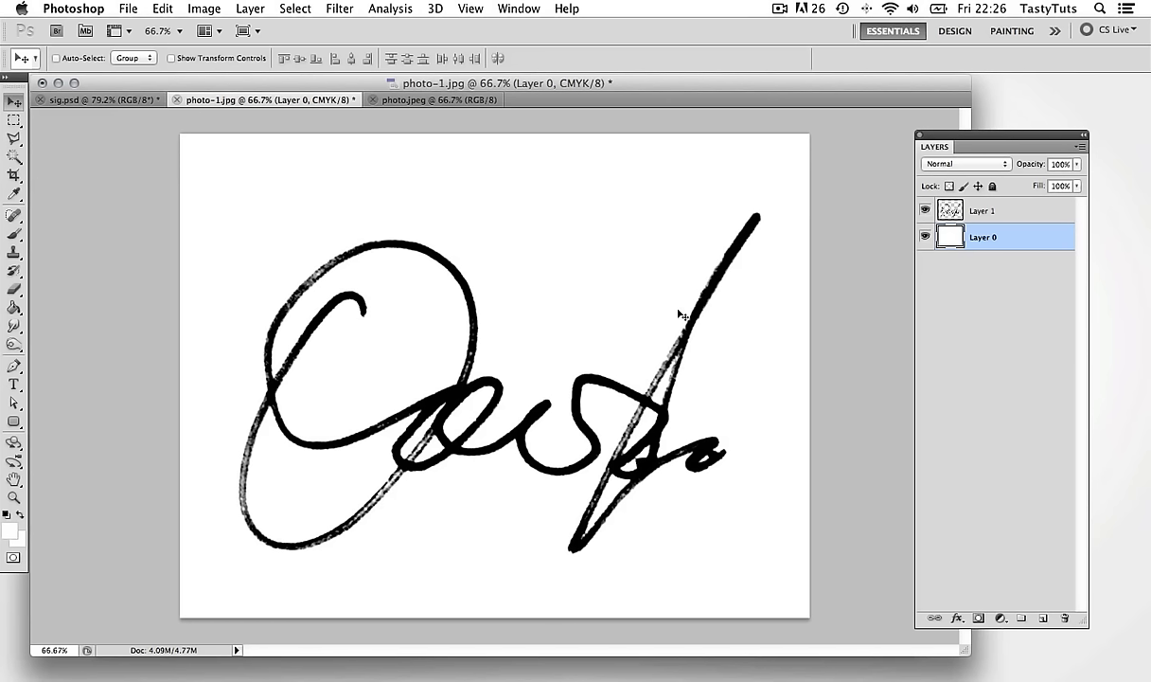
{"action": "mouse_move", "coordinate": [952, 301]}
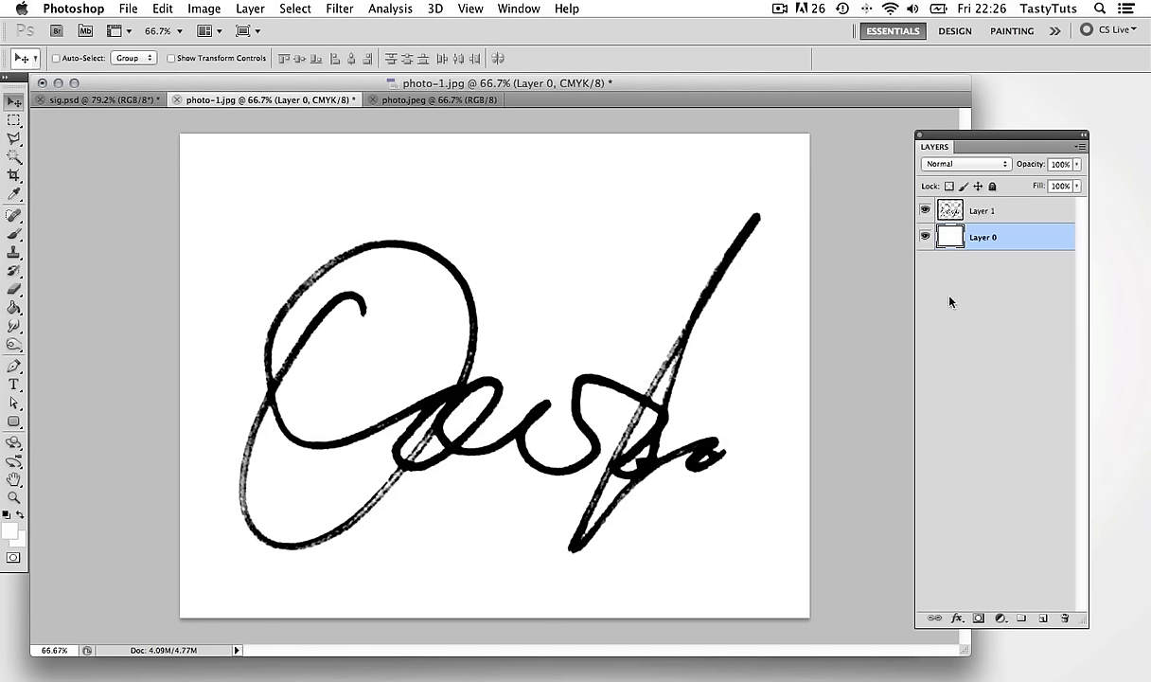
Add a magenta (#ed17e5) Color Overlay layer style to Layer 1.
{"action": "left_click", "coordinate": [983, 210]}
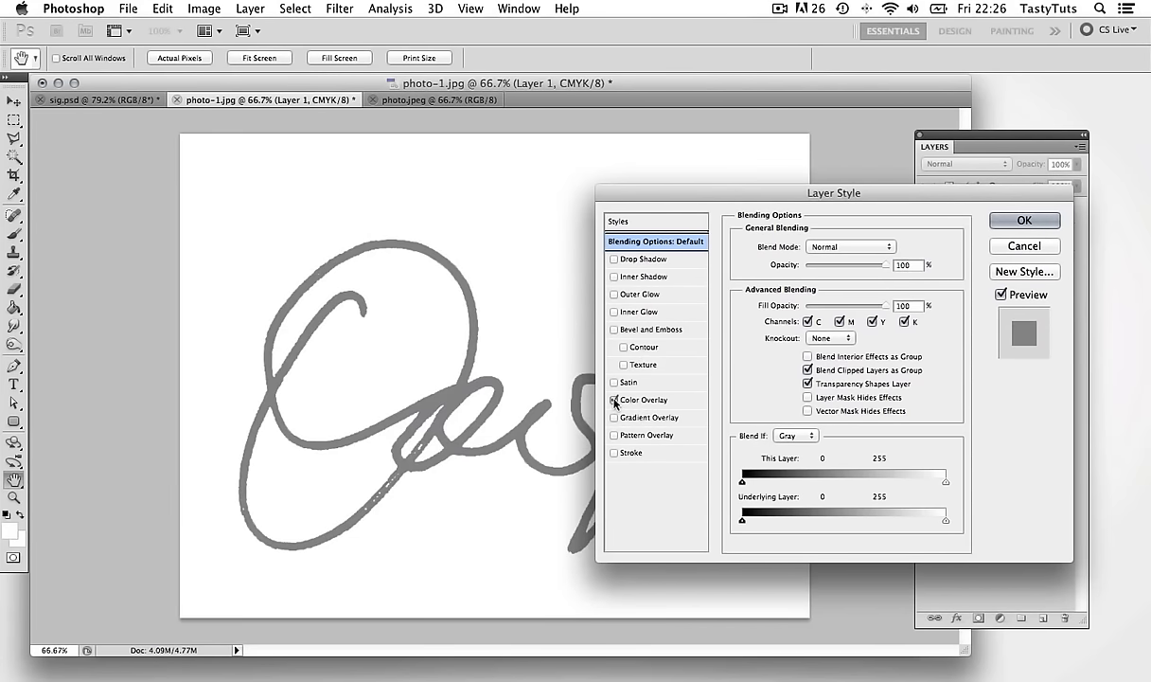
{"action": "left_click", "coordinate": [614, 400]}
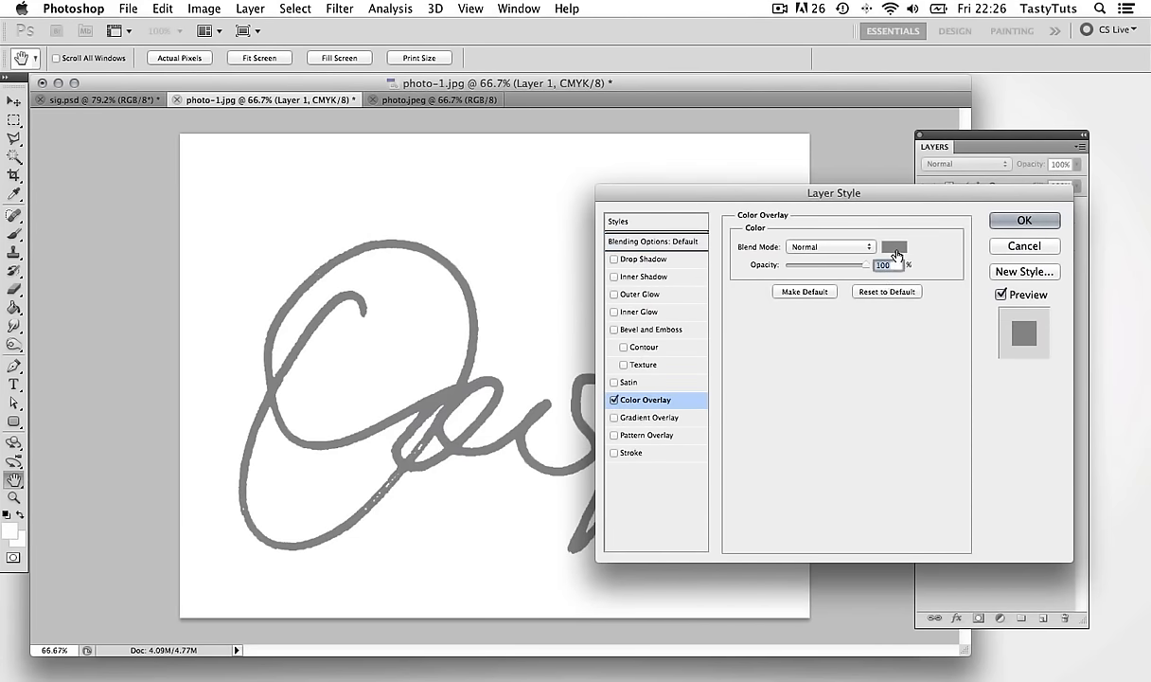
{"action": "left_click", "coordinate": [894, 247]}
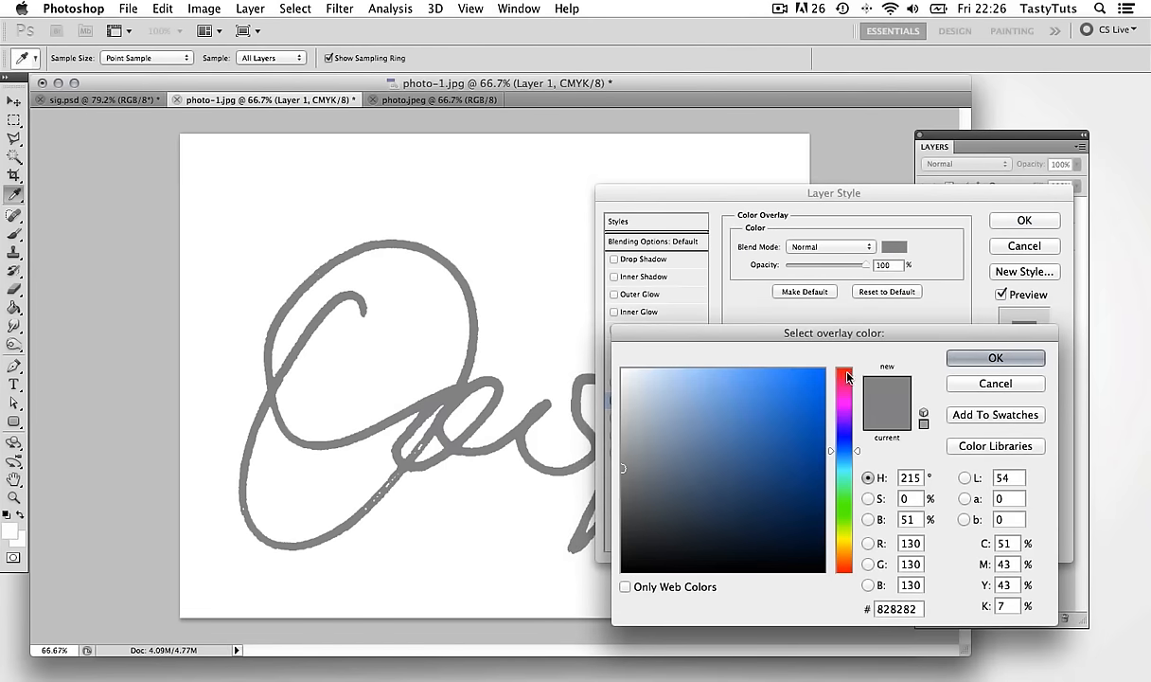
{"action": "left_click", "coordinate": [844, 398]}
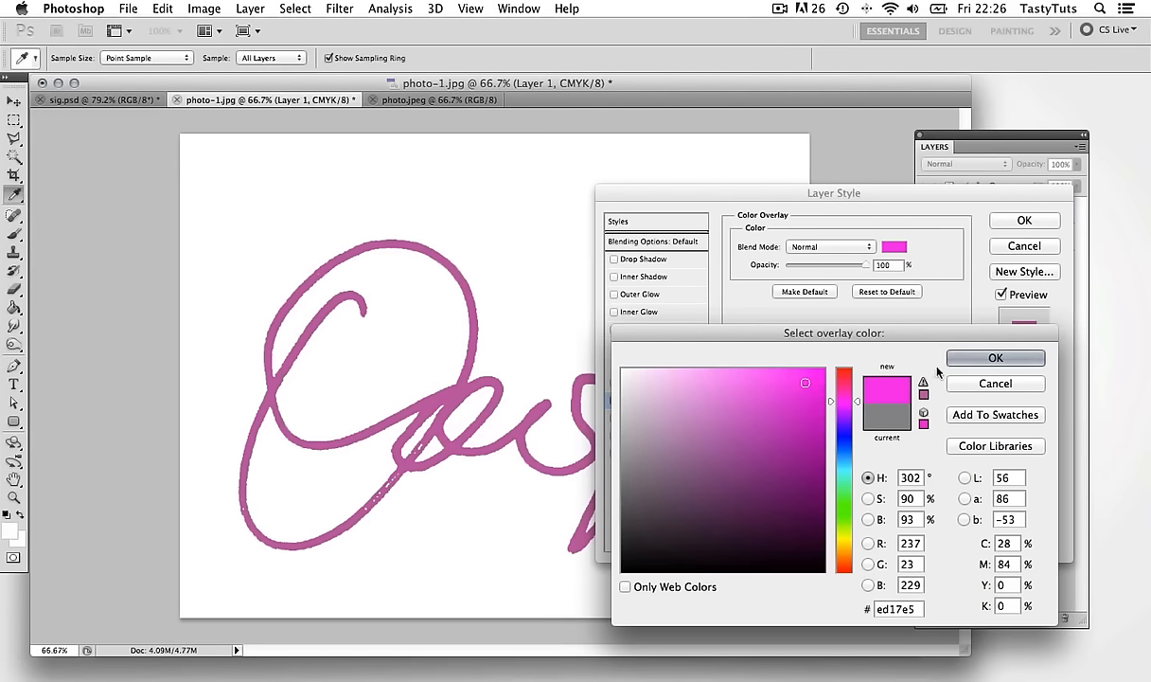
{"action": "left_click", "coordinate": [995, 357]}
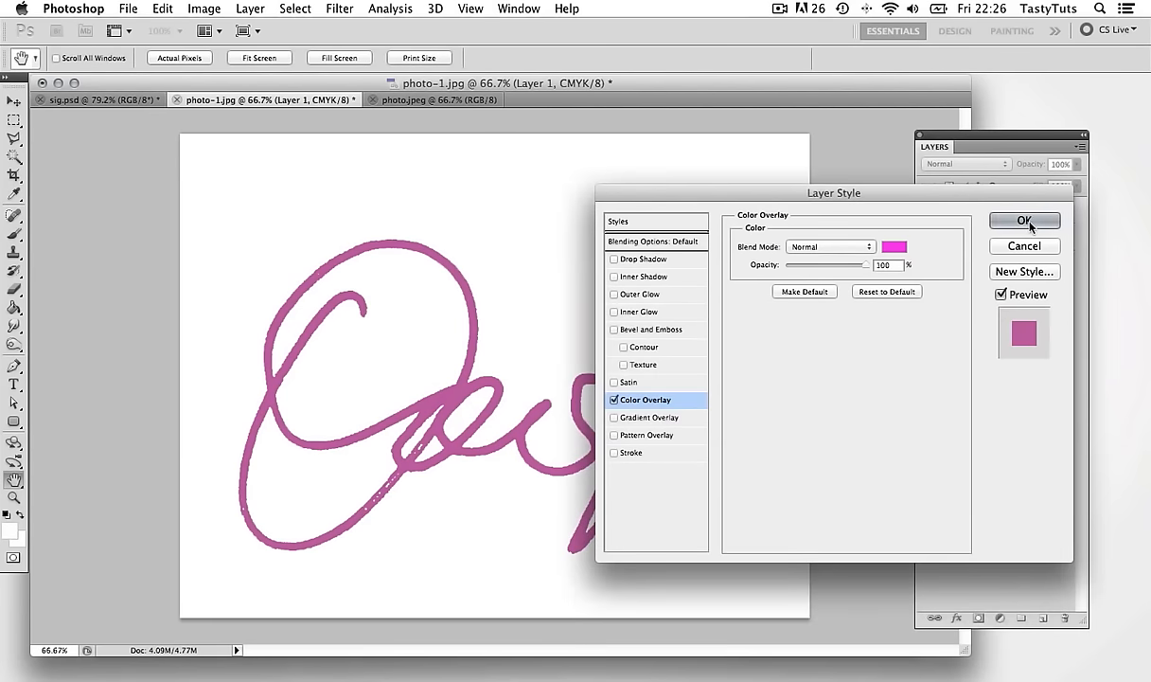
{"action": "left_click", "coordinate": [1023, 221]}
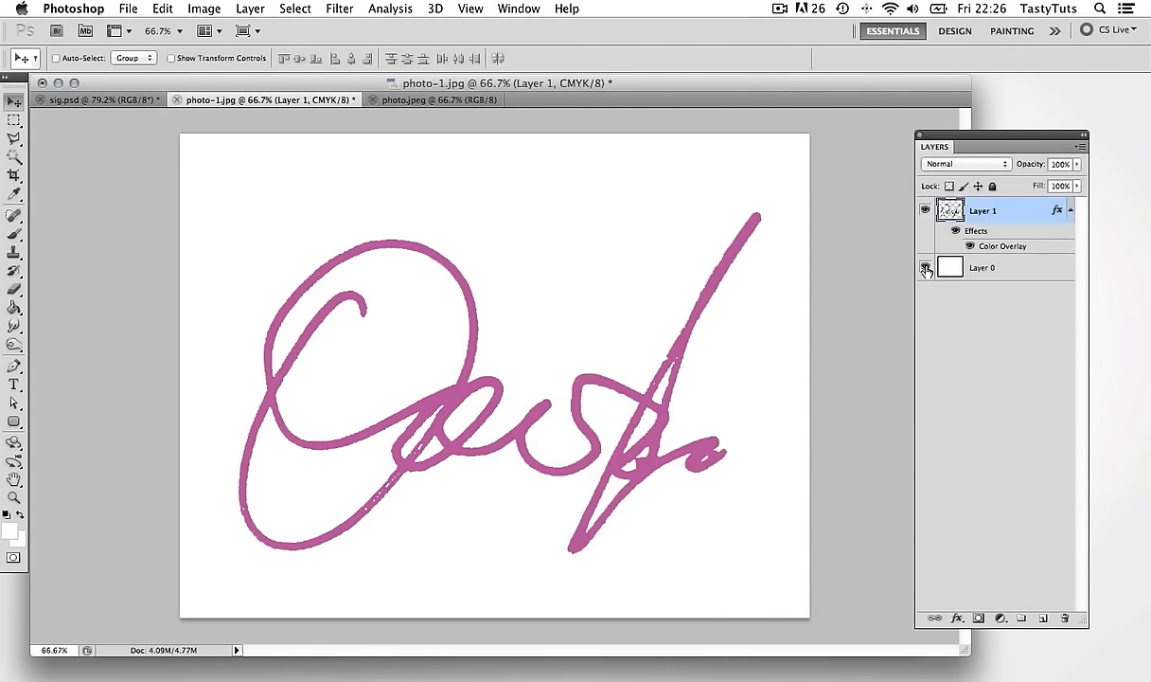
{"action": "left_click", "coordinate": [925, 267]}
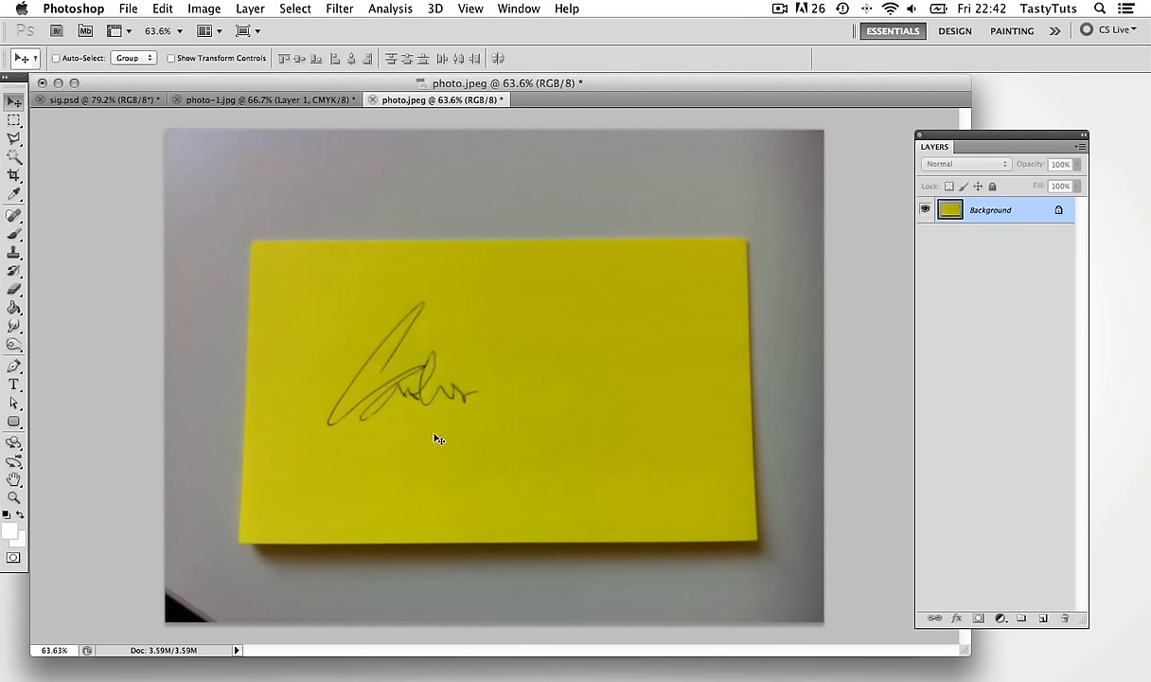
{"action": "mouse_move", "coordinate": [544, 428]}
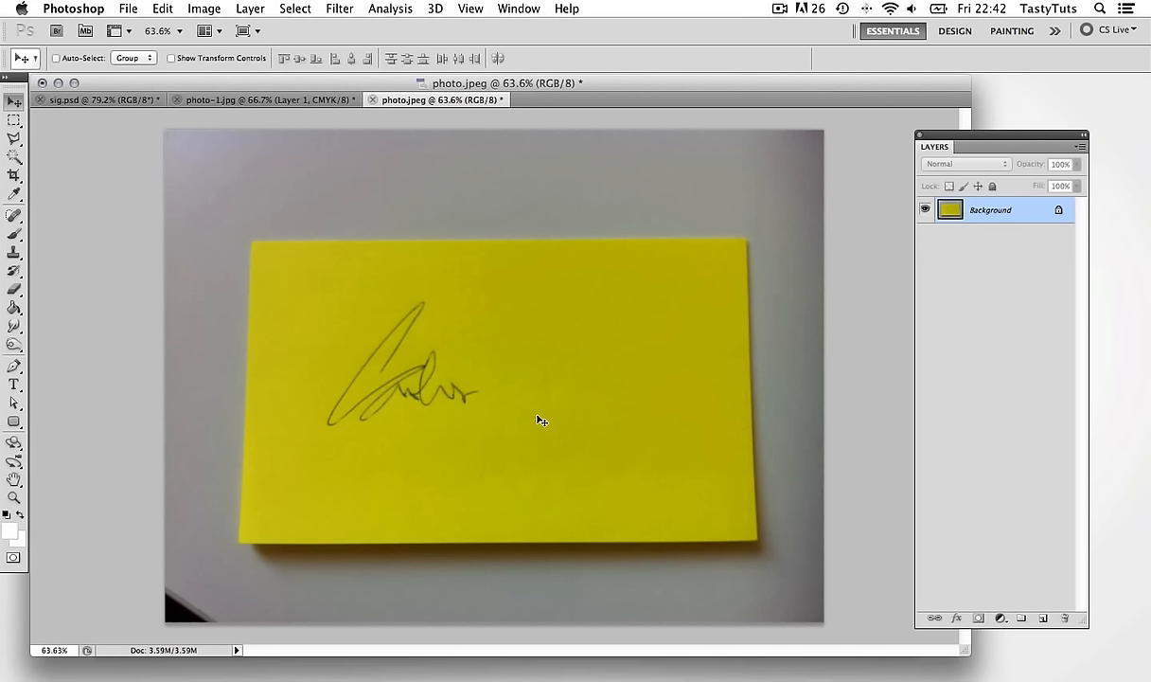
{"action": "mouse_move", "coordinate": [537, 422]}
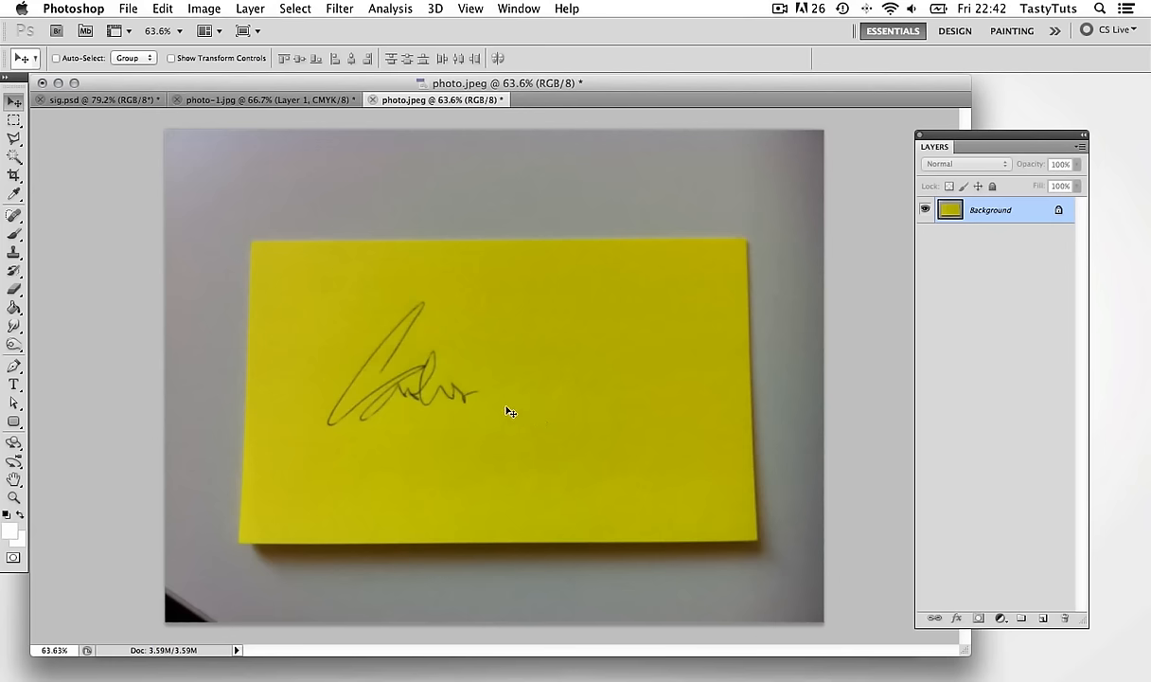
Drag a crop box around the signature on the yellow sticky-note photo.
{"action": "left_click_drag", "start_coordinate": [306, 286], "coordinate": [489, 431]}
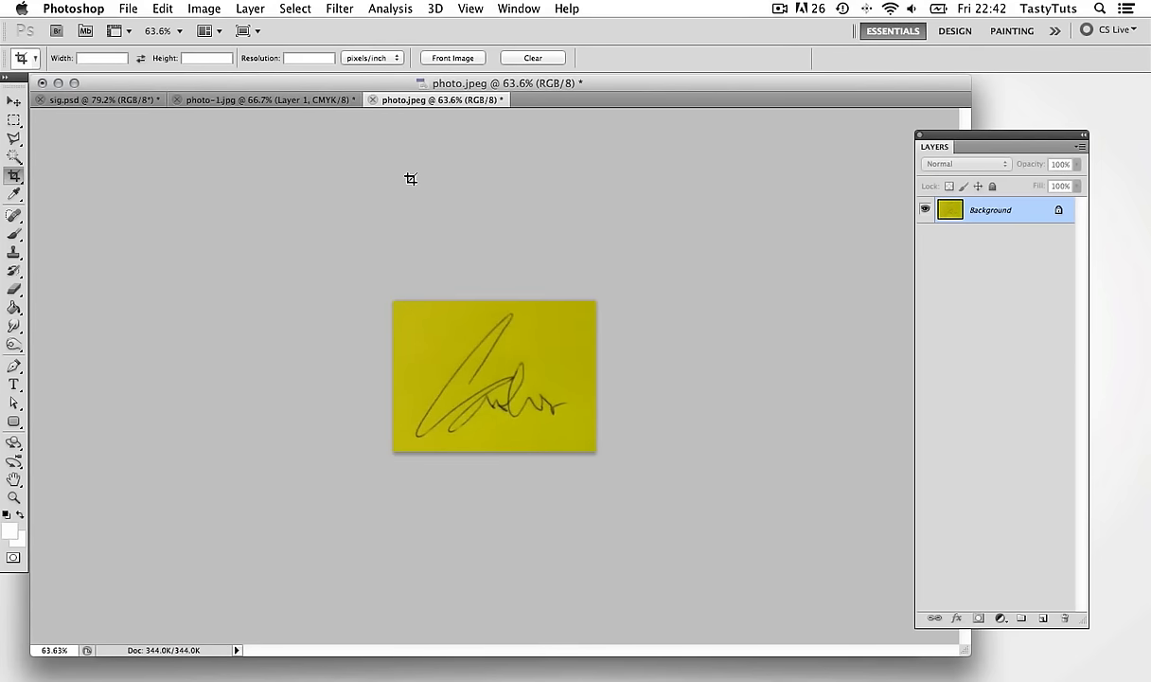
Enlarge the cropped photo via Image Size and apply Levels (90 / 0.83 / 133) for black-on-white.
{"action": "left_click", "coordinate": [205, 9]}
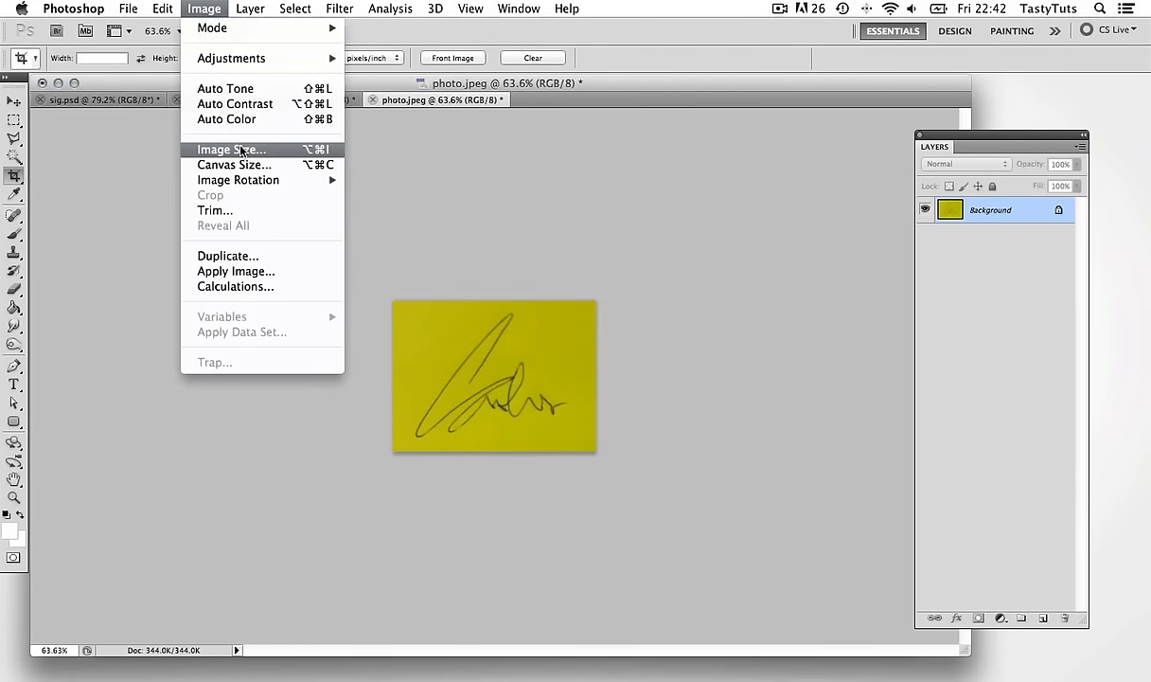
{"action": "left_click", "coordinate": [231, 149]}
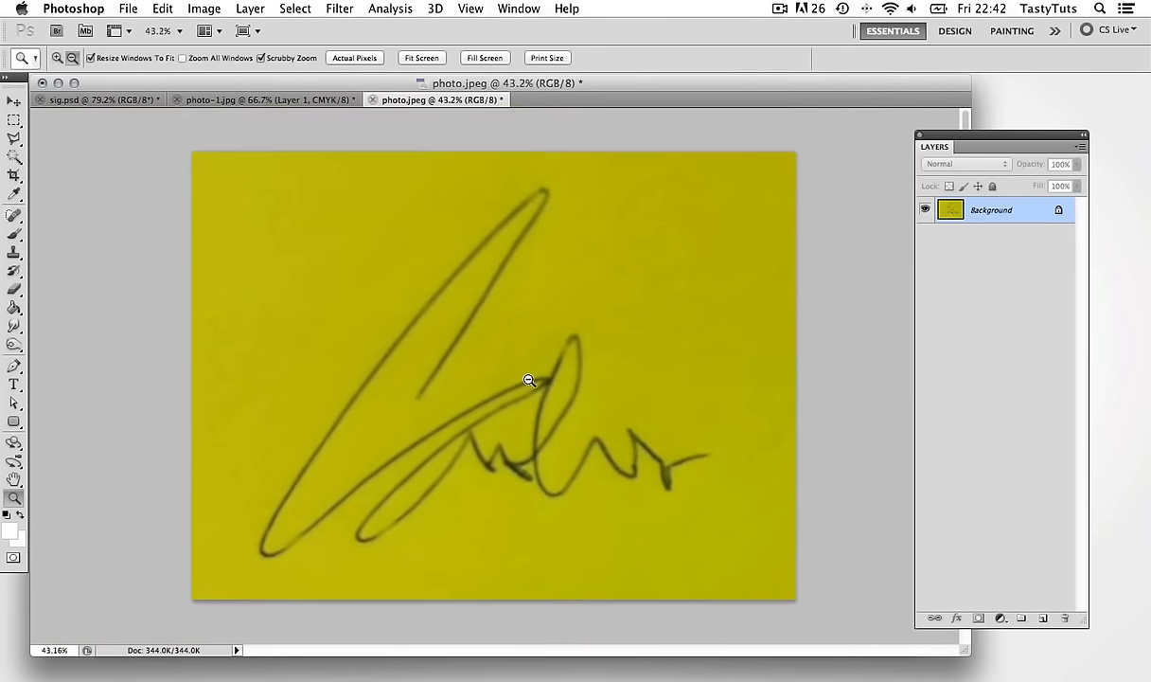
{"action": "left_click", "coordinate": [205, 8]}
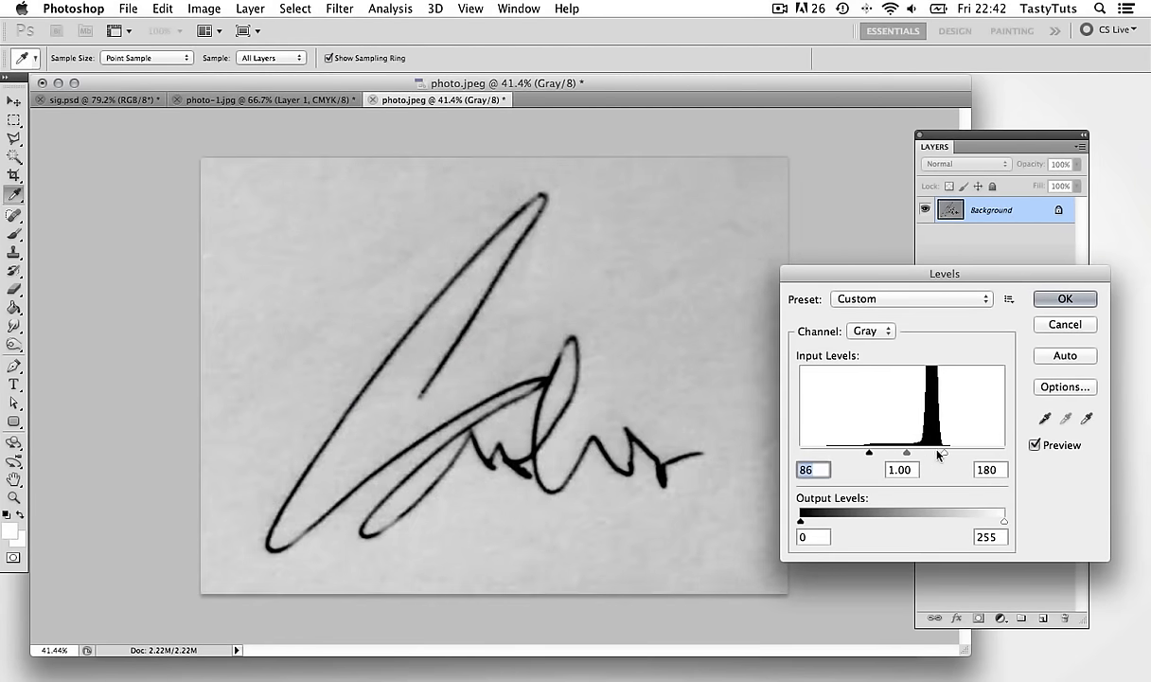
{"action": "left_click_drag", "start_coordinate": [937, 451], "coordinate": [873, 451]}
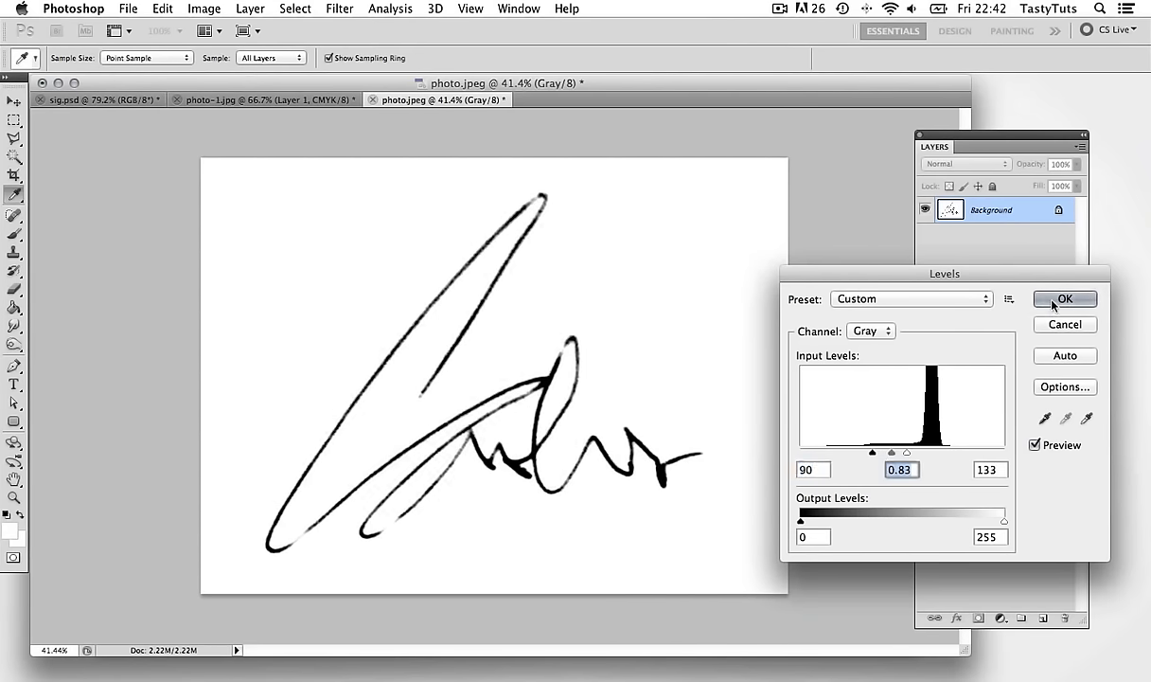
{"action": "left_click", "coordinate": [1064, 298]}
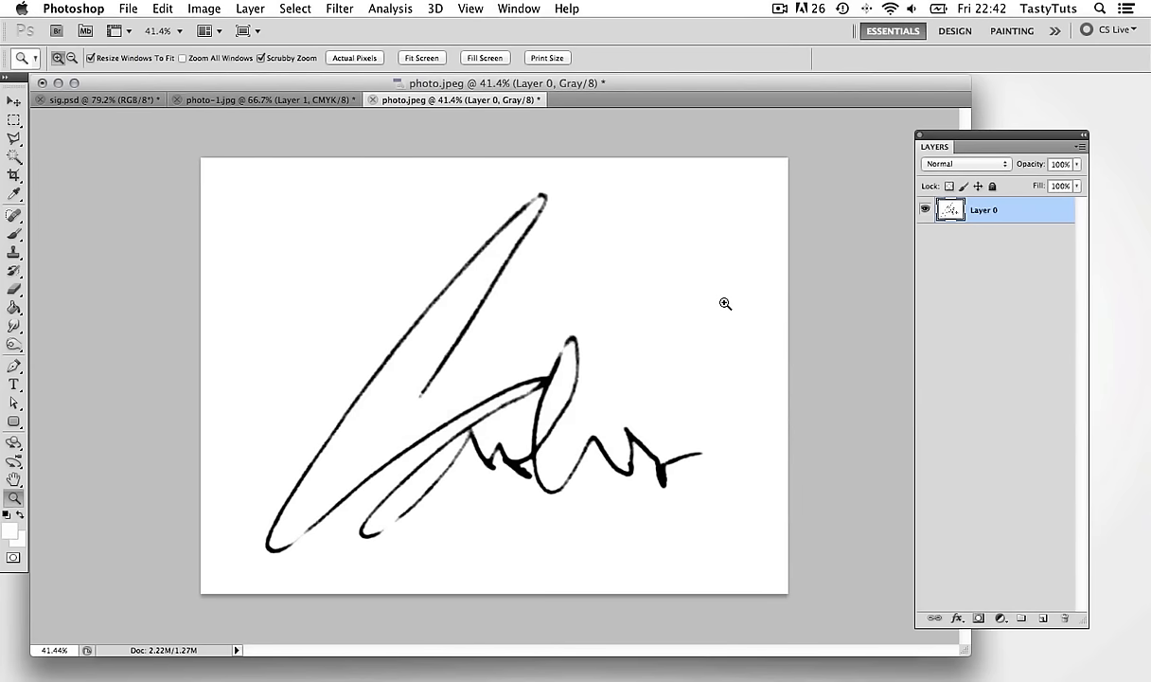
Put the signature on Layer 1 above a white Layer 0, convert to CMYK, select Layer 1.
{"action": "left_click", "coordinate": [1081, 146]}
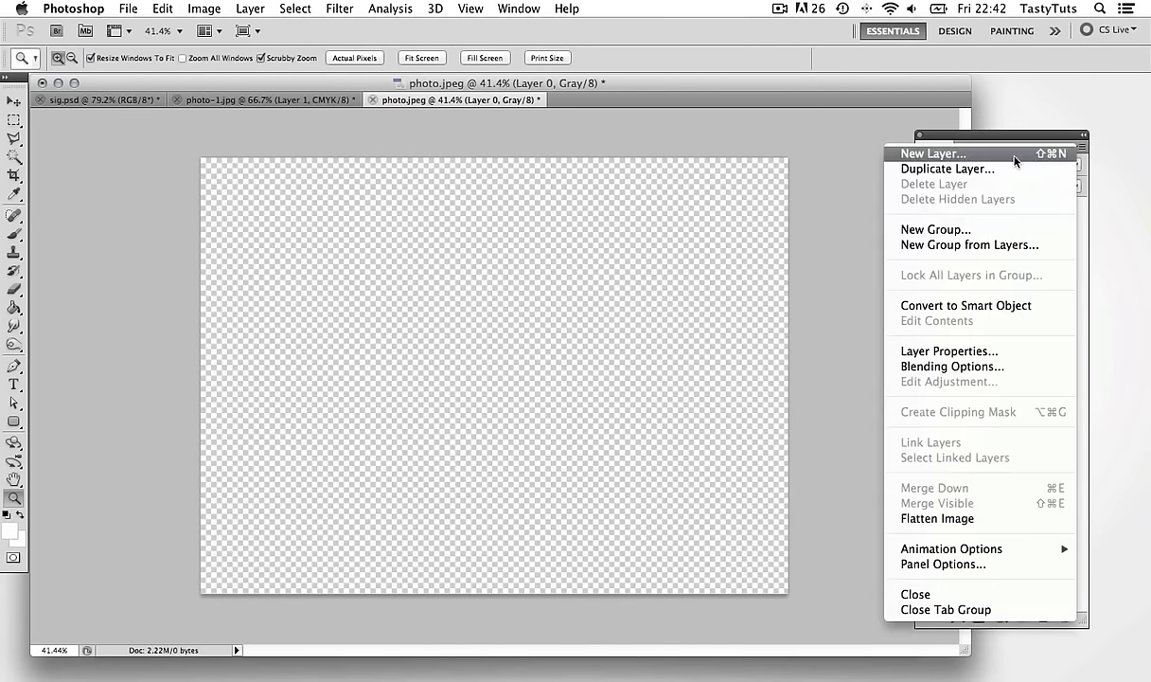
{"action": "left_click", "coordinate": [933, 153]}
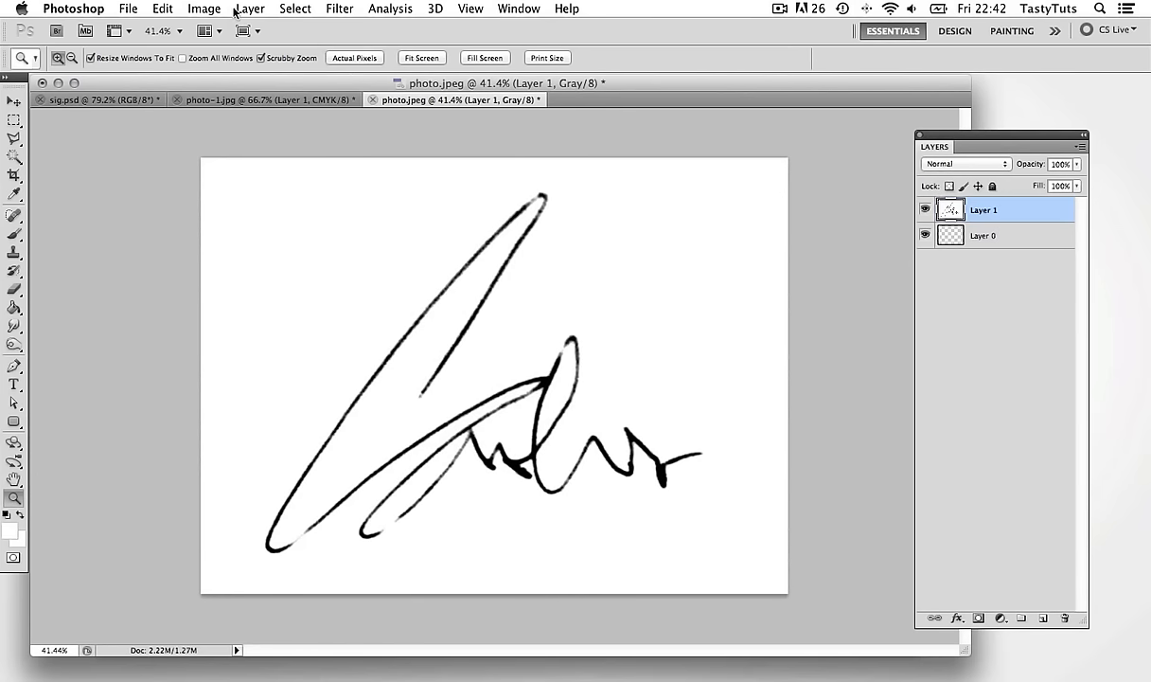
{"action": "left_click", "coordinate": [295, 8]}
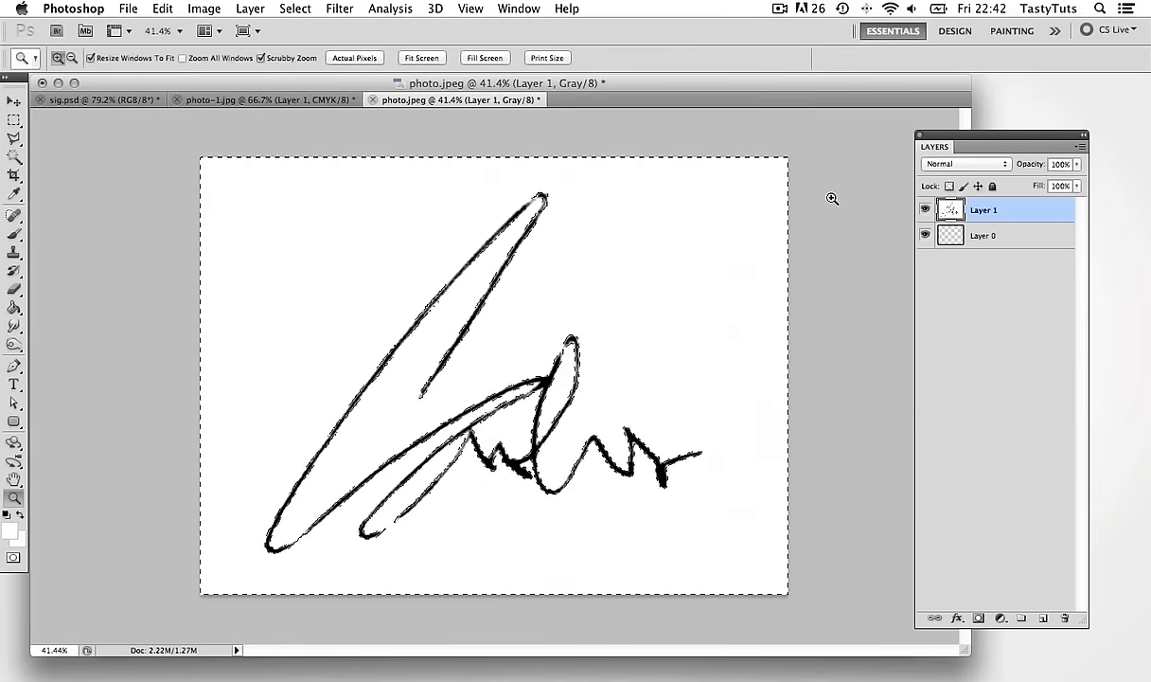
{"action": "left_click", "coordinate": [982, 234]}
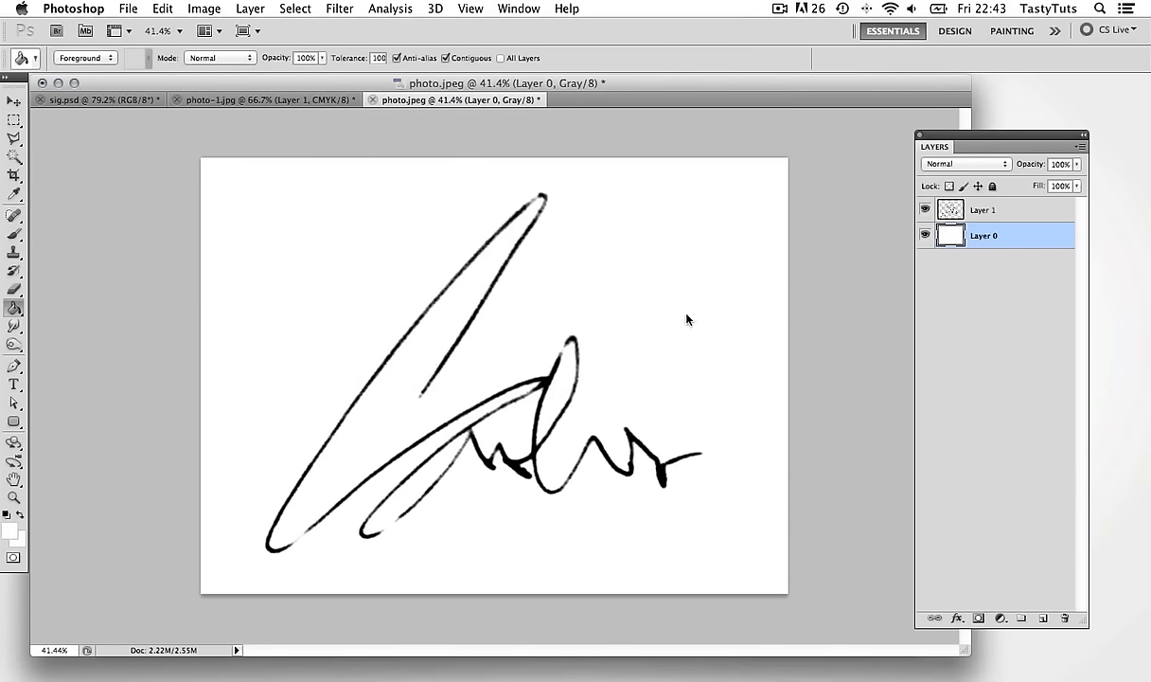
{"action": "left_click", "coordinate": [14, 101]}
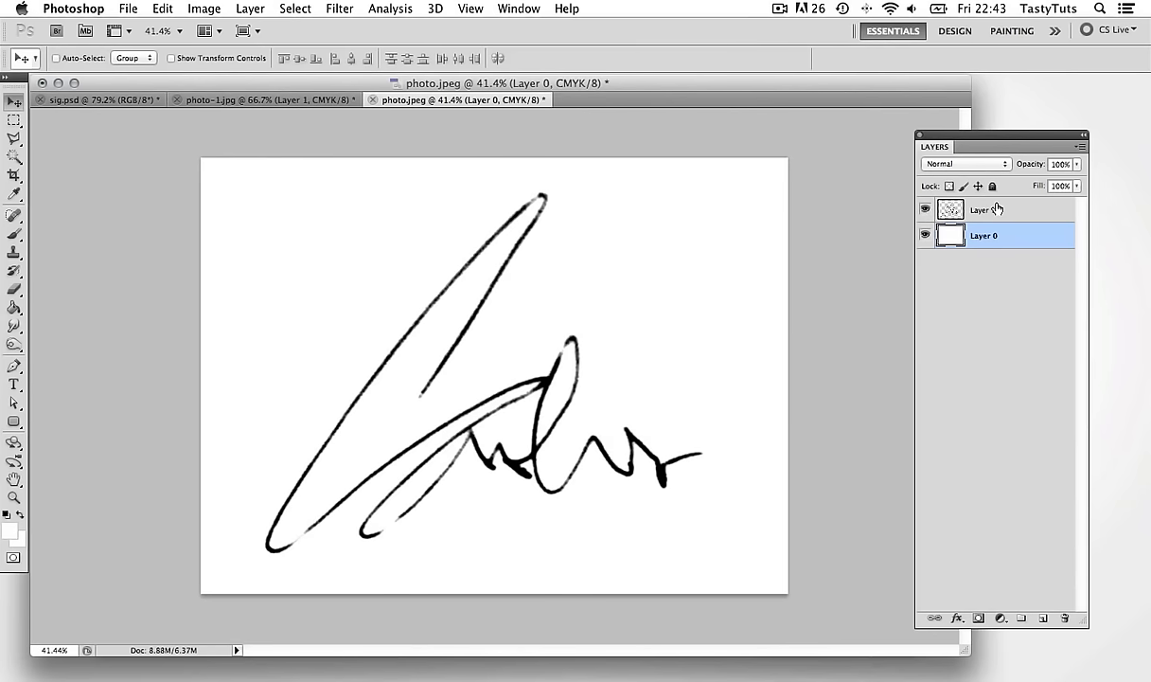
{"action": "left_click", "coordinate": [985, 210]}
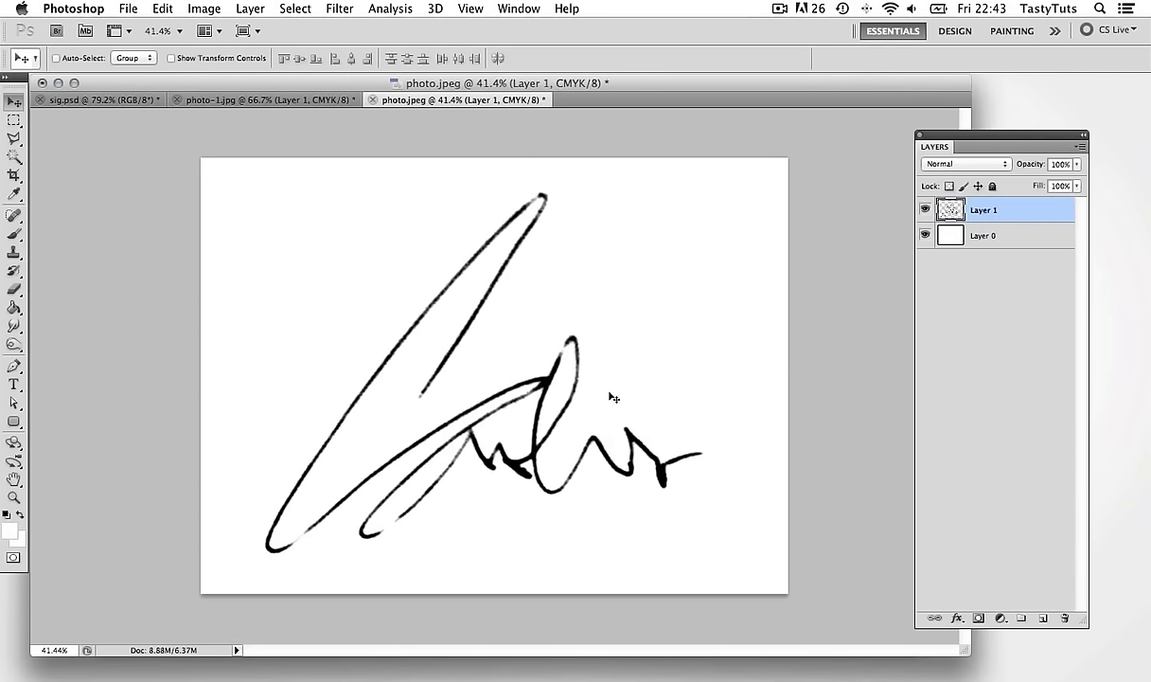
{"action": "mouse_move", "coordinate": [606, 400]}
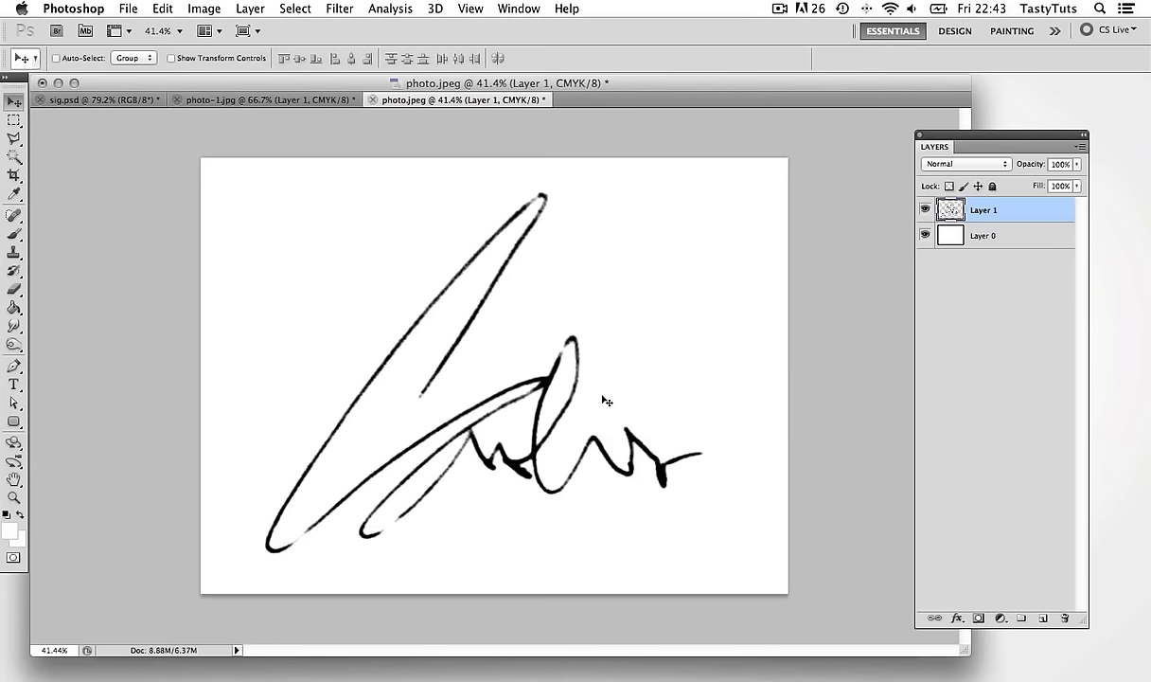
{"action": "mouse_move", "coordinate": [331, 14]}
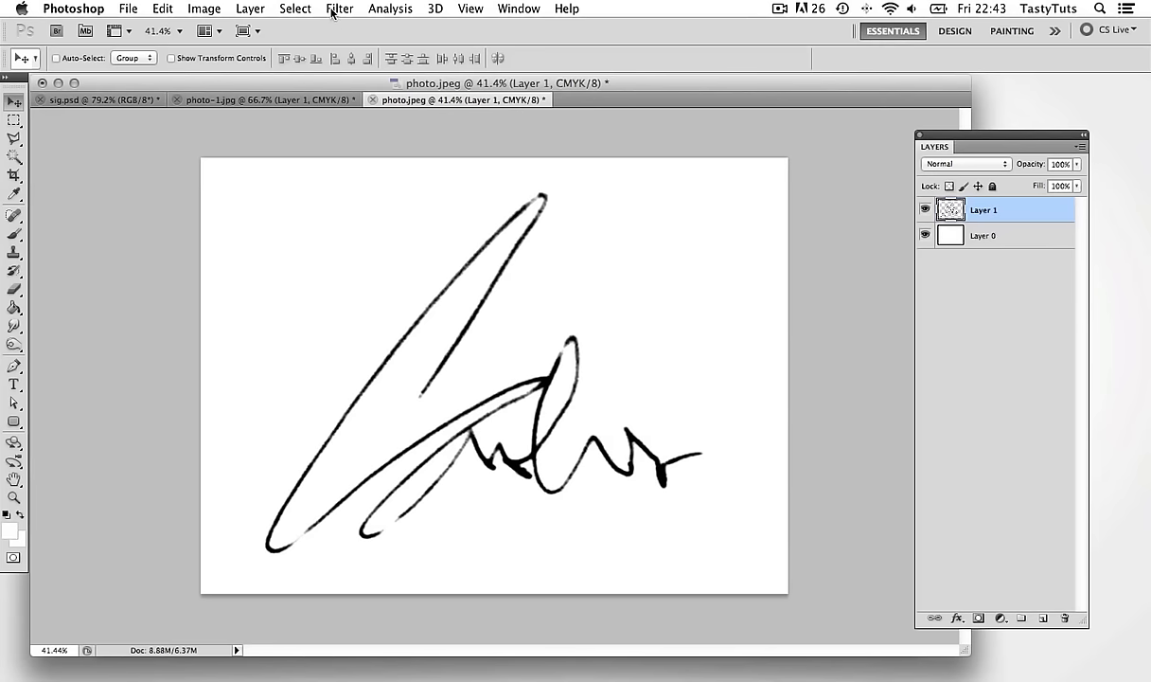
Apply the Minimum filter with a 2-pixel radius after previewing larger radius values.
{"action": "left_click", "coordinate": [340, 9]}
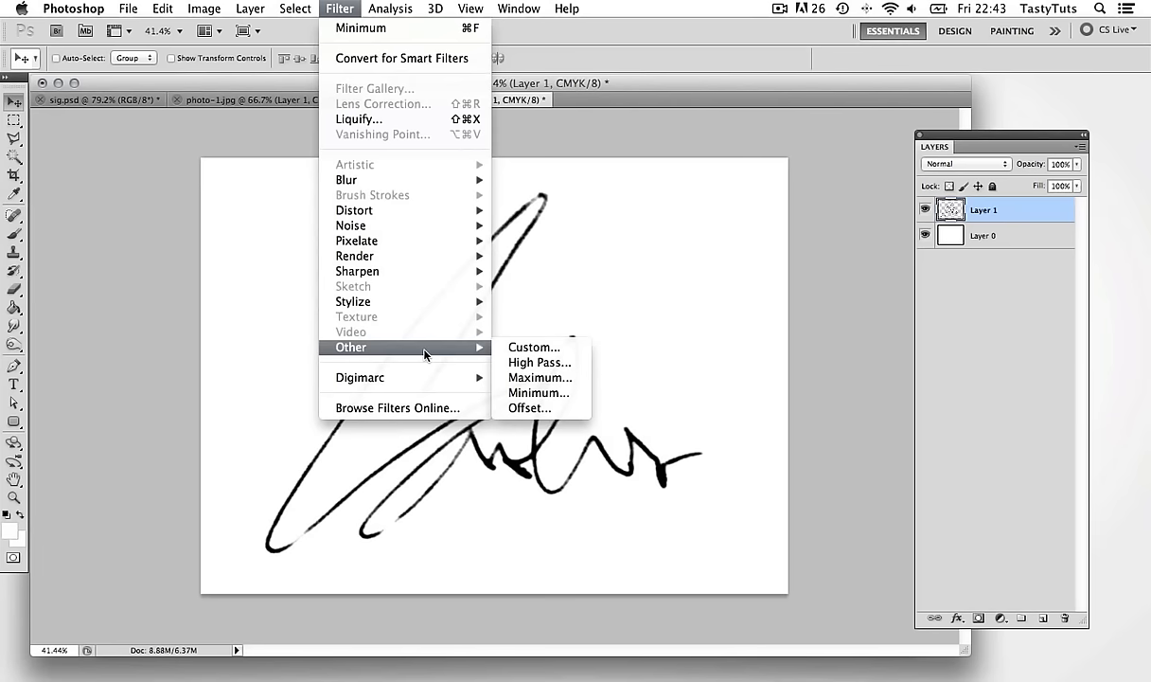
{"action": "mouse_move", "coordinate": [539, 393]}
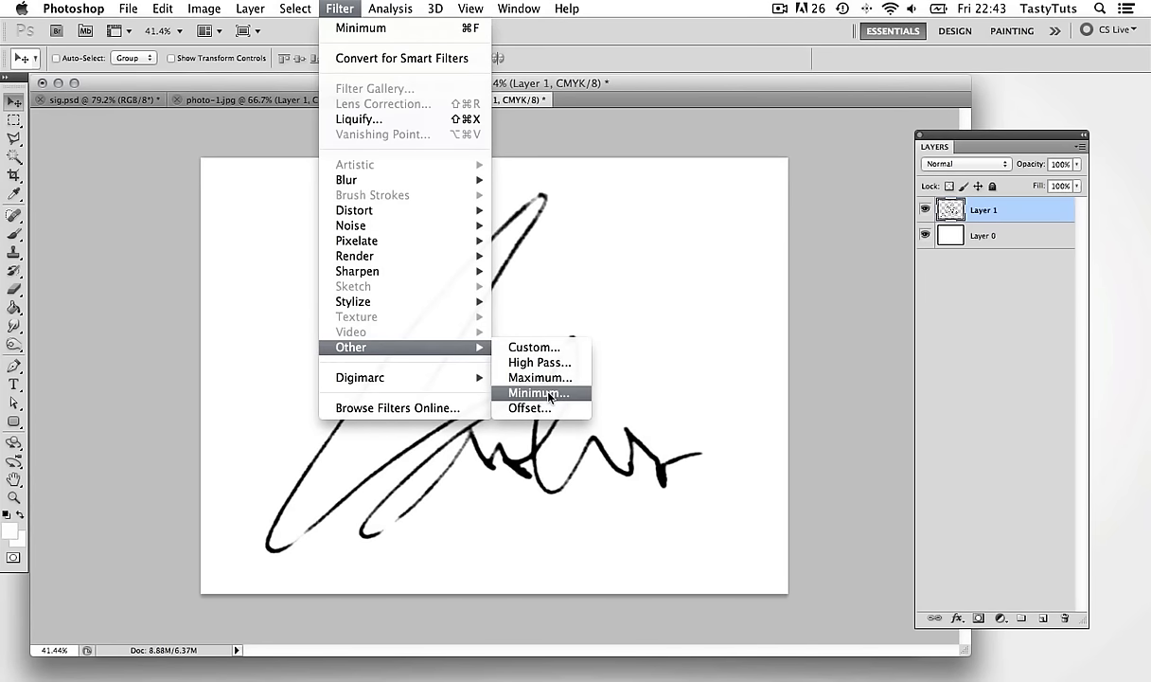
{"action": "left_click", "coordinate": [537, 393]}
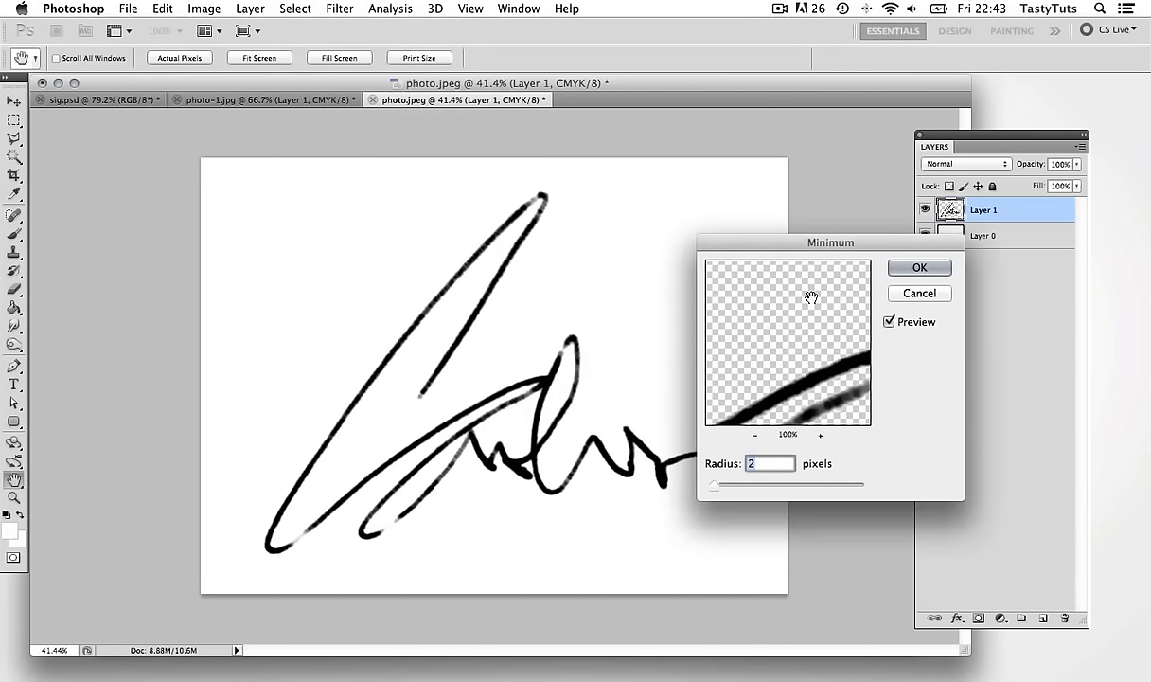
{"action": "left_click_drag", "start_coordinate": [830, 242], "coordinate": [772, 196]}
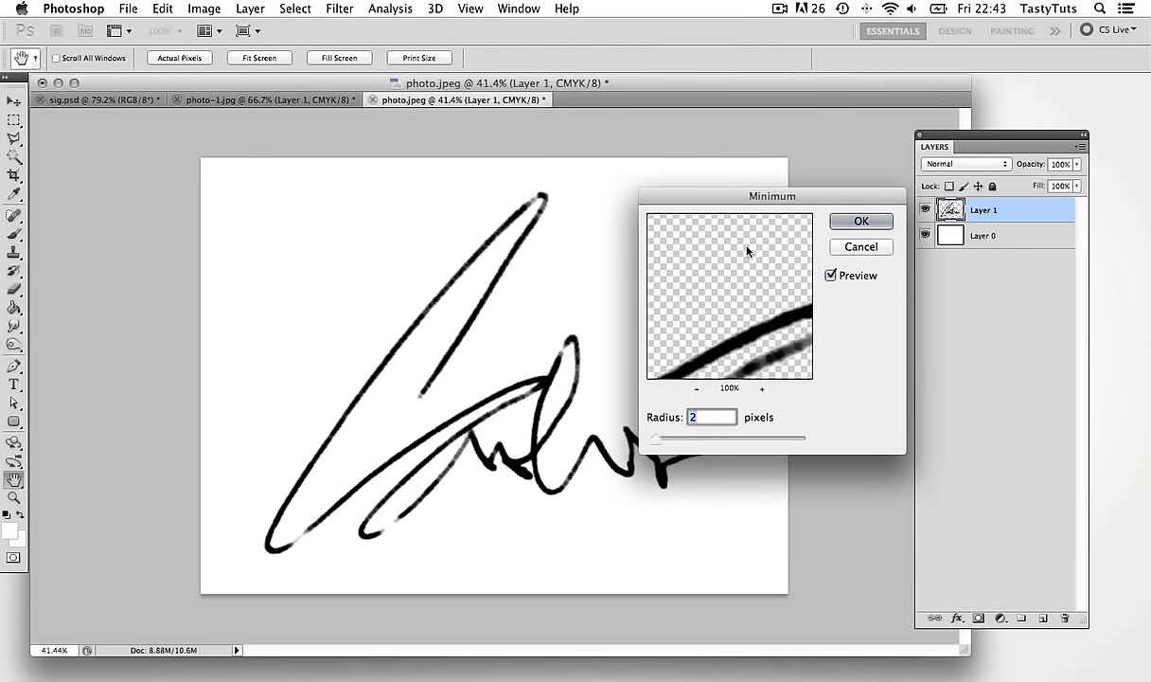
{"action": "left_click_drag", "start_coordinate": [657, 438], "coordinate": [682, 437]}
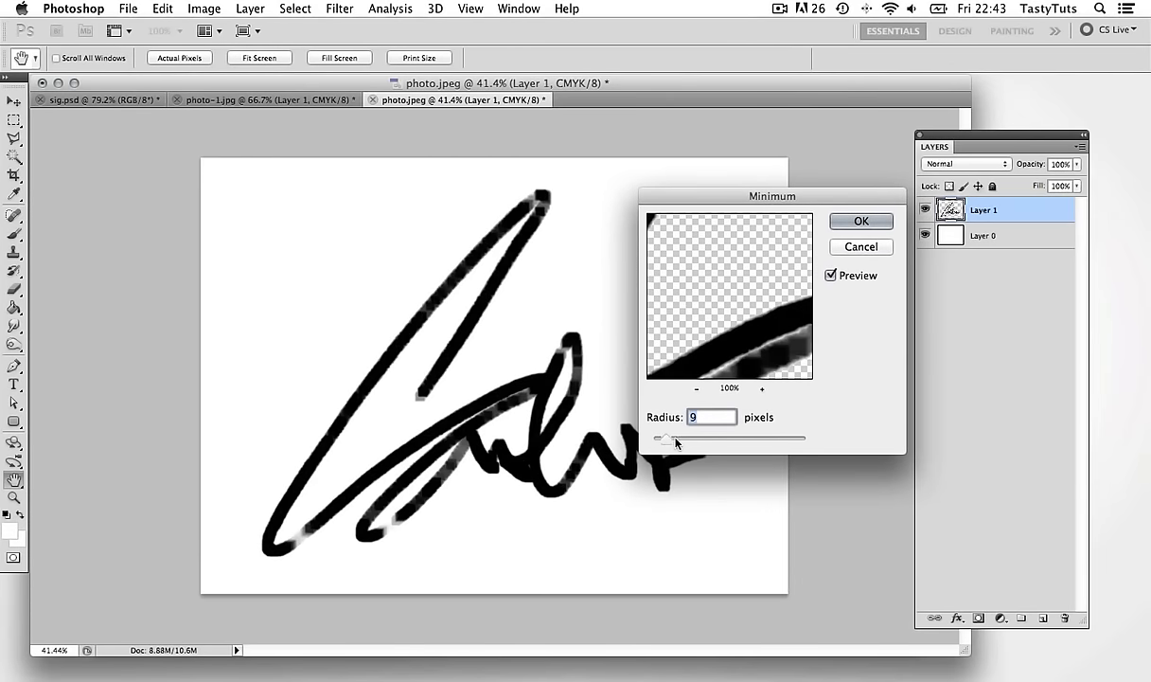
{"action": "left_click_drag", "start_coordinate": [663, 437], "coordinate": [703, 437]}
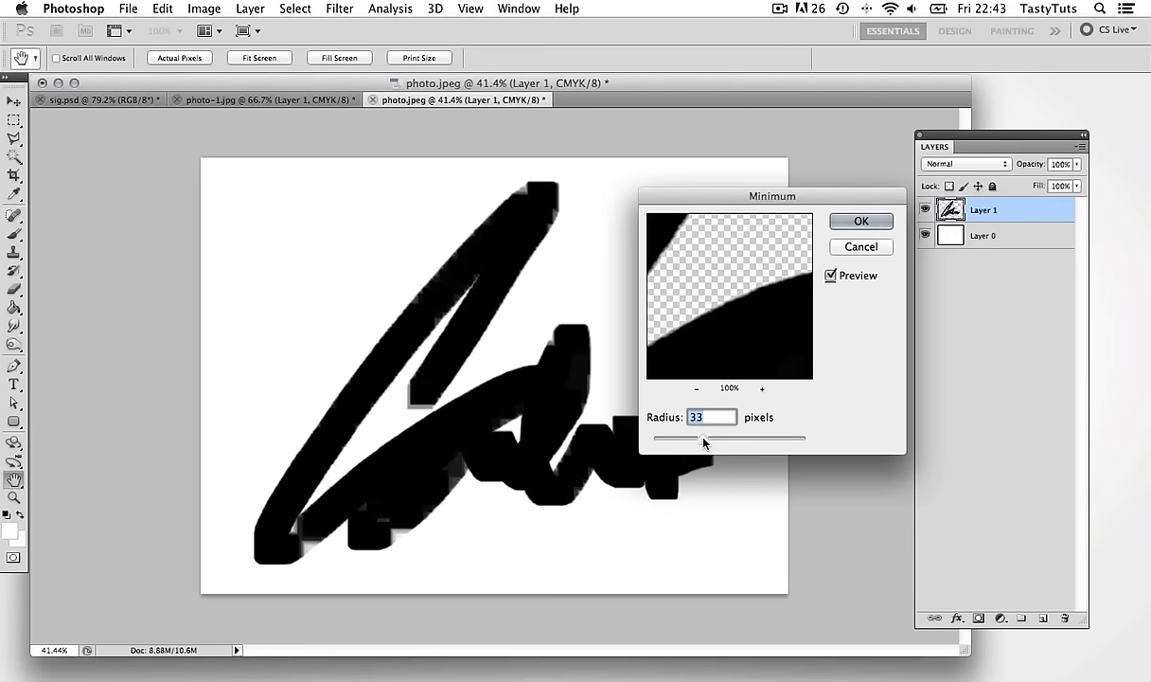
{"action": "left_click_drag", "start_coordinate": [706, 438], "coordinate": [672, 437]}
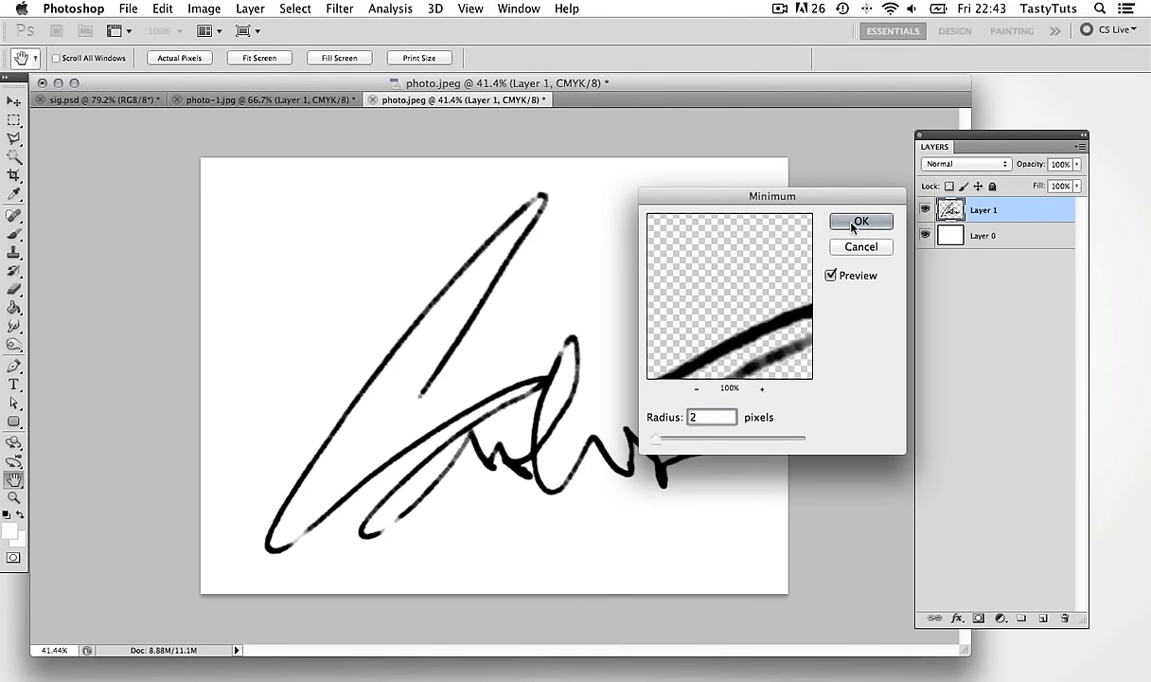
{"action": "left_click", "coordinate": [859, 220]}
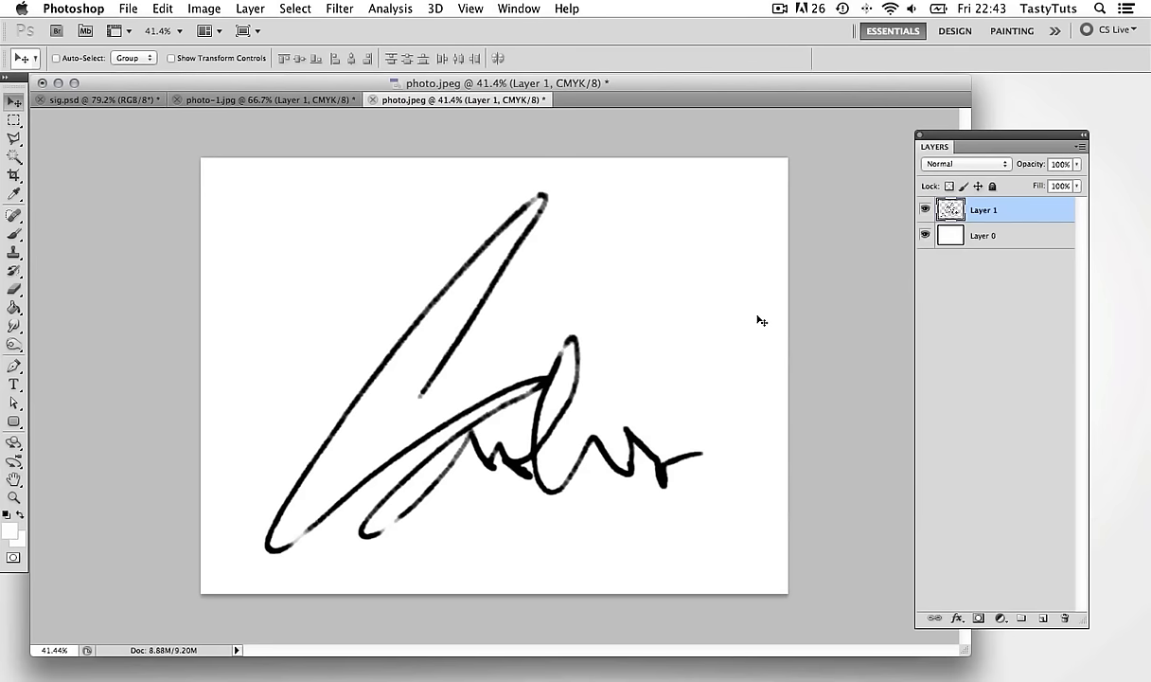
{"action": "mouse_move", "coordinate": [824, 360]}
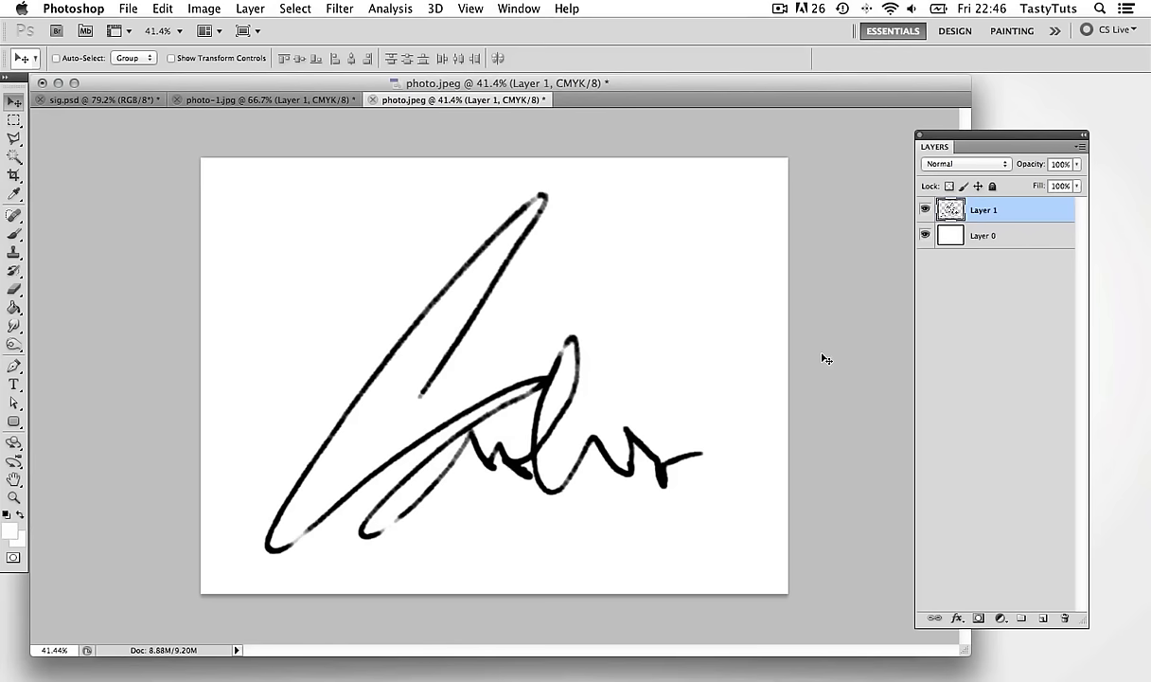
Give Layer 1 a dark navy (#0e366e) Color Overlay layer style.
{"action": "double_click", "coordinate": [984, 209]}
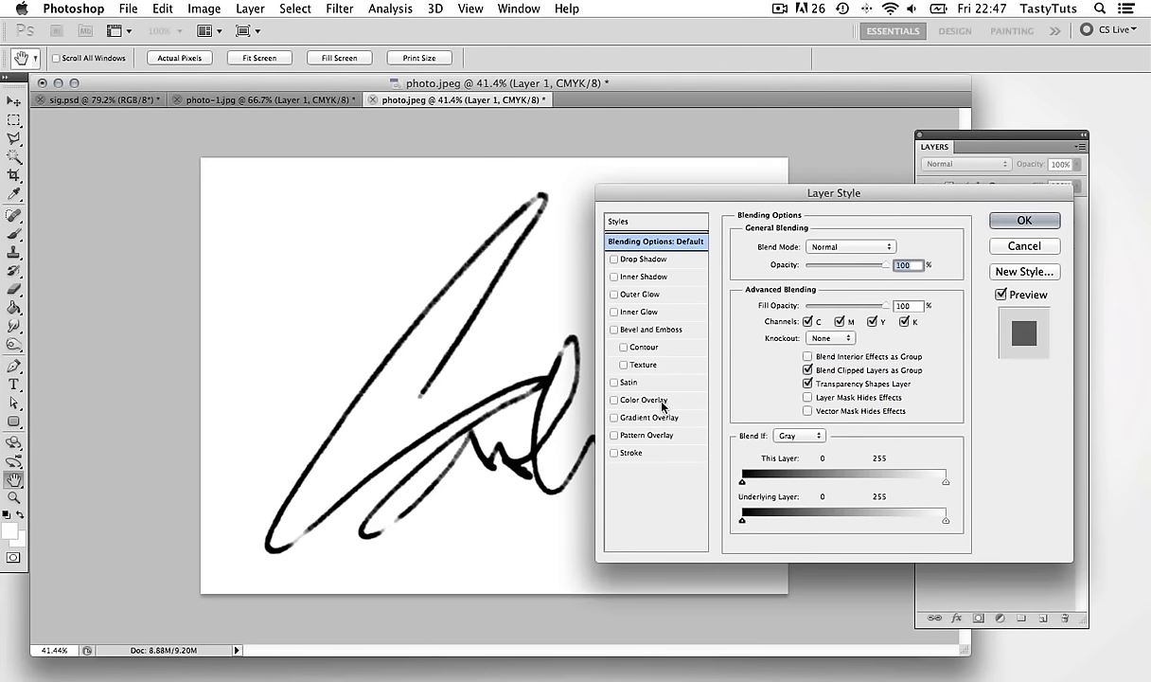
{"action": "left_click", "coordinate": [614, 400]}
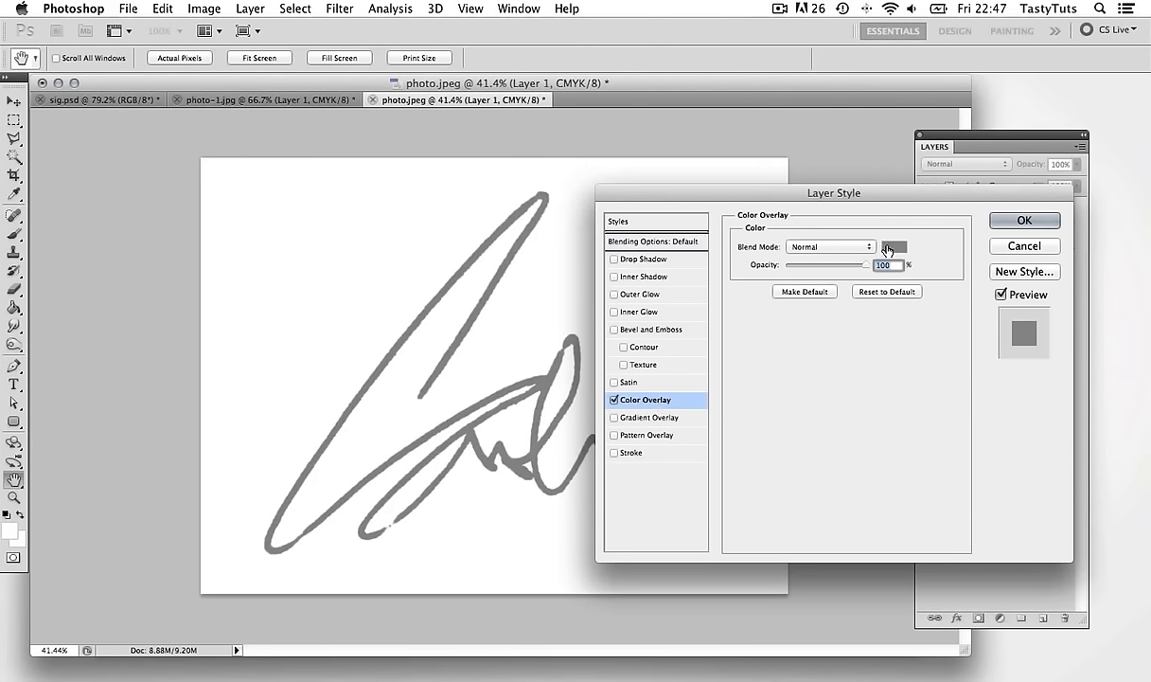
{"action": "left_click", "coordinate": [894, 247]}
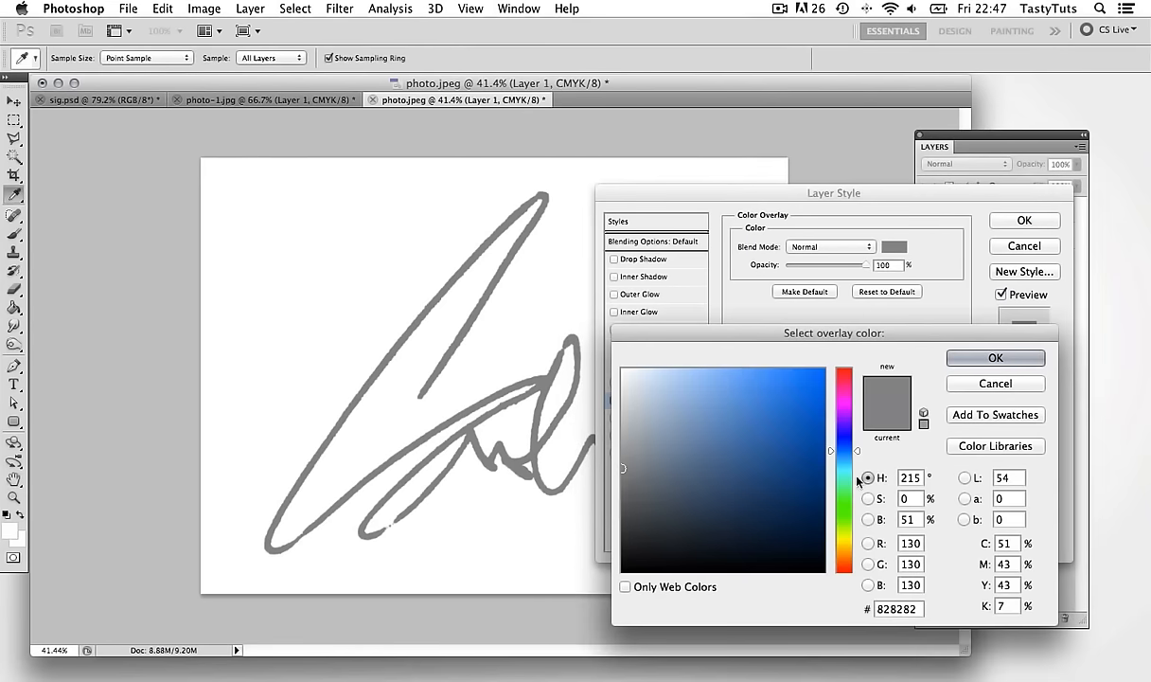
{"action": "left_click", "coordinate": [799, 484]}
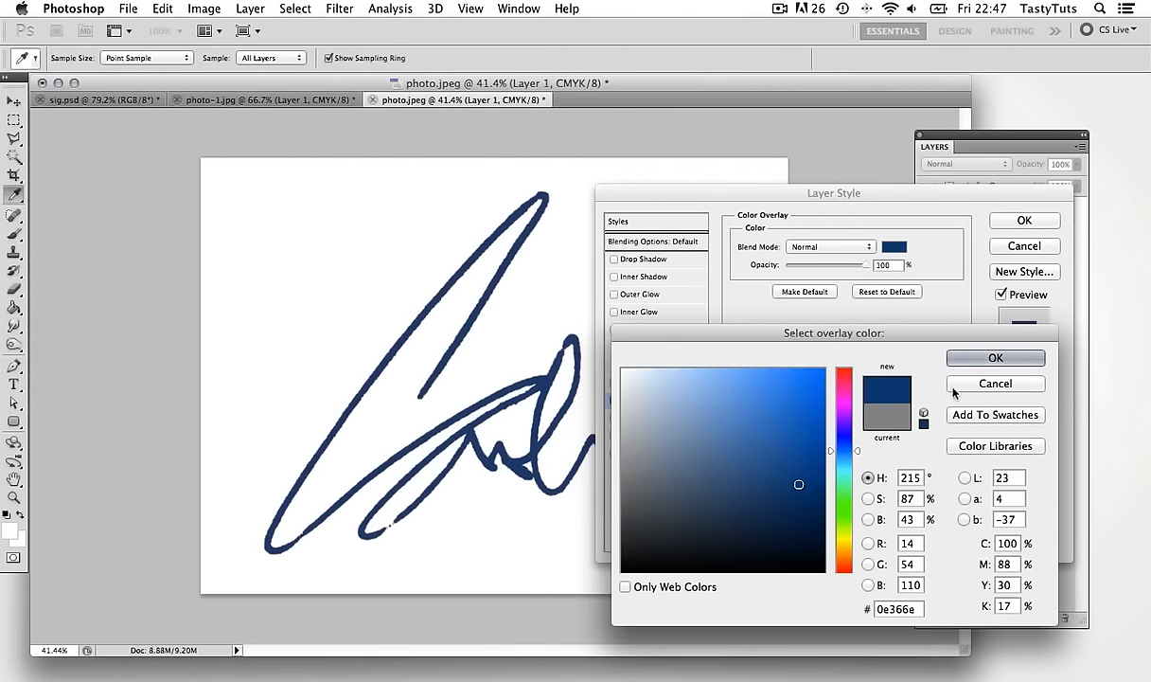
{"action": "left_click", "coordinate": [995, 357]}
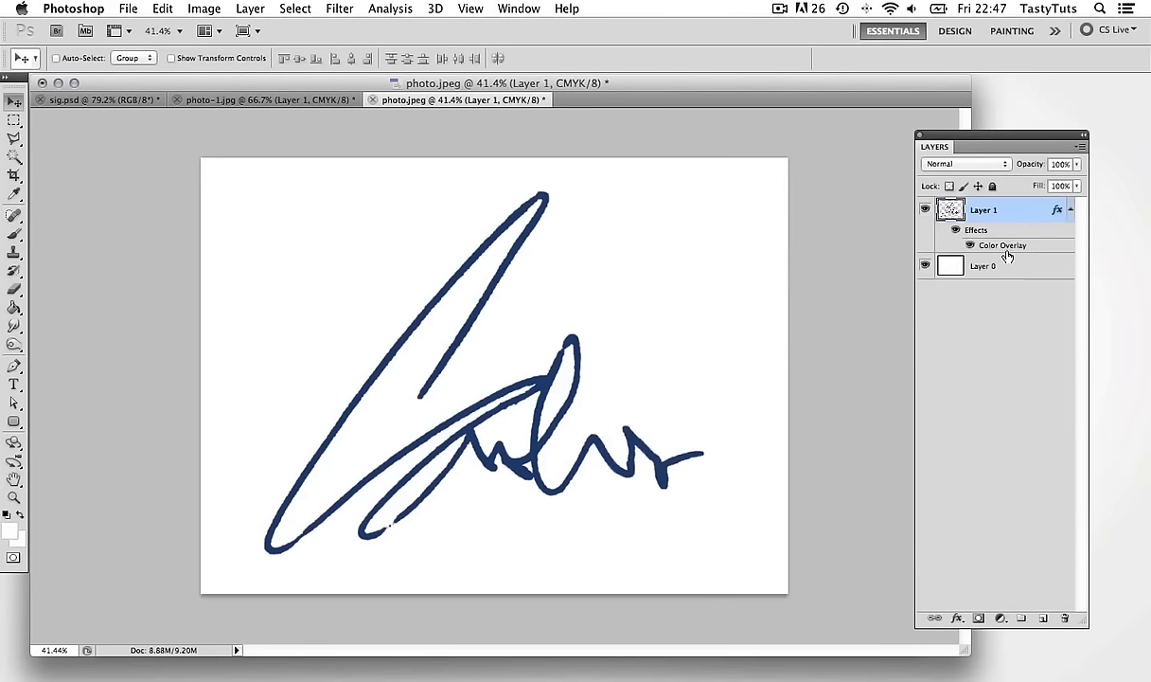
{"action": "mouse_move", "coordinate": [769, 363]}
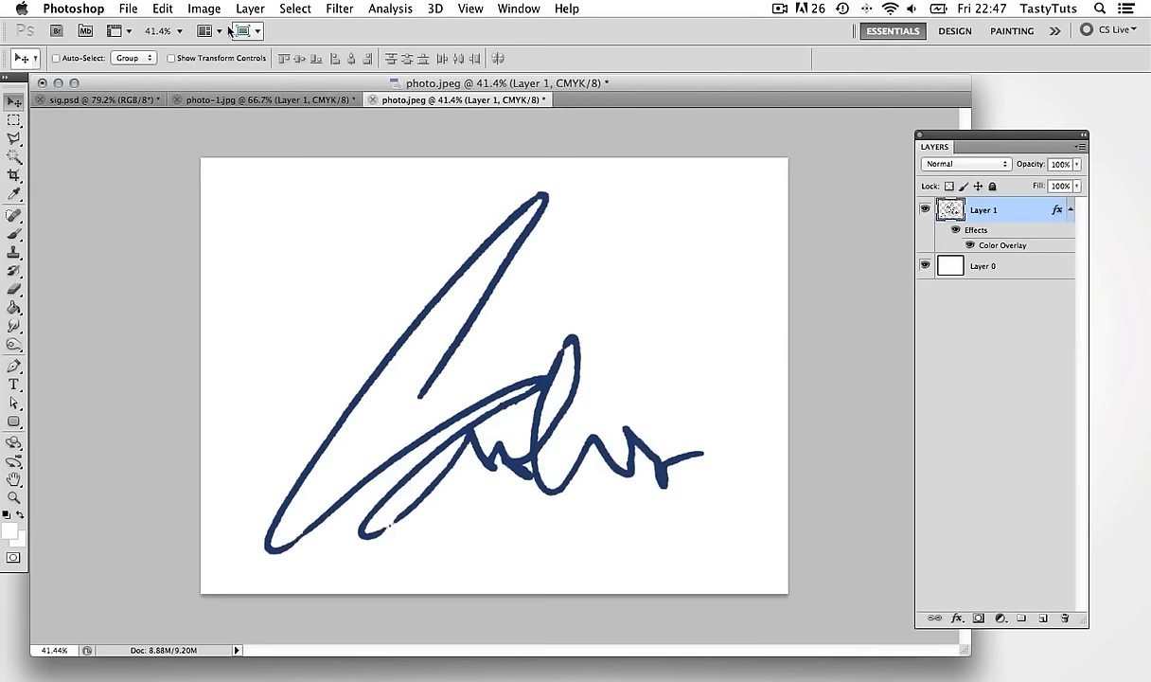
Switch the image to RGB Color mode, keeping the layers unmerged.
{"action": "left_click", "coordinate": [204, 9]}
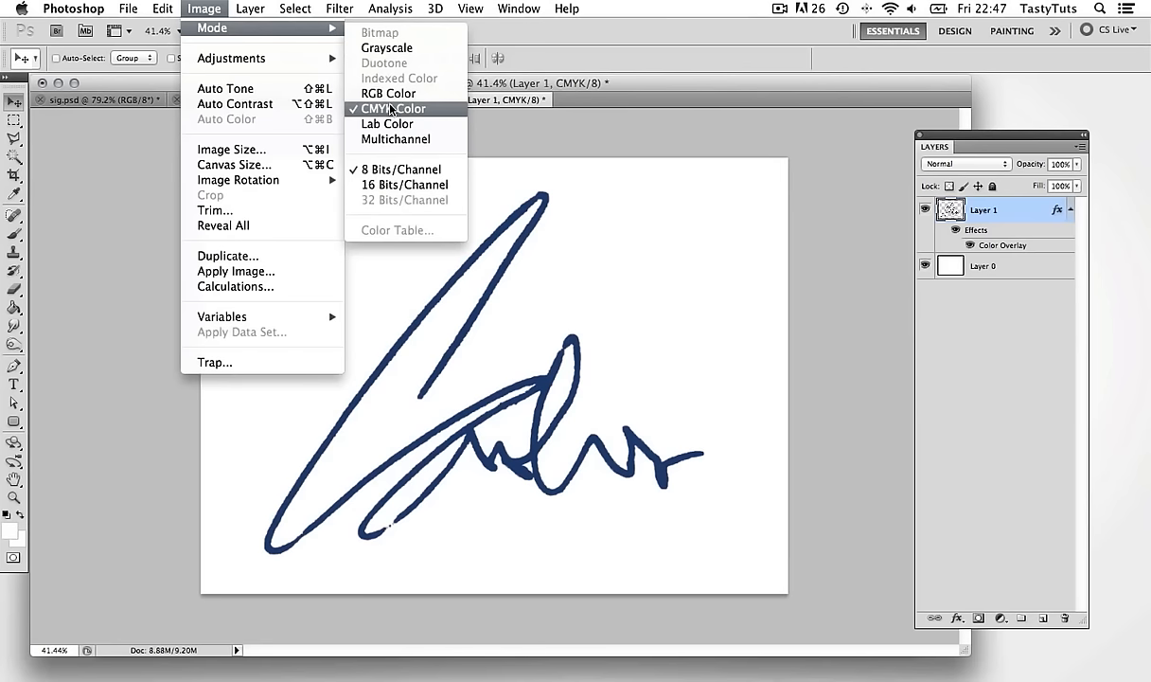
{"action": "mouse_move", "coordinate": [388, 93]}
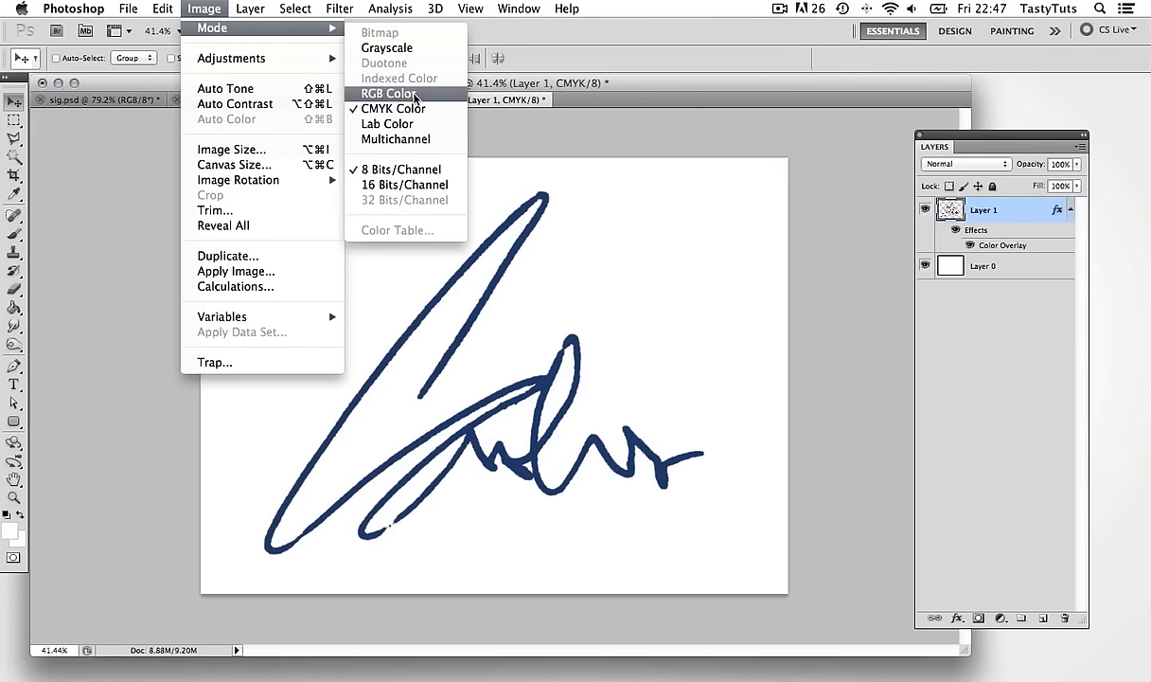
{"action": "left_click", "coordinate": [388, 94]}
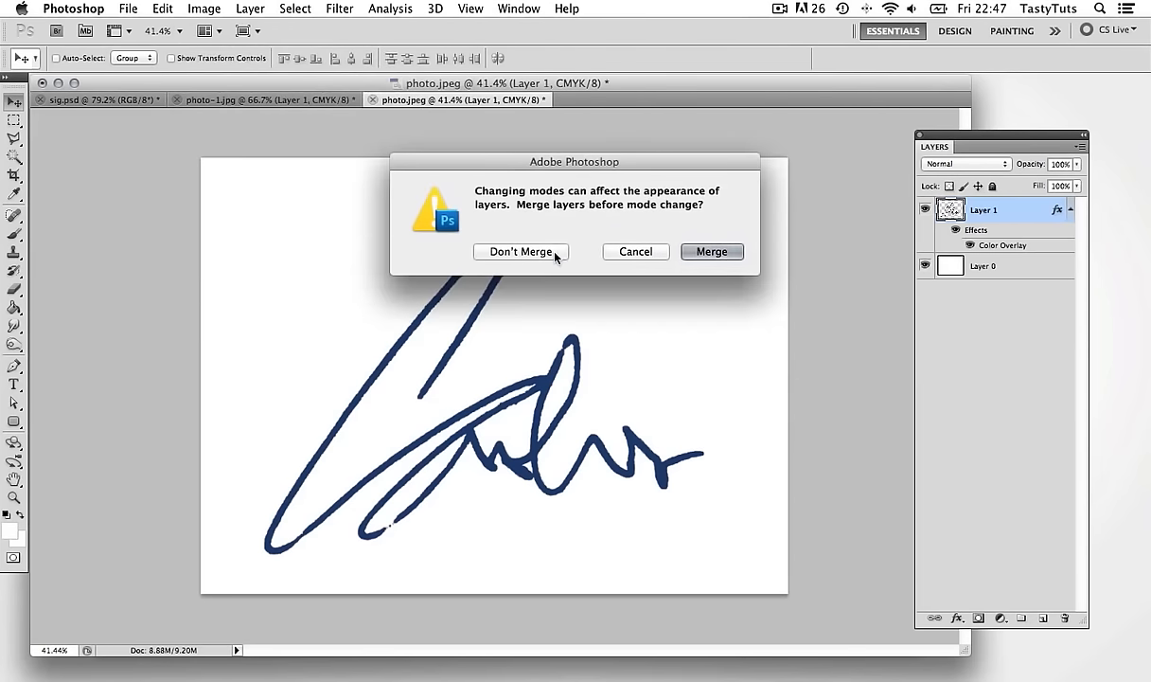
{"action": "left_click", "coordinate": [521, 251]}
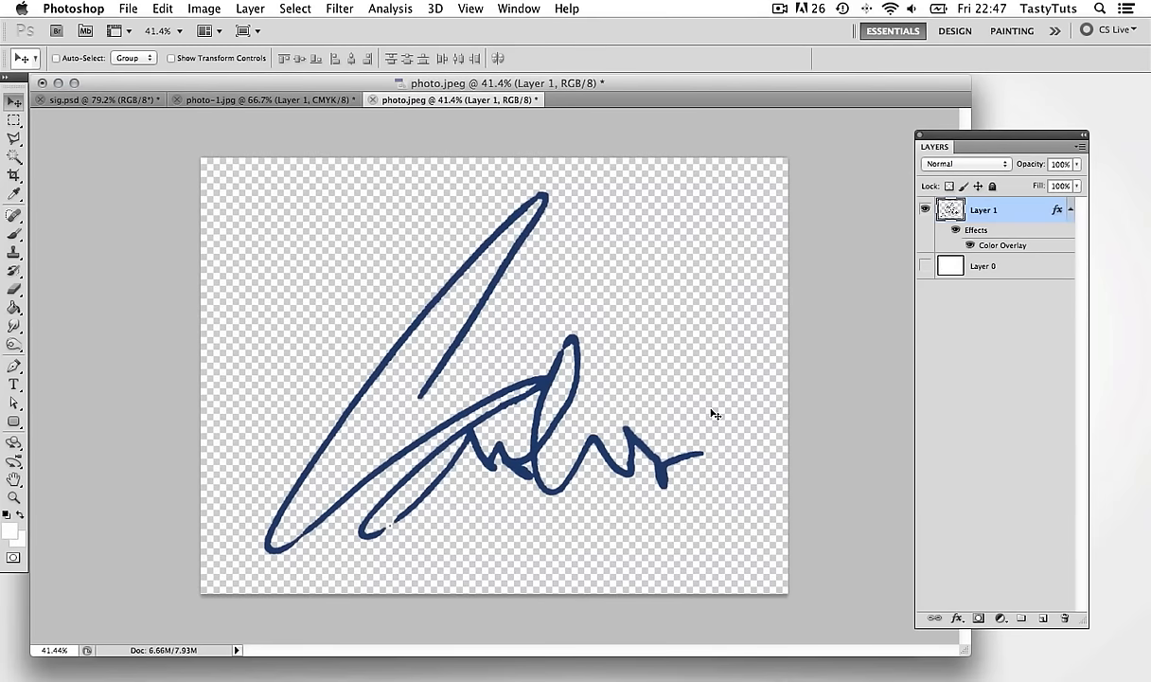
{"action": "mouse_move", "coordinate": [843, 379]}
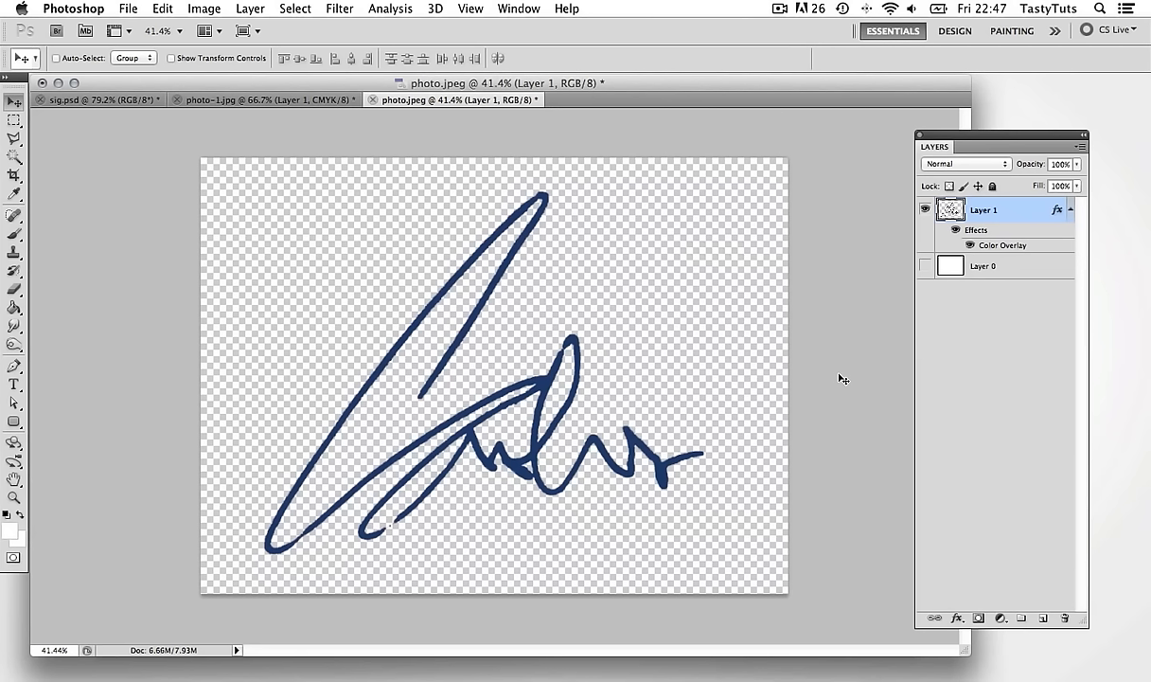
{"action": "mouse_move", "coordinate": [679, 156]}
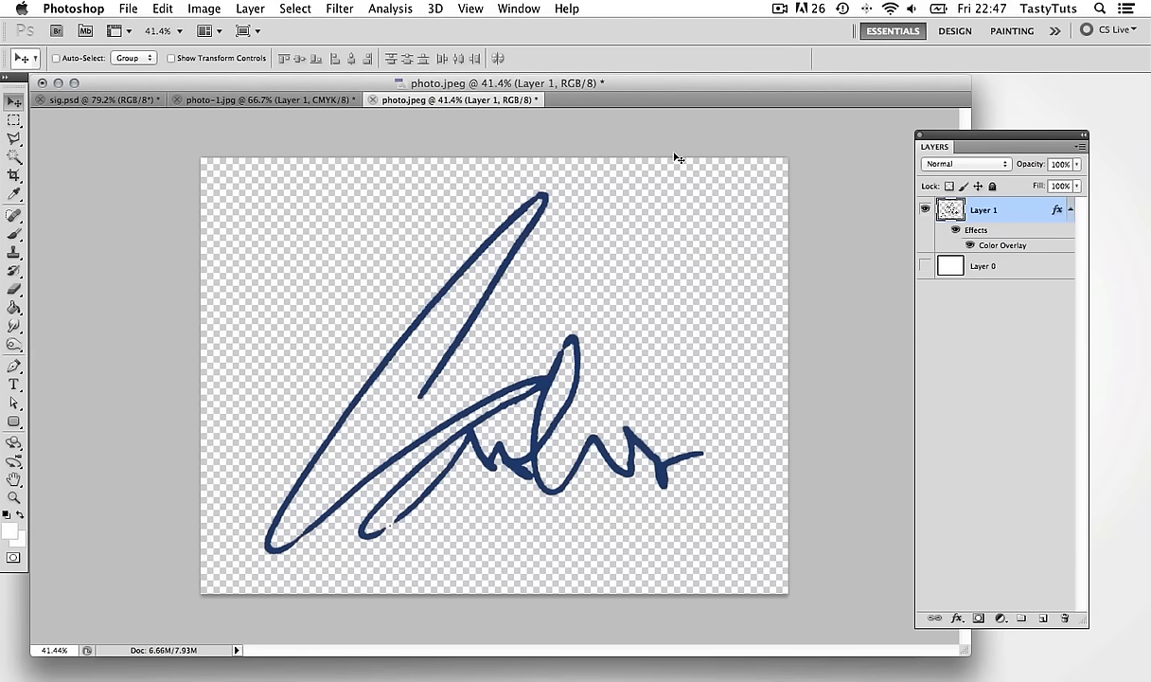
{"action": "mouse_move", "coordinate": [833, 264]}
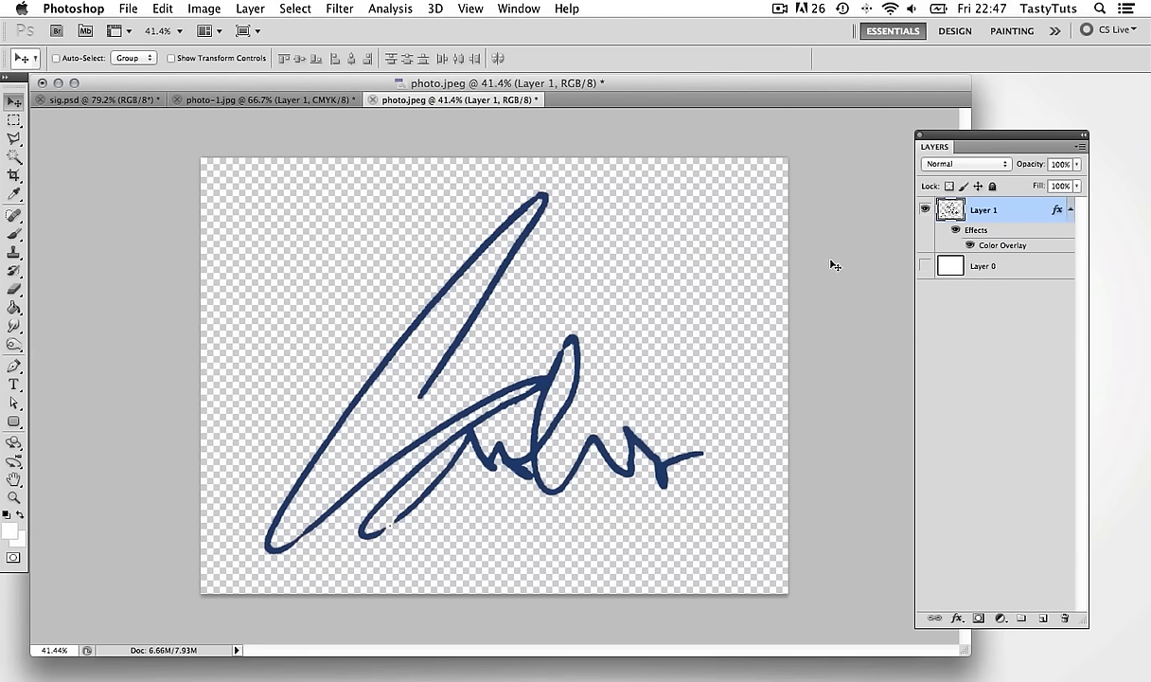